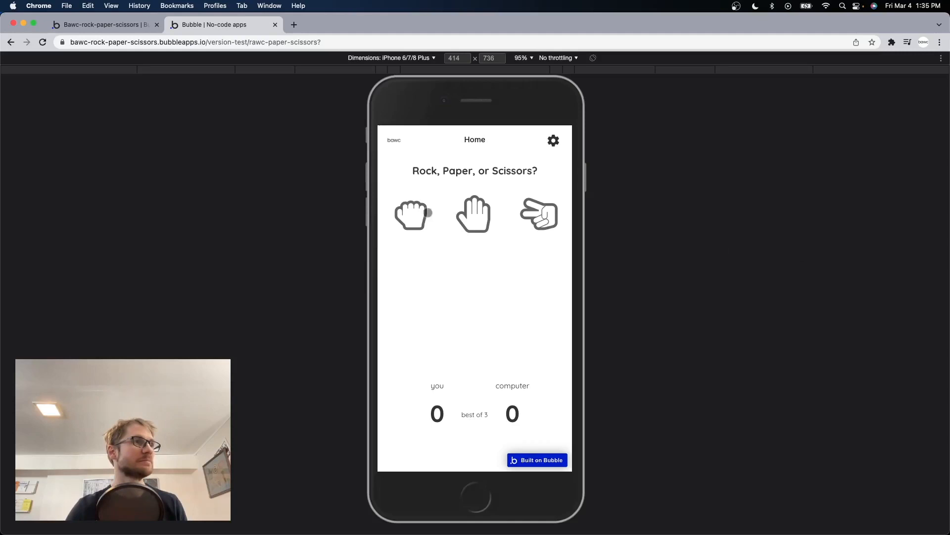
Step: Play several rounds of rock, scissors and paper against the computer in the preview
left_click(411, 214)
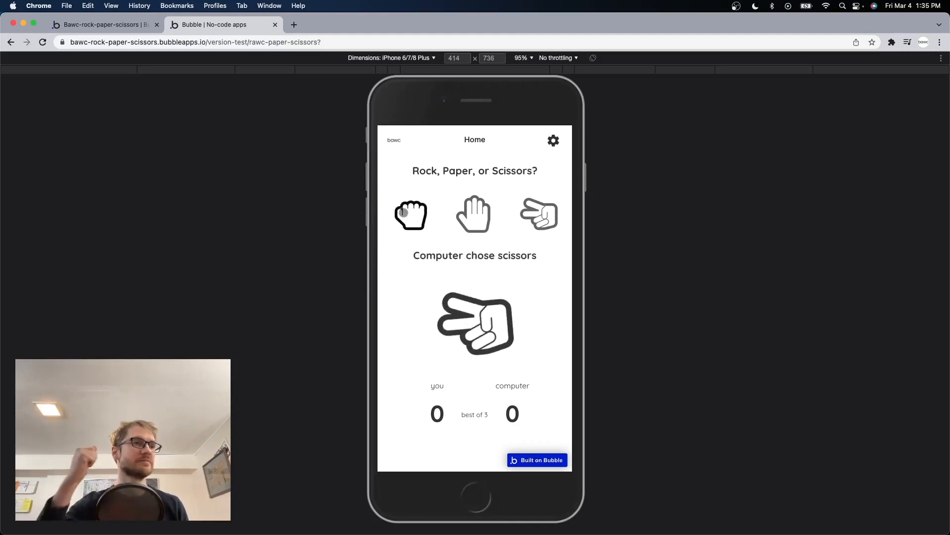
left_click(410, 214)
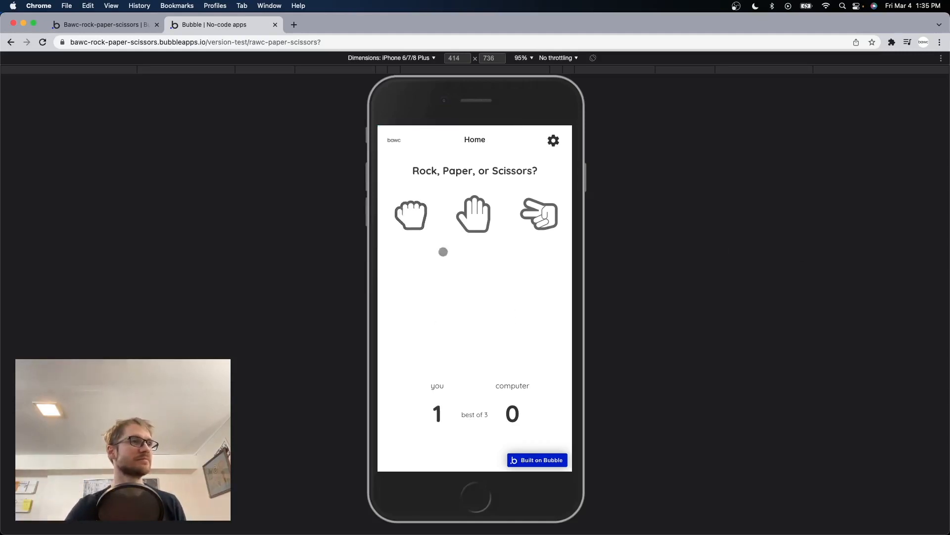
left_click(538, 213)
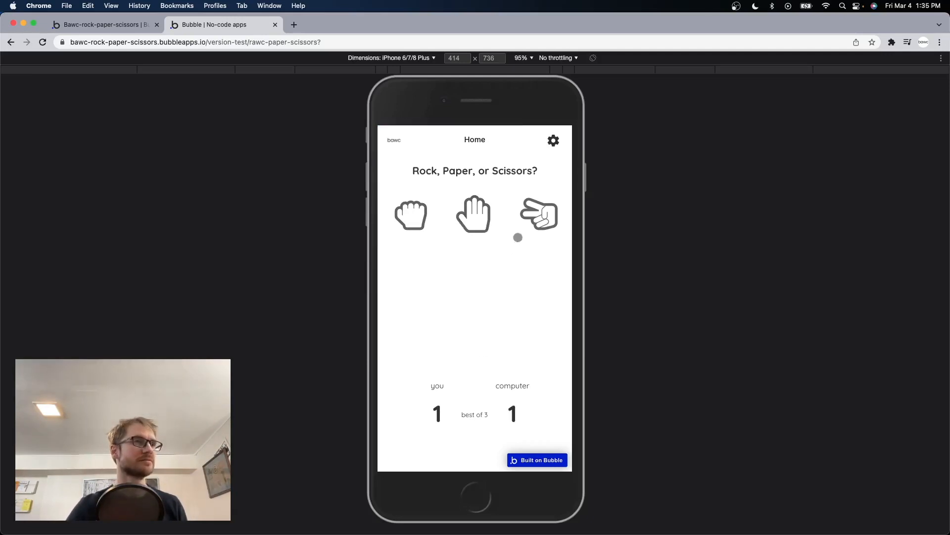
left_click(538, 213)
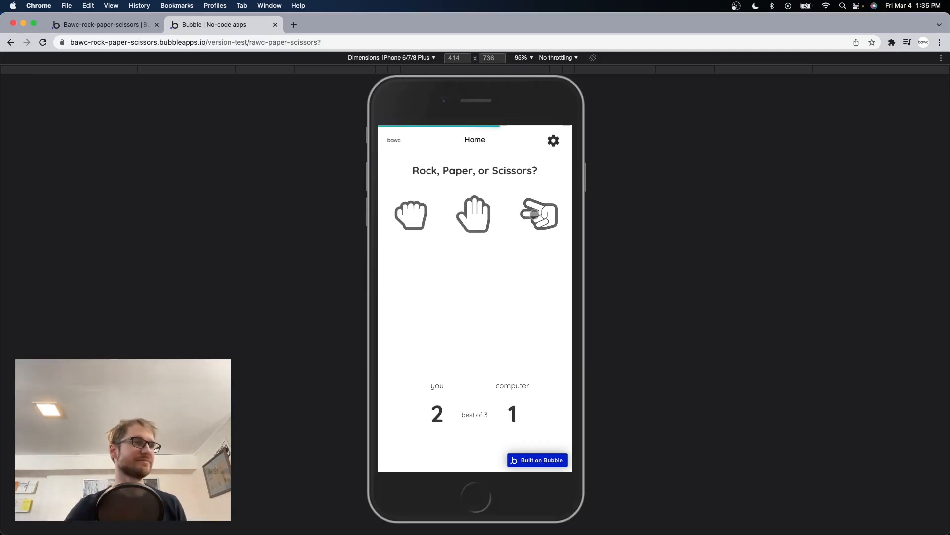
left_click(474, 214)
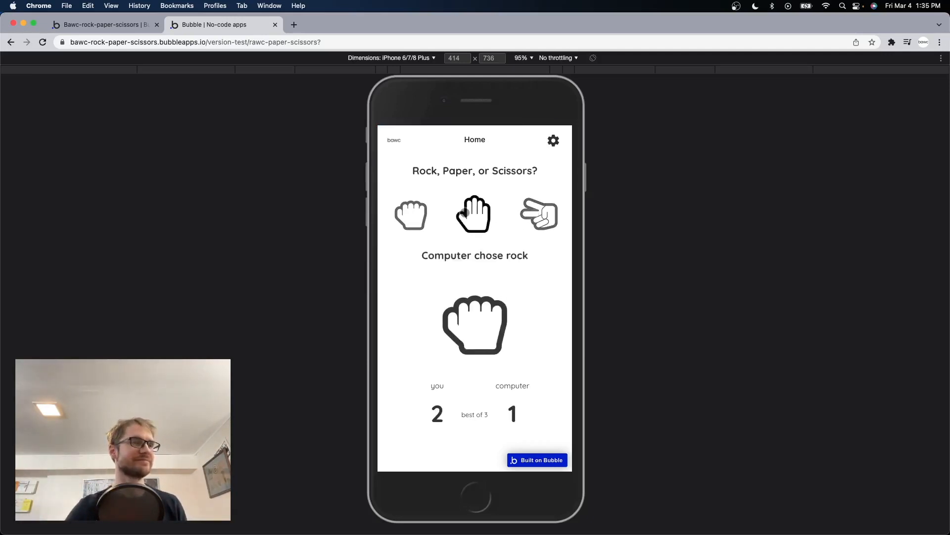
left_click(474, 213)
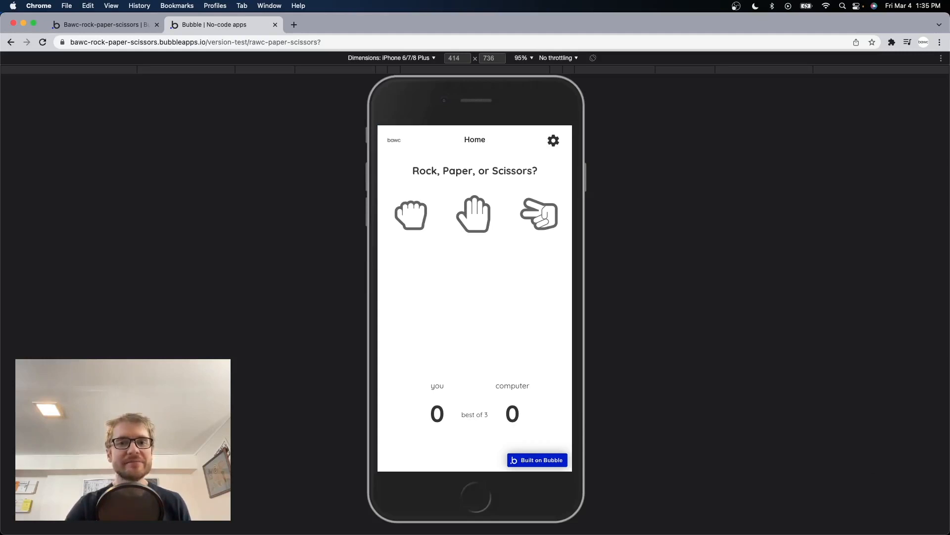
Step: Back in the editor, review the Home, Stats and Settings groups down the page
left_click(103, 25)
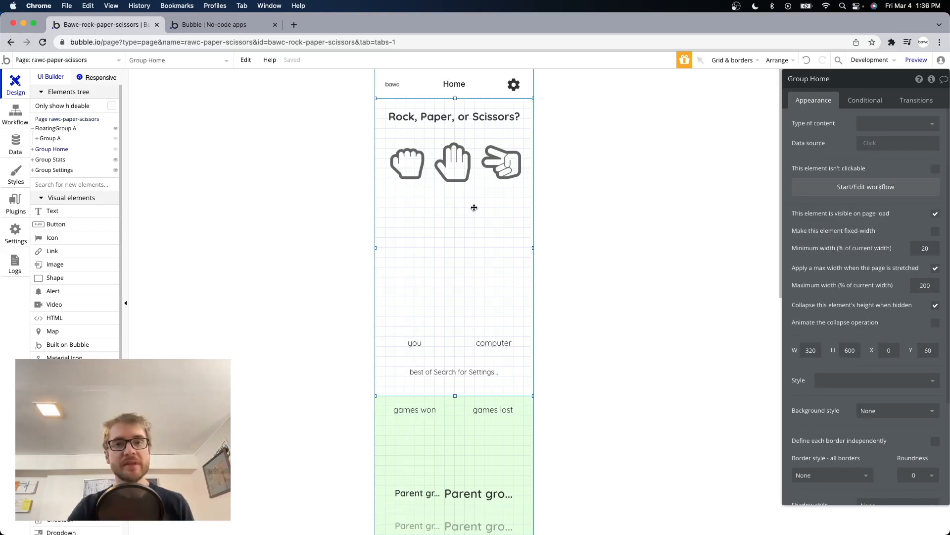
scroll("down", 3)
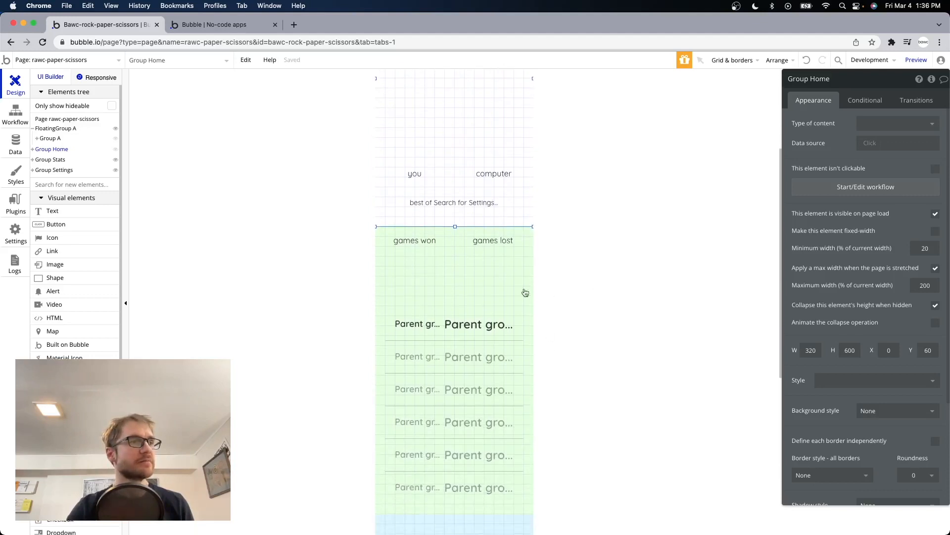
left_click(51, 159)
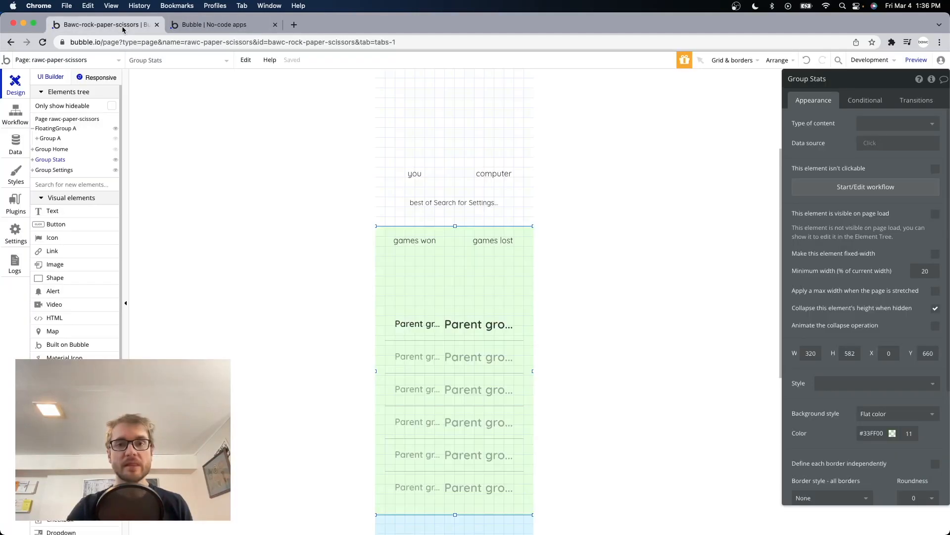
scroll("down", 3)
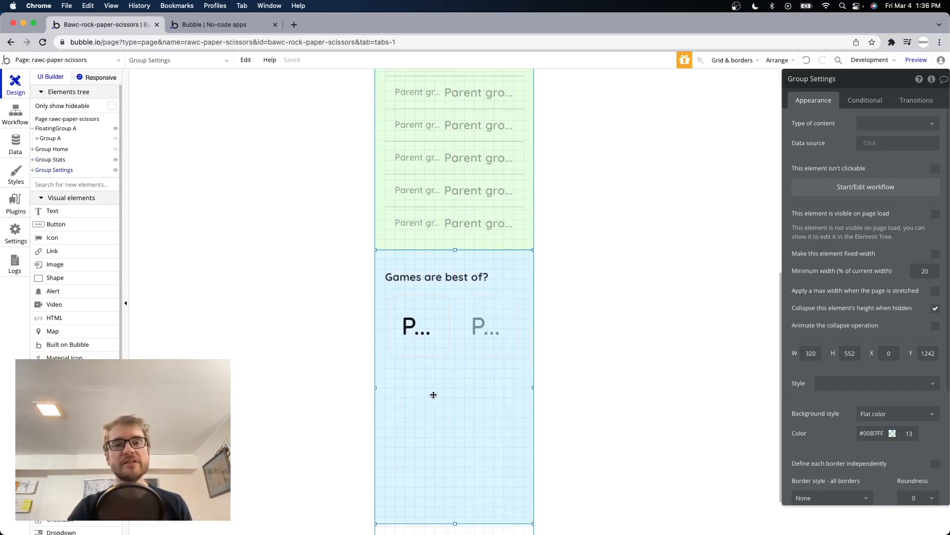
scroll("up", 3)
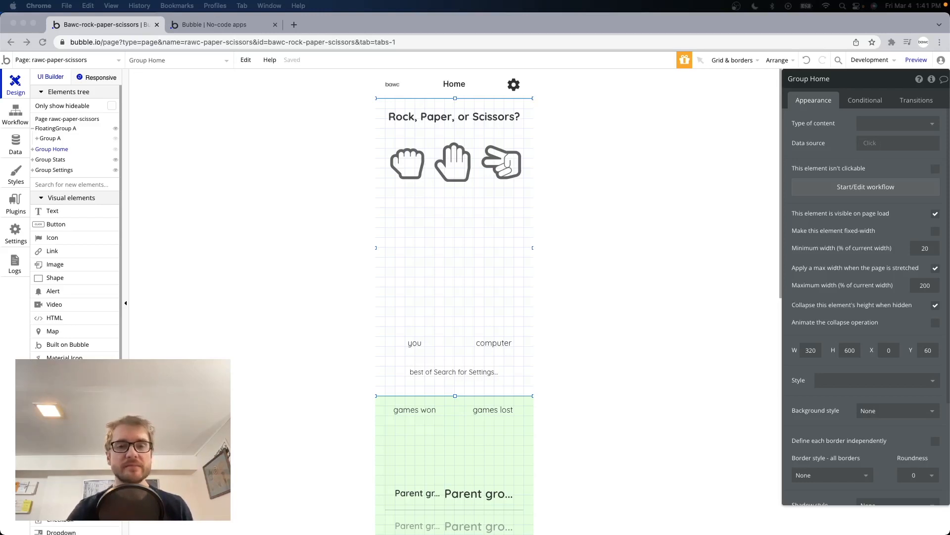
Step: Place a 320×60 FloatingGroup below the Settings group and set its vertical float option
scroll("down", 3)
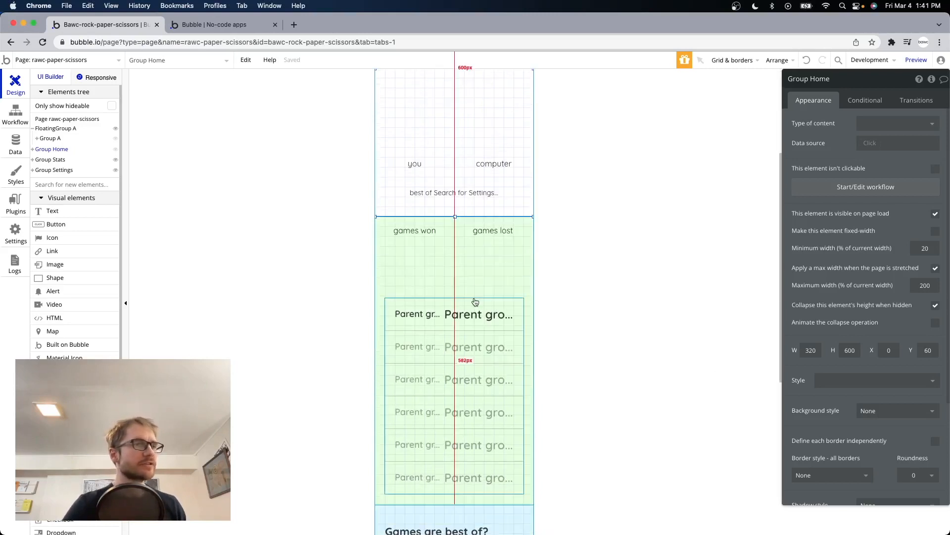
scroll("down", 3)
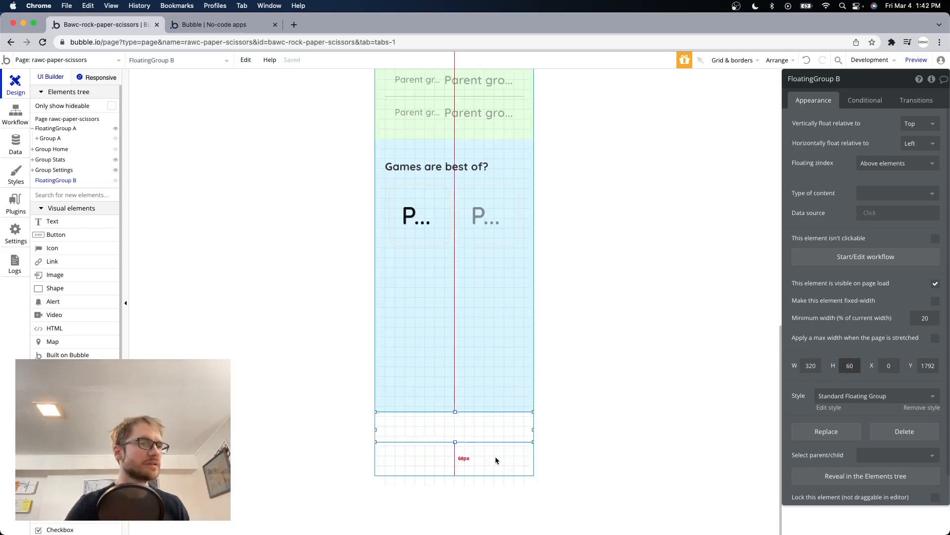
left_click(67, 119)
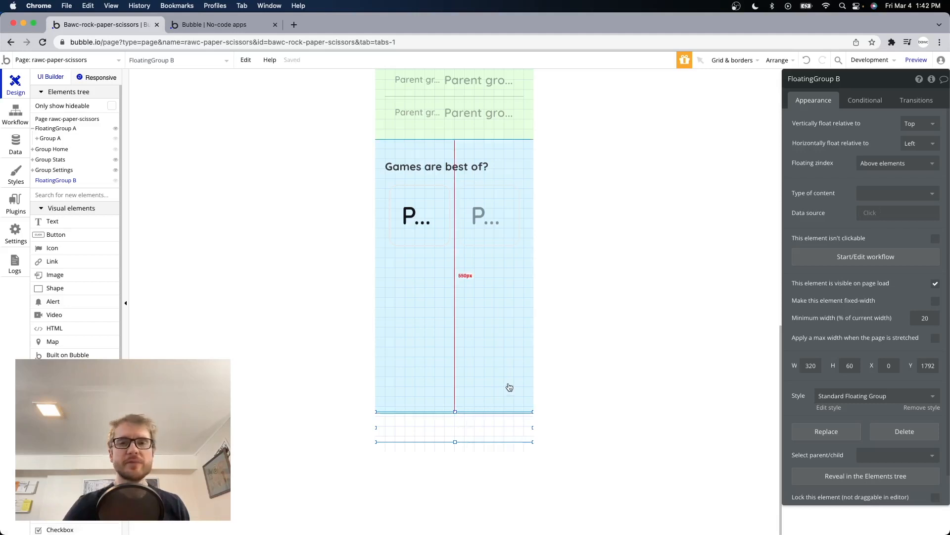
mouse_move(516, 413)
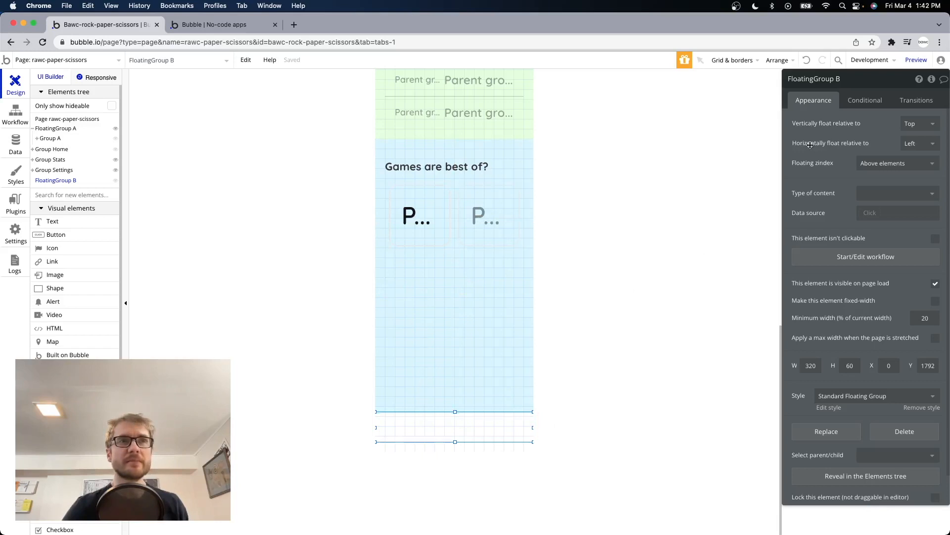
mouse_move(815, 127)
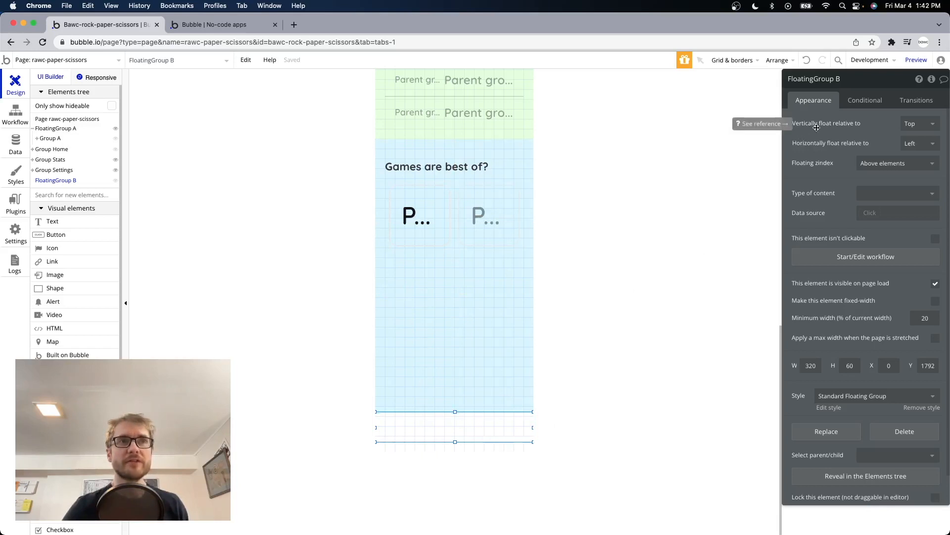
mouse_move(910, 124)
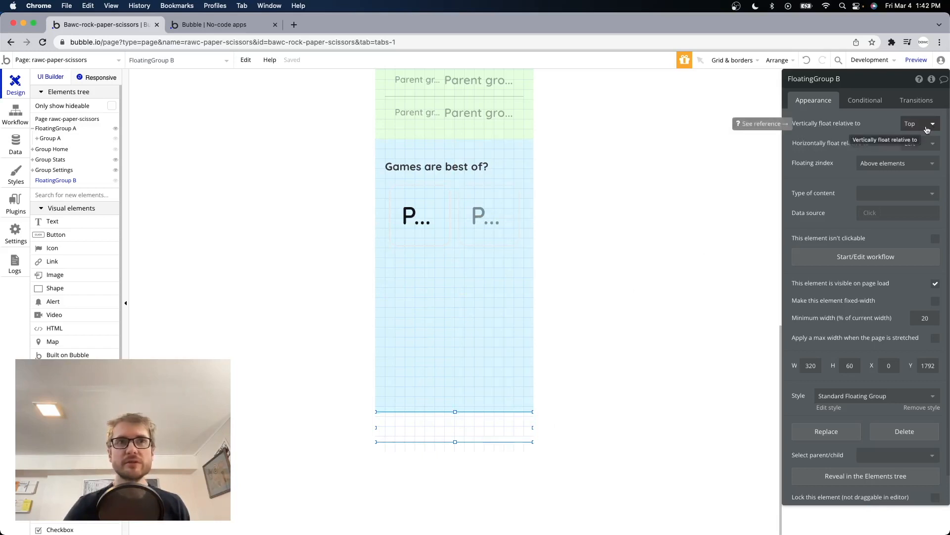
left_click(916, 123)
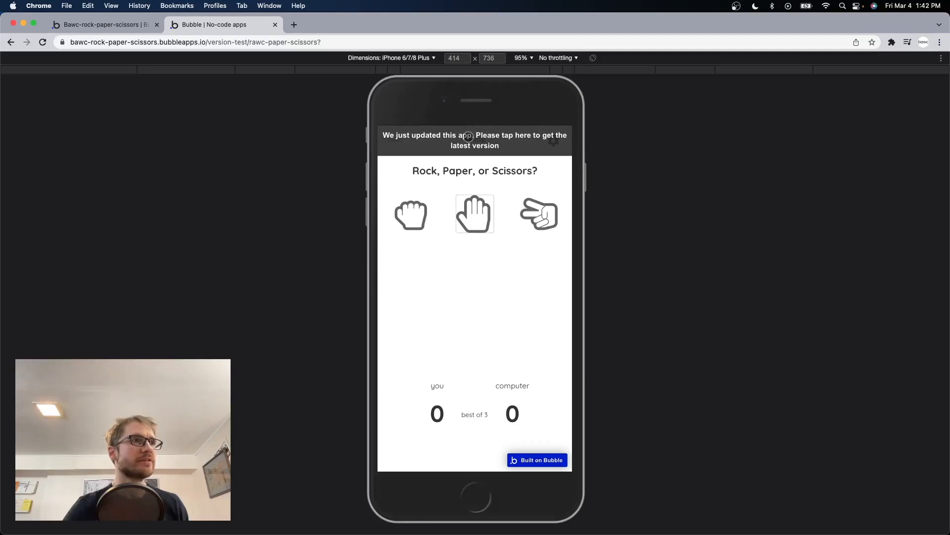
Step: Load the latest app version from the preview banner, then return to the editor
left_click(475, 140)
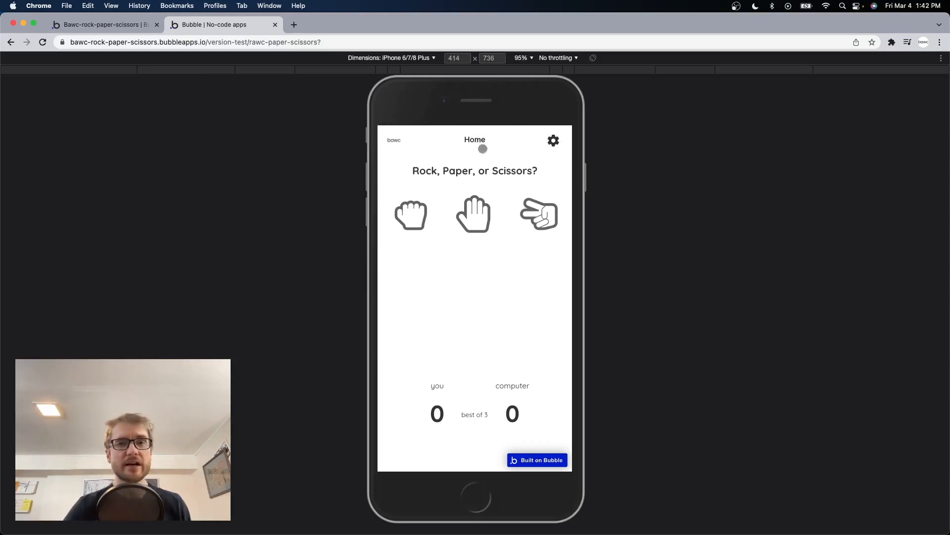
left_click(103, 24)
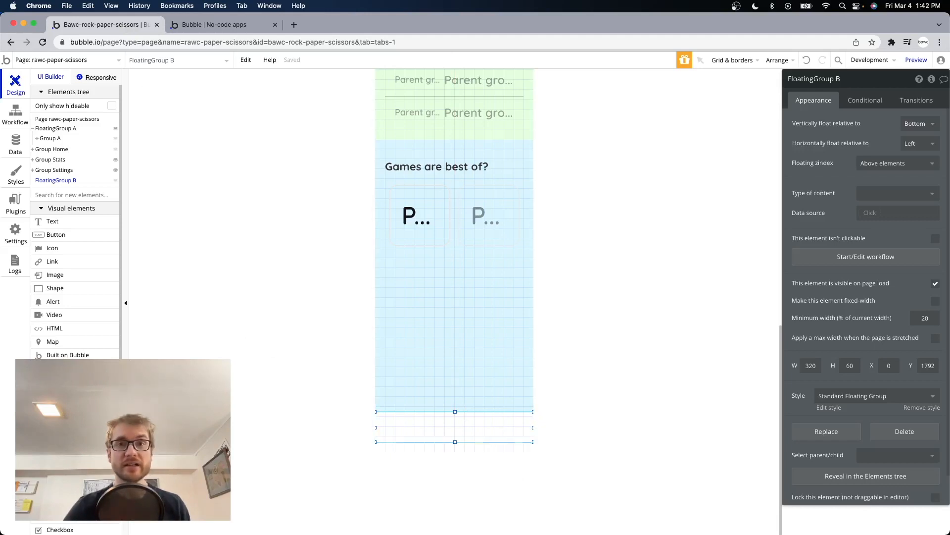
mouse_move(72, 250)
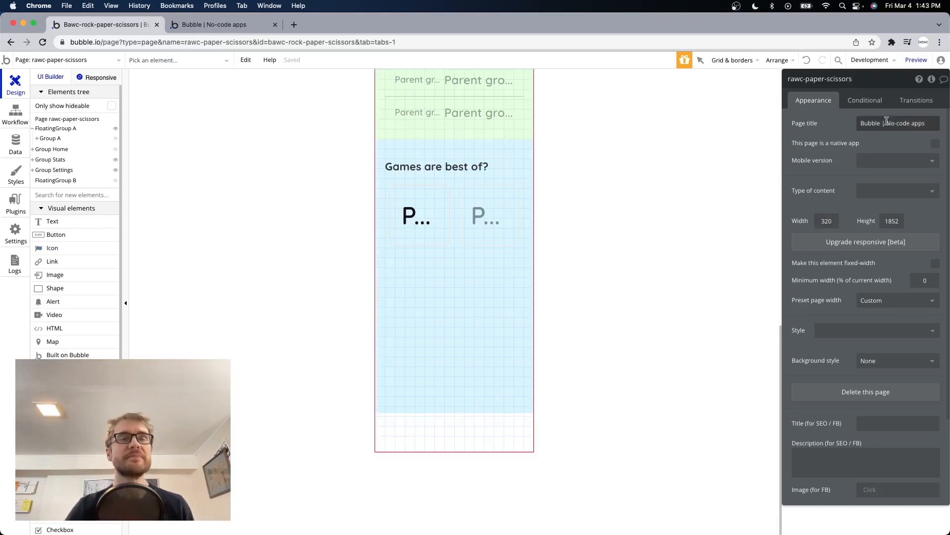
mouse_move(246, 423)
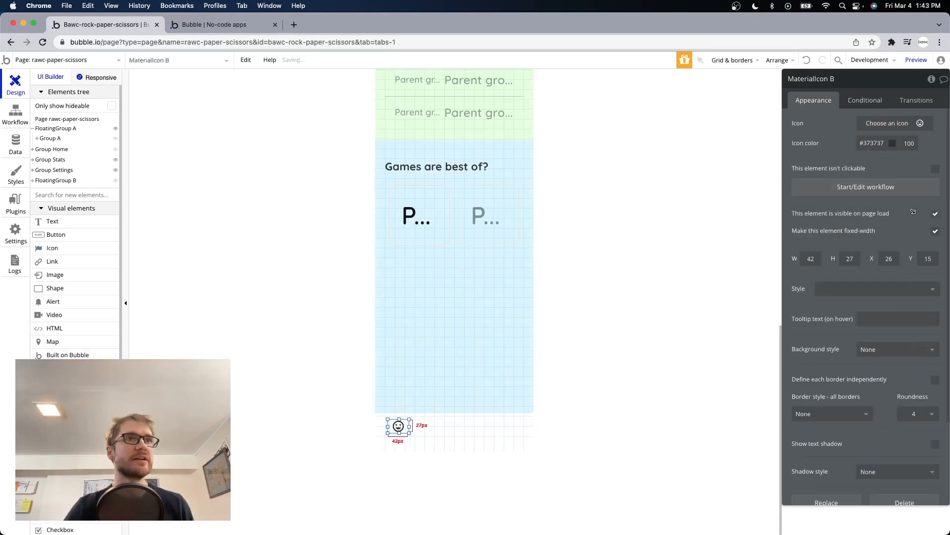
Step: Give the first menu icon the house Material Icon and change the second icon
left_click(888, 123)
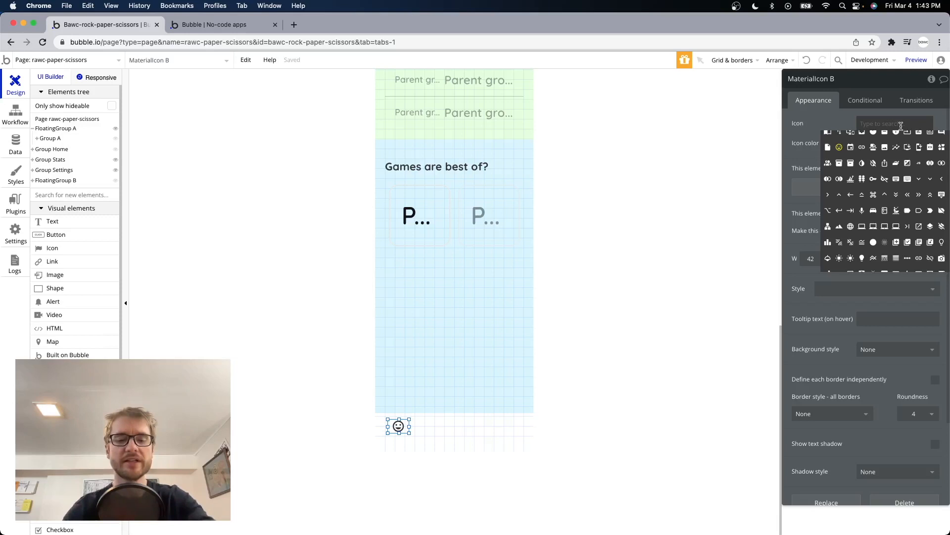
type("home")
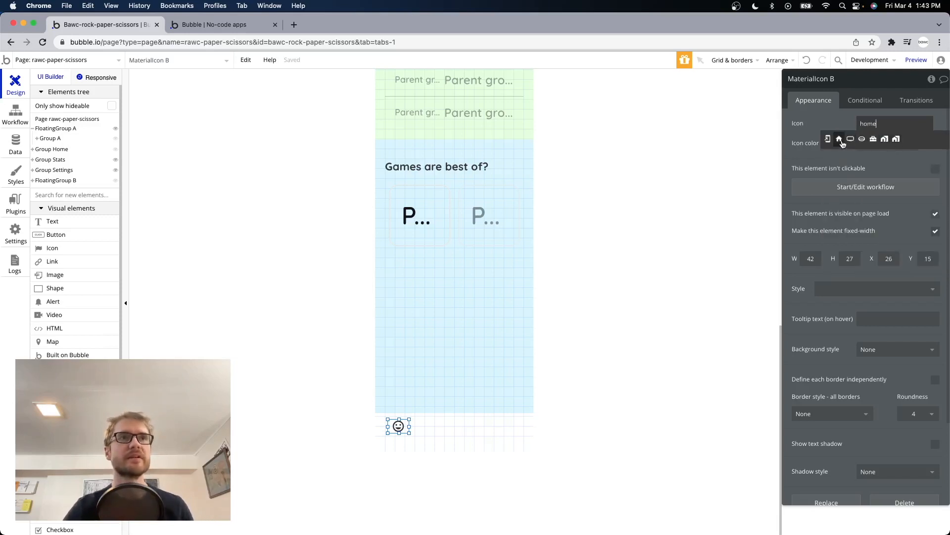
left_click(840, 139)
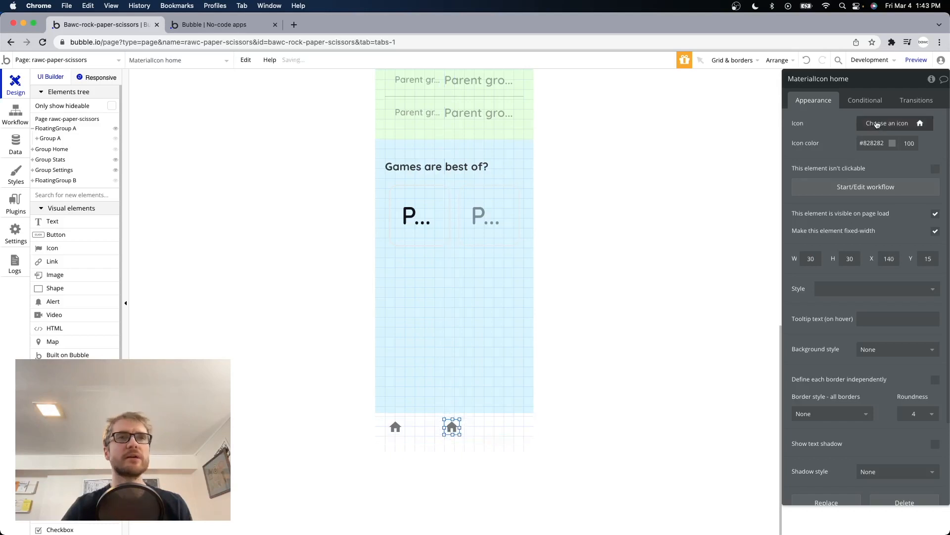
left_click(888, 124)
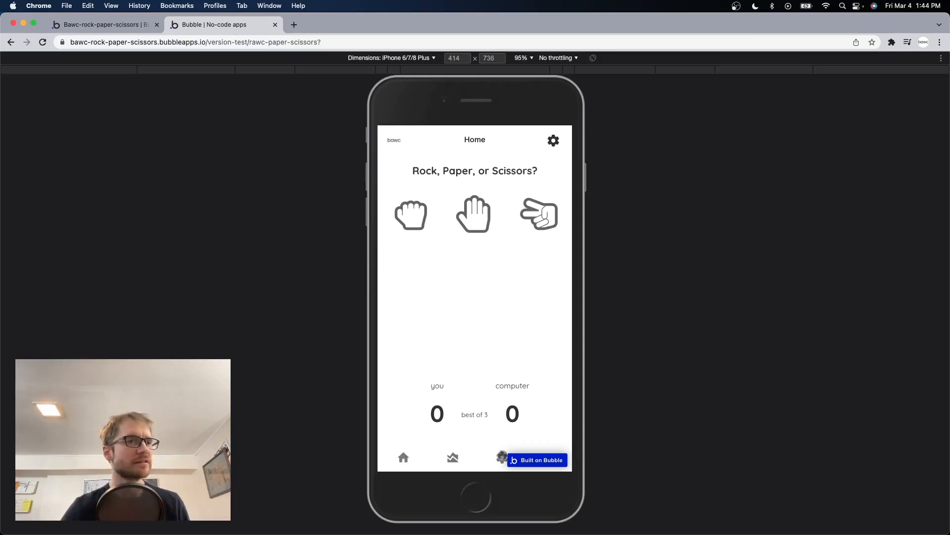
mouse_move(388, 103)
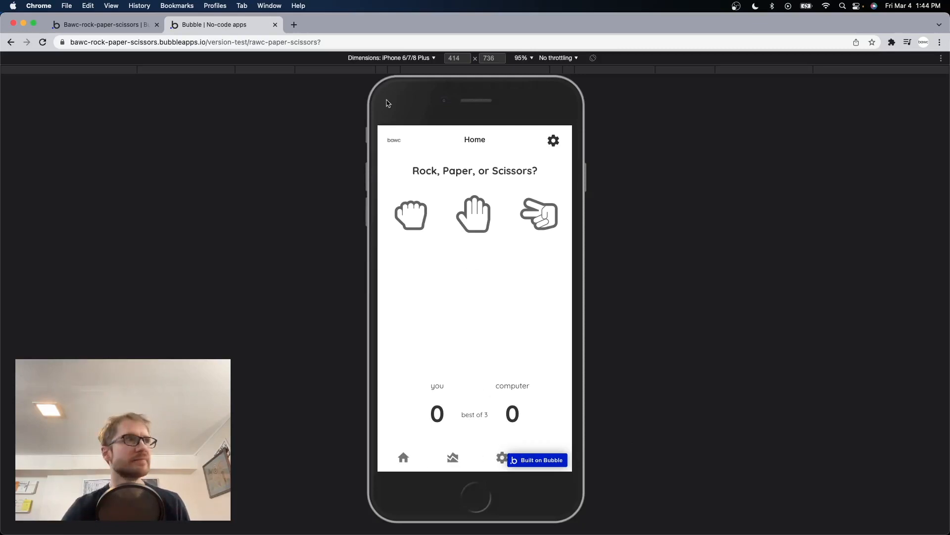
left_click(100, 24)
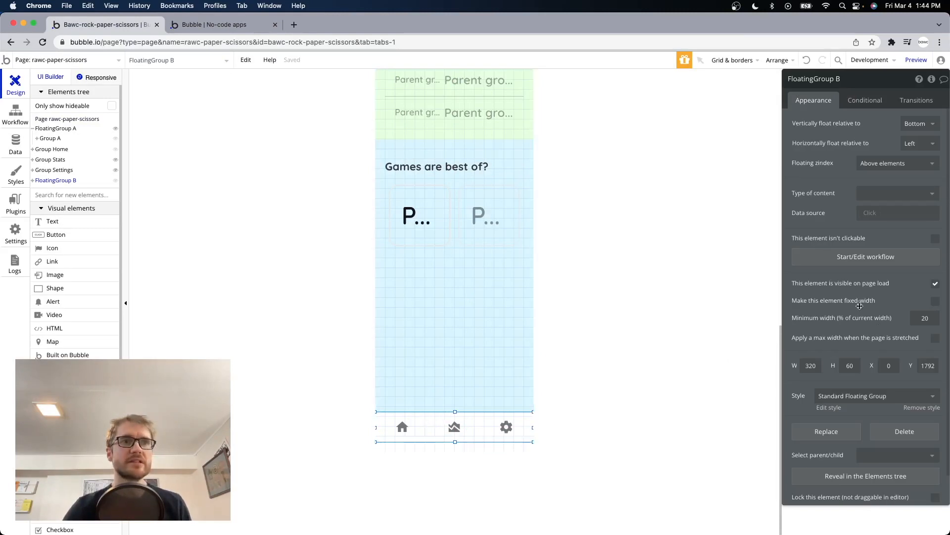
mouse_move(416, 426)
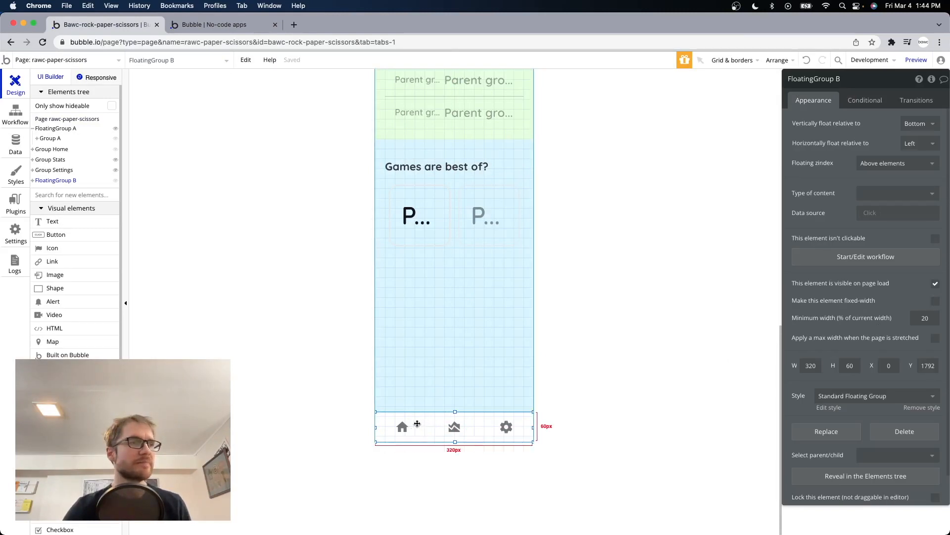
Step: Wrap the home and stats menu icons each in their own group
right_click(402, 426)
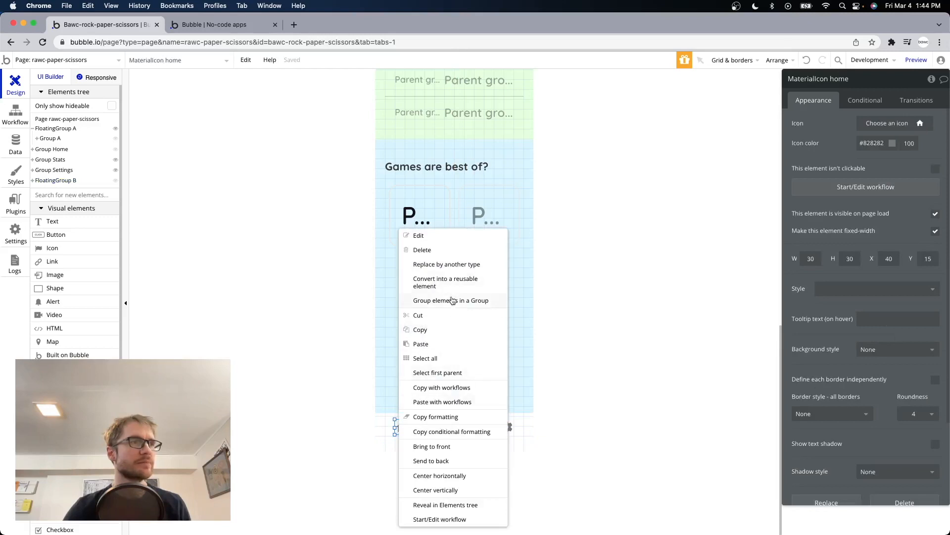
left_click(451, 300)
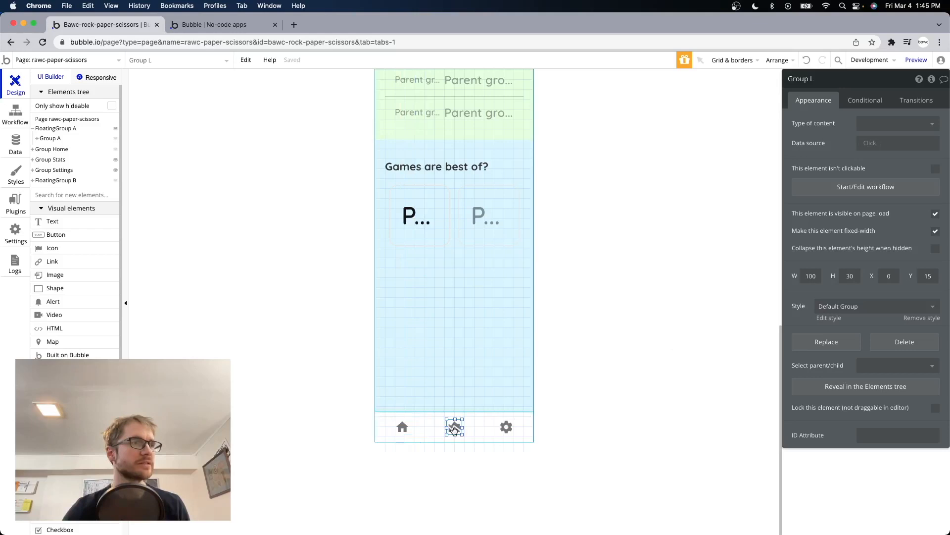
right_click(454, 427)
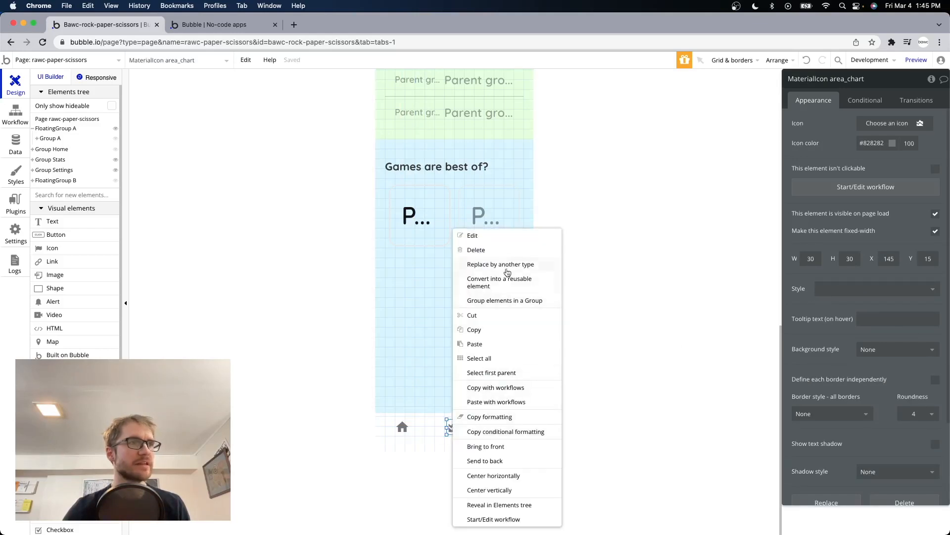
left_click(491, 372)
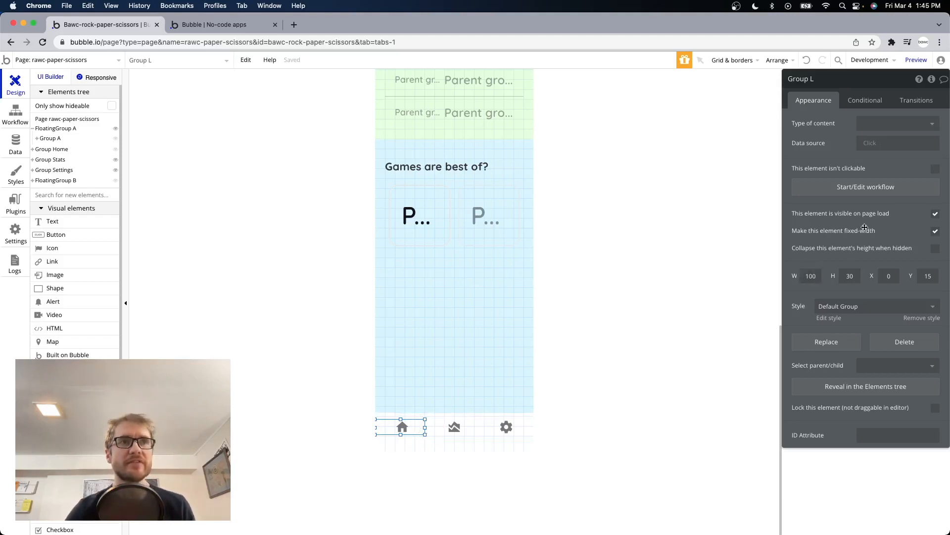
Step: Make the stats icon's group stretch with page width instead of fixed-width
left_click(454, 427)
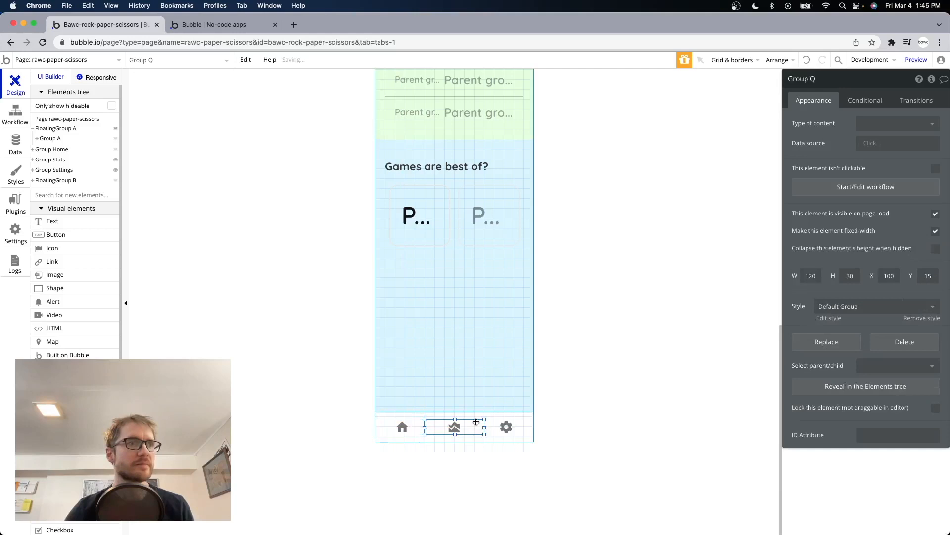
left_click(935, 230)
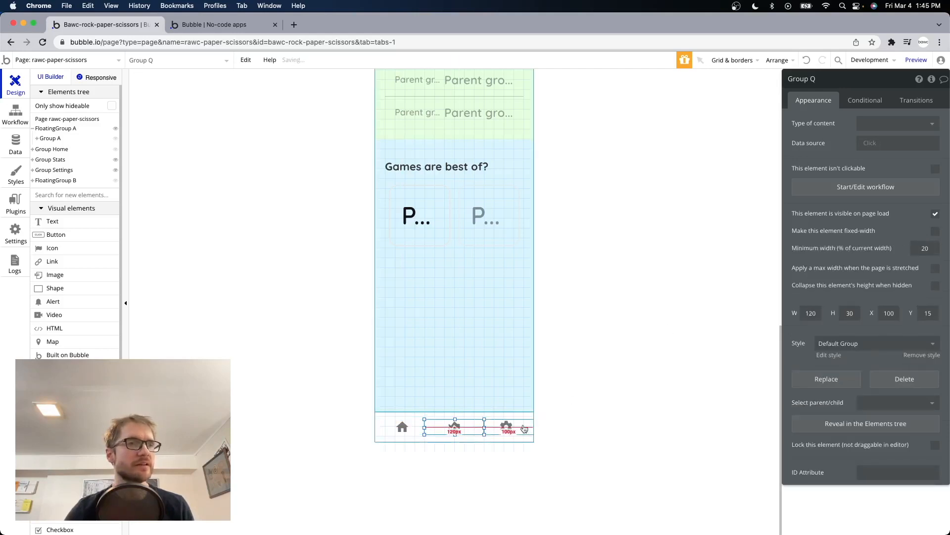
left_click(506, 426)
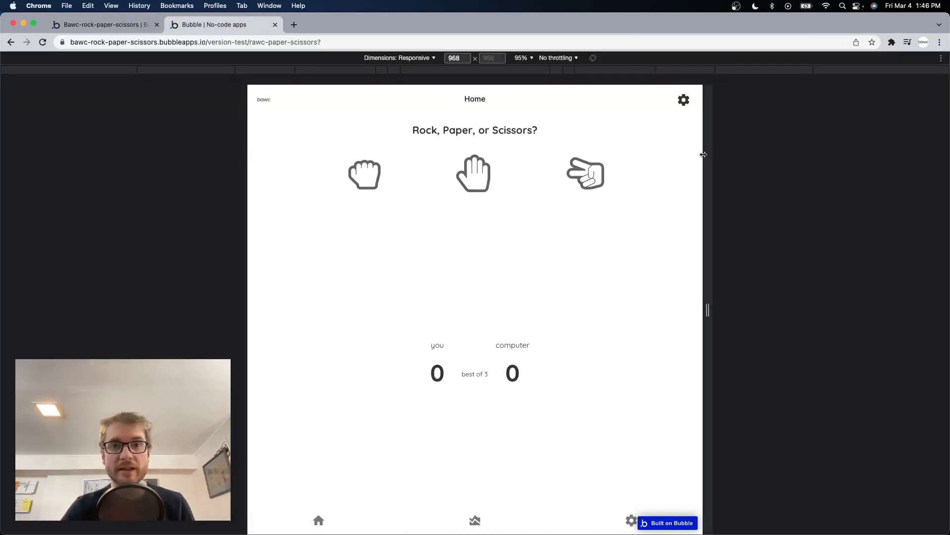
mouse_move(720, 313)
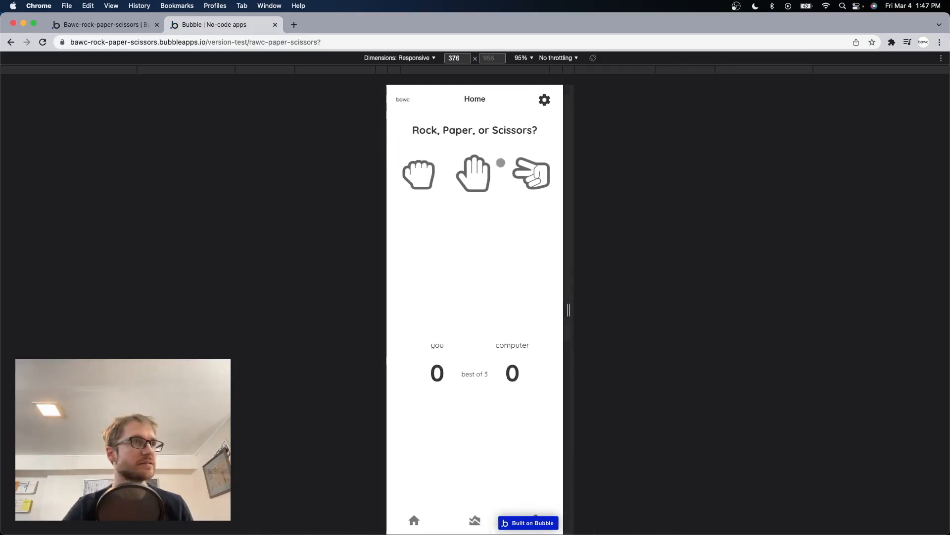
Step: Preview the app at a phone preset from the Dimensions dropdown
left_click(399, 57)
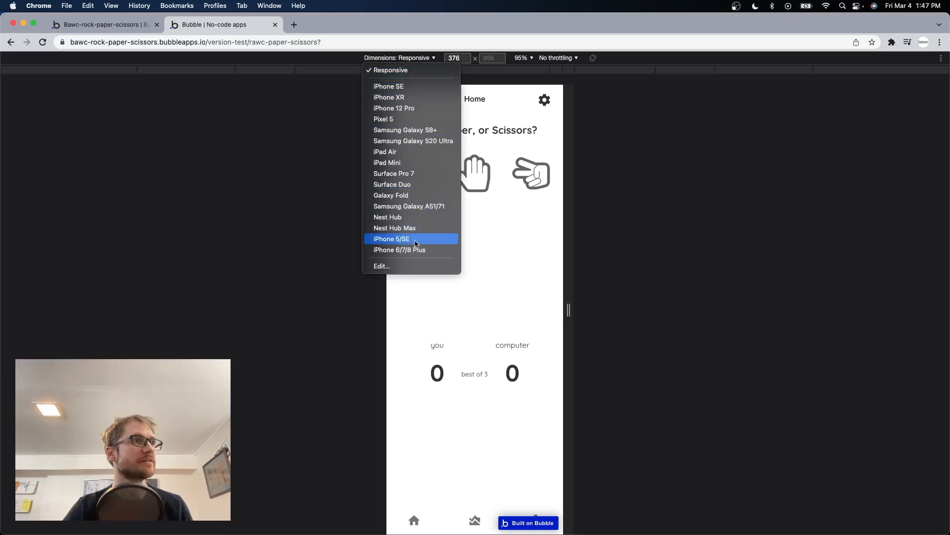
left_click(400, 250)
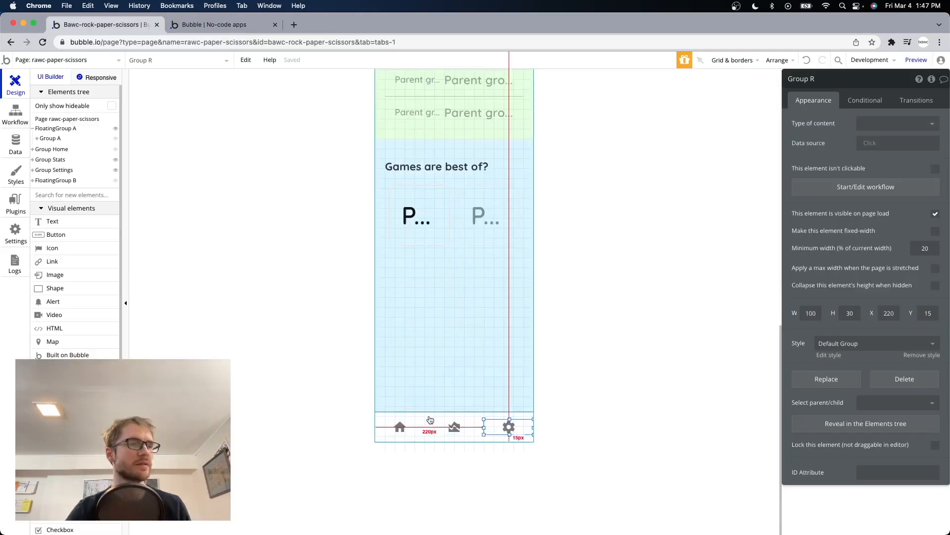
Step: Remove FloatingGroup B's preset style, give it a solid top border, and refresh the preview
left_click(454, 426)
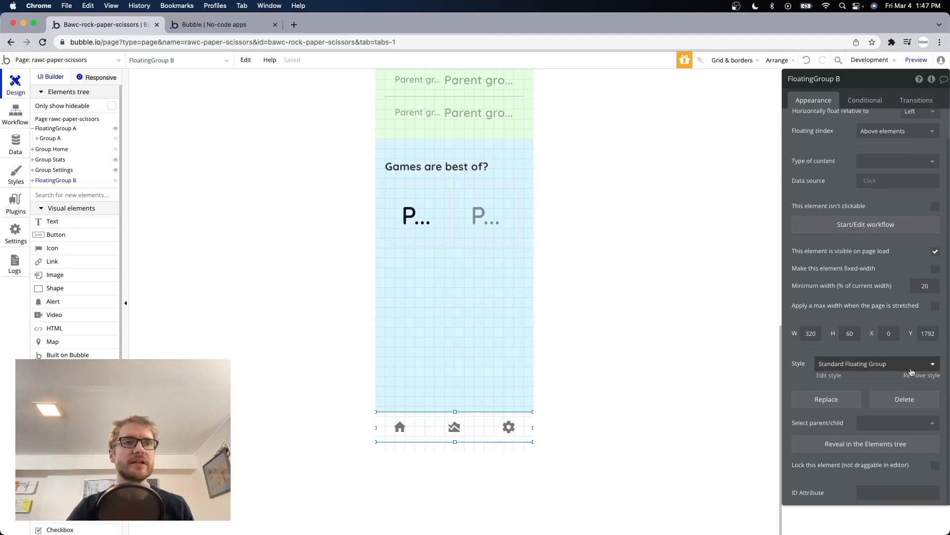
left_click(921, 374)
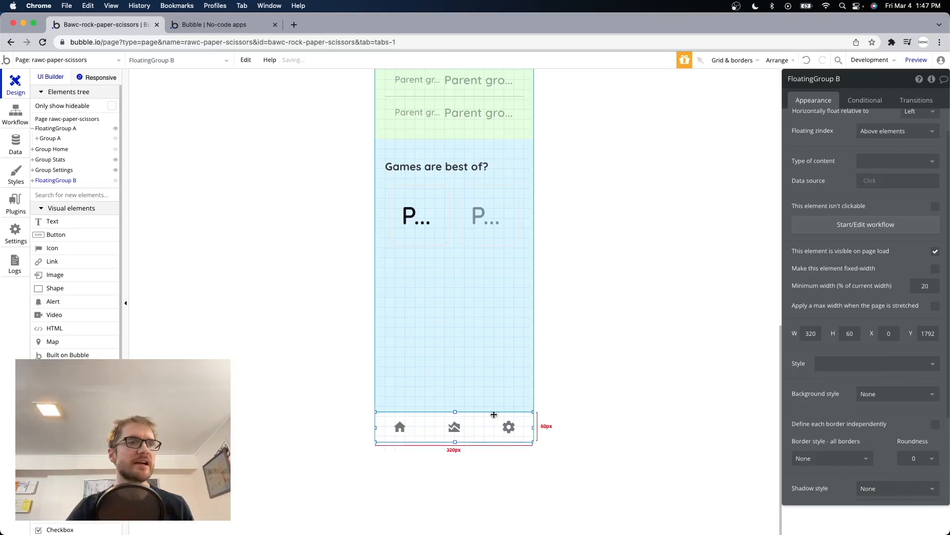
scroll("down", 3)
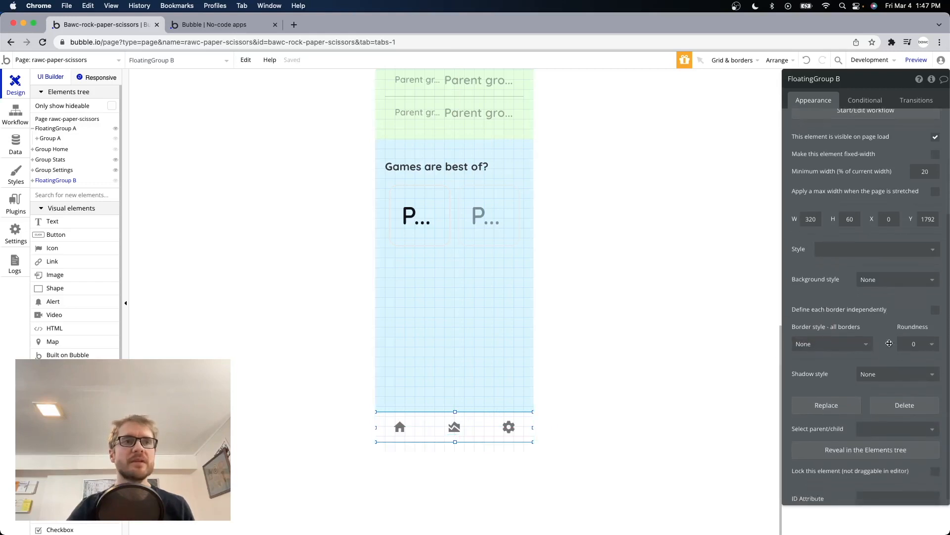
left_click(935, 303)
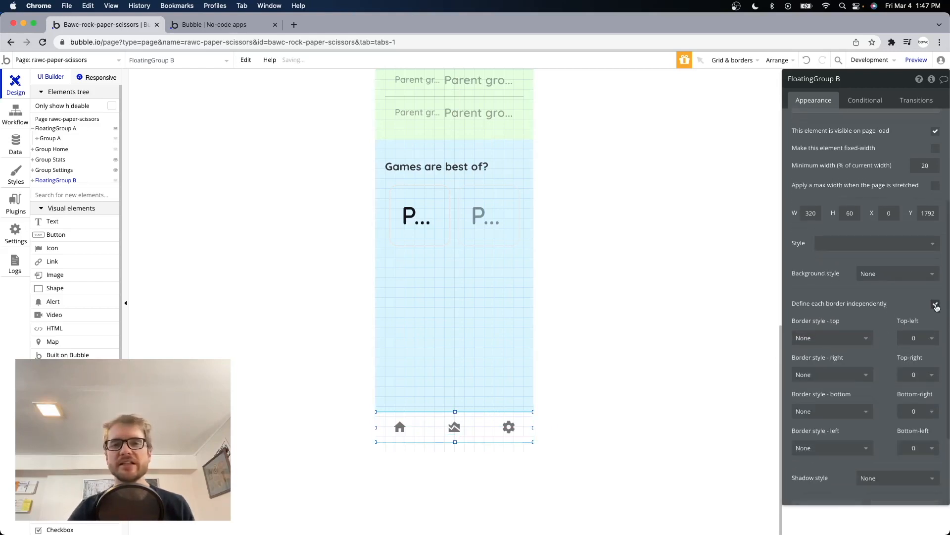
left_click(831, 338)
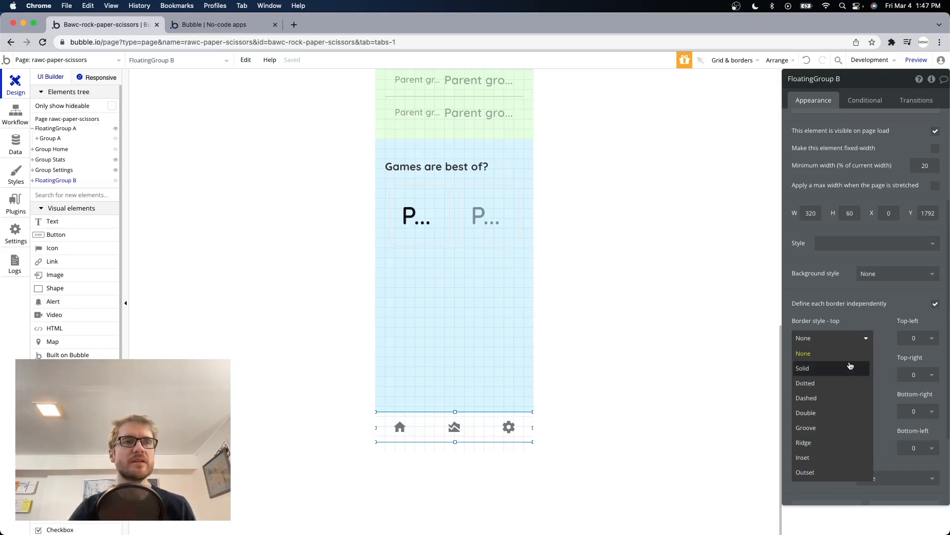
left_click(802, 368)
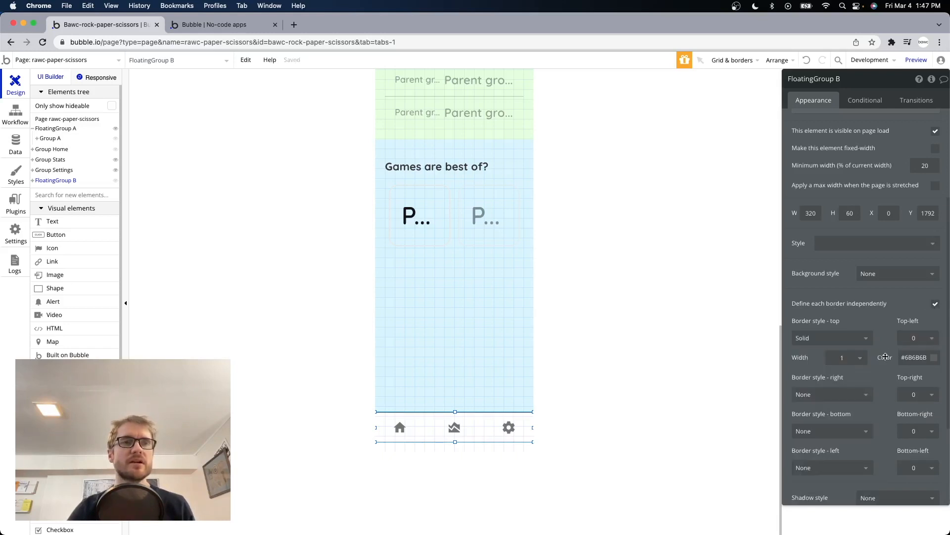
left_click(916, 357)
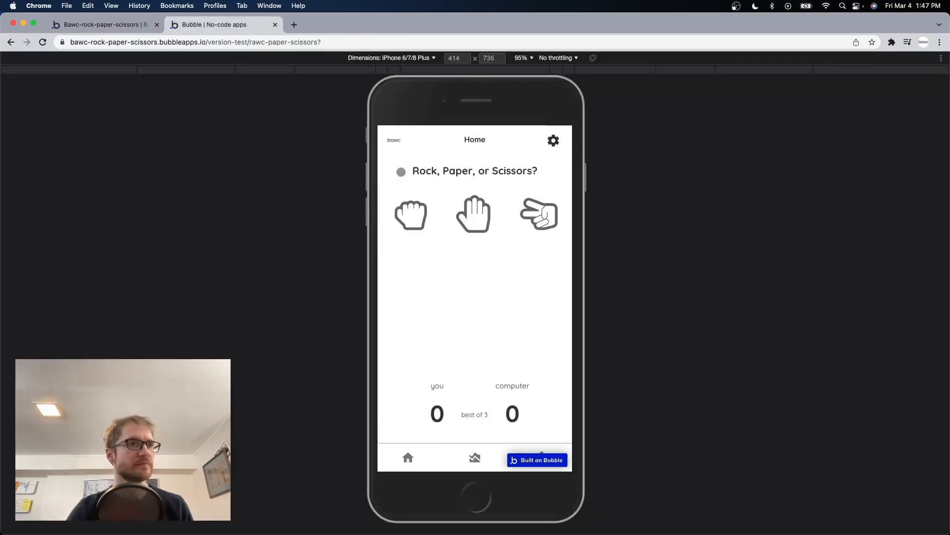
mouse_move(589, 175)
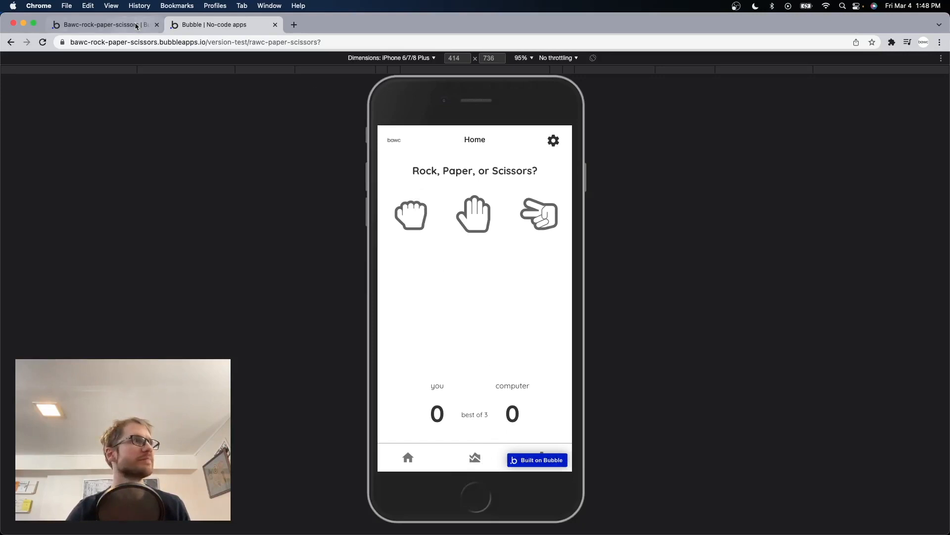
Step: Switch from the phone preview back to the Bubble editor tab
left_click(100, 24)
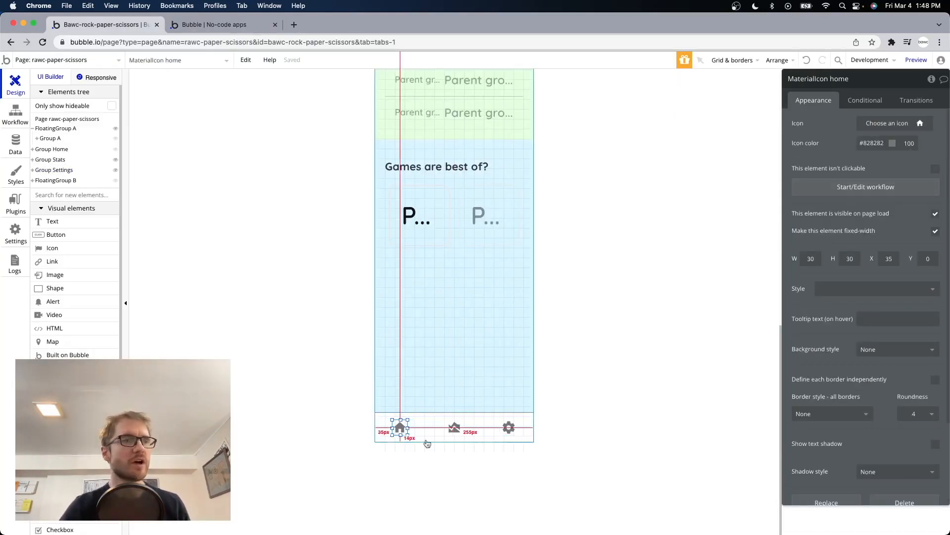
Step: Add a home icon click workflow that goes to the rawc-paper-scissors page
left_click(865, 187)
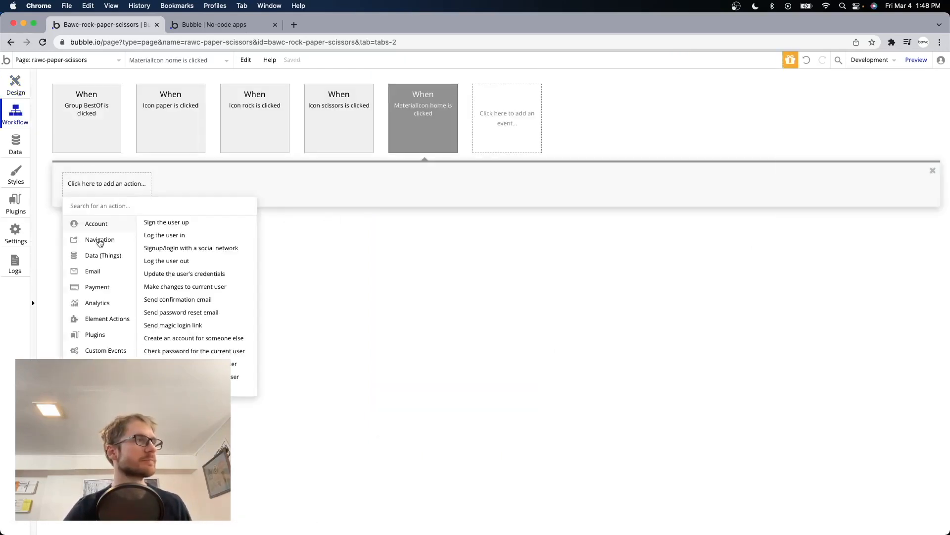
left_click(99, 239)
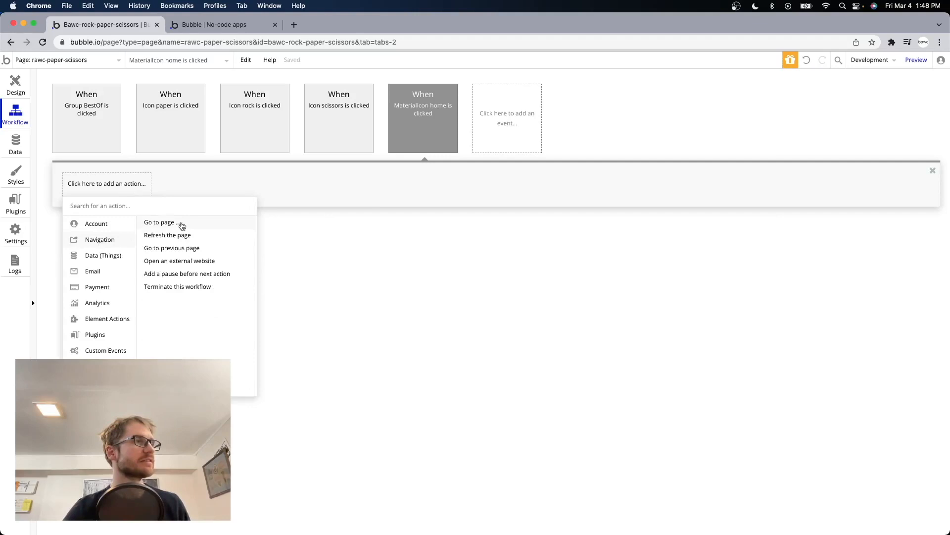
left_click(159, 222)
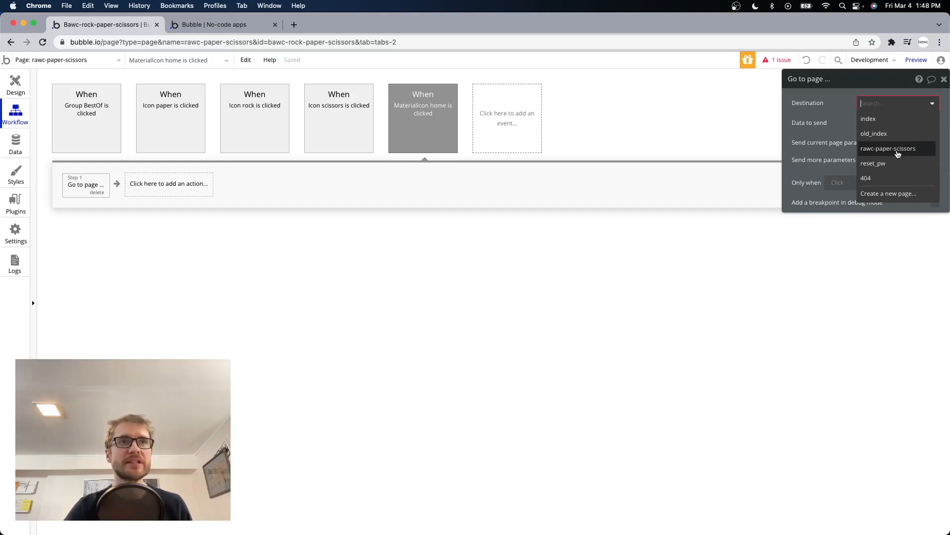
left_click(888, 148)
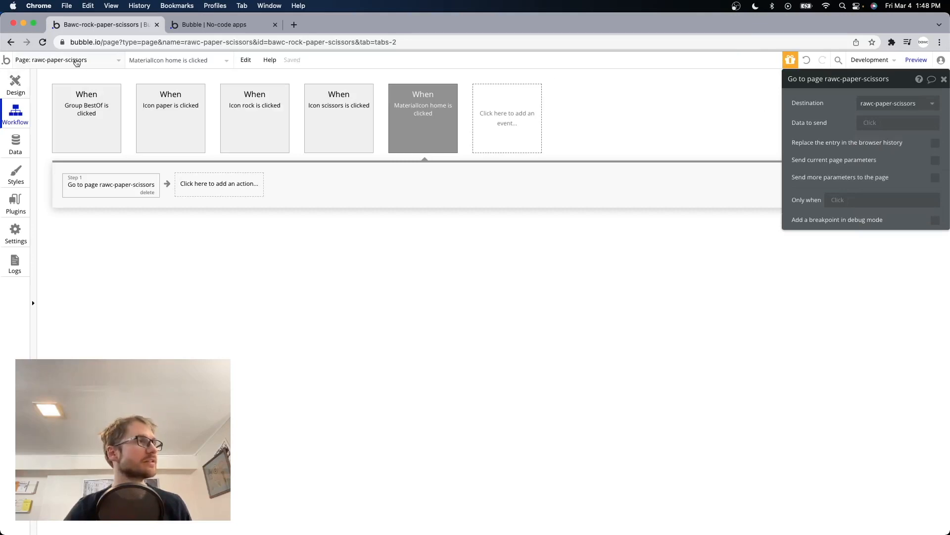
mouse_move(911, 161)
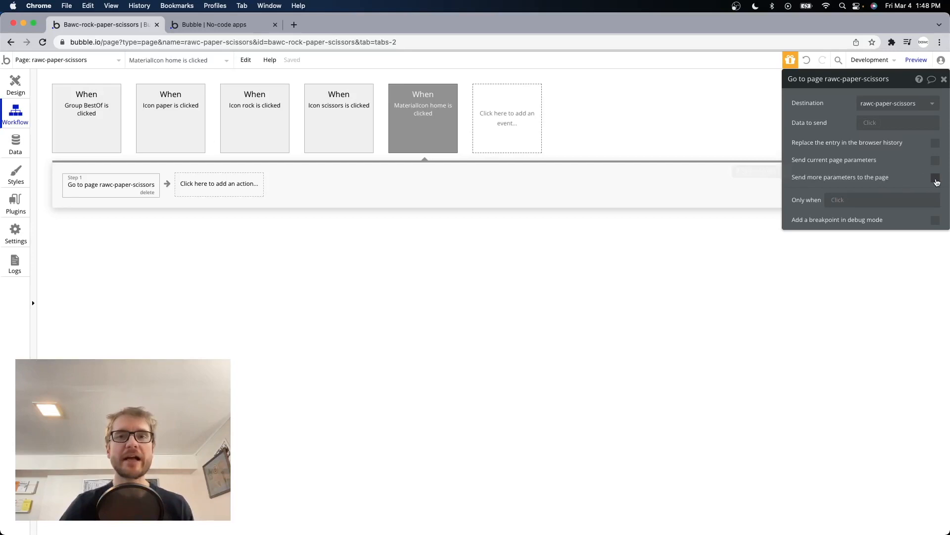
Step: Send the extra parameter page = home with the navigation and close the step
left_click(935, 177)
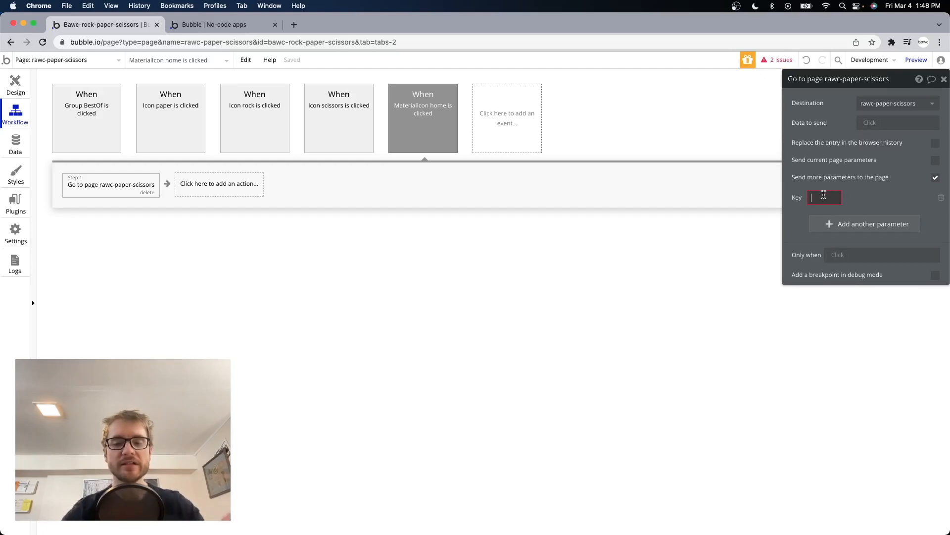
type("page")
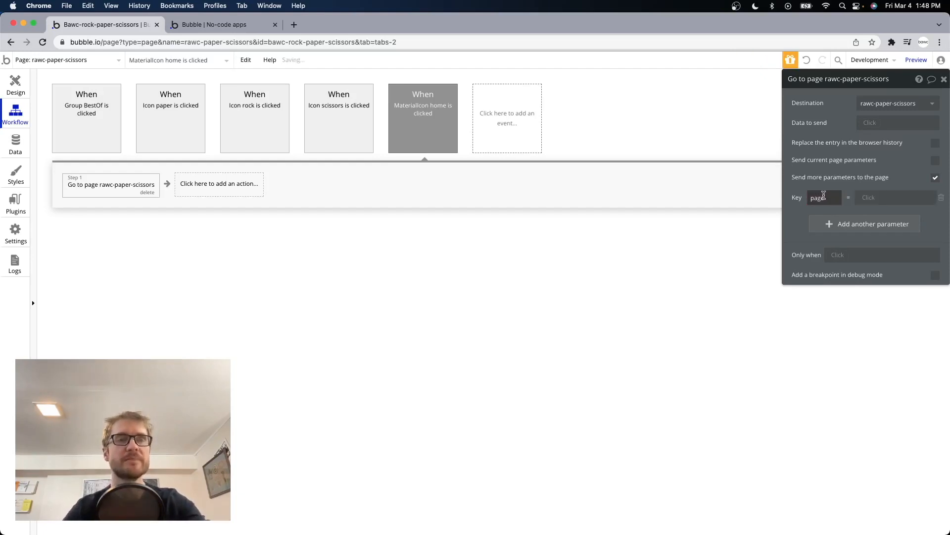
left_click(897, 197)
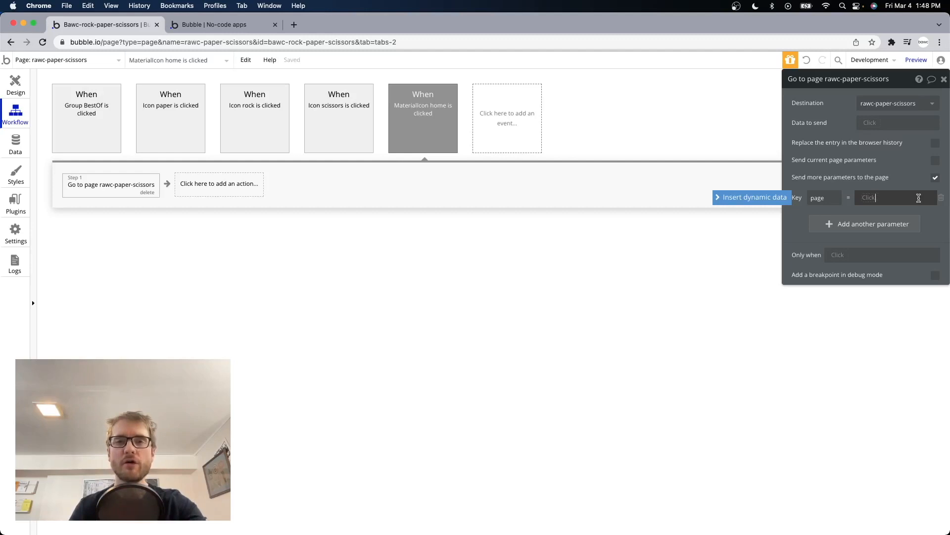
type("home")
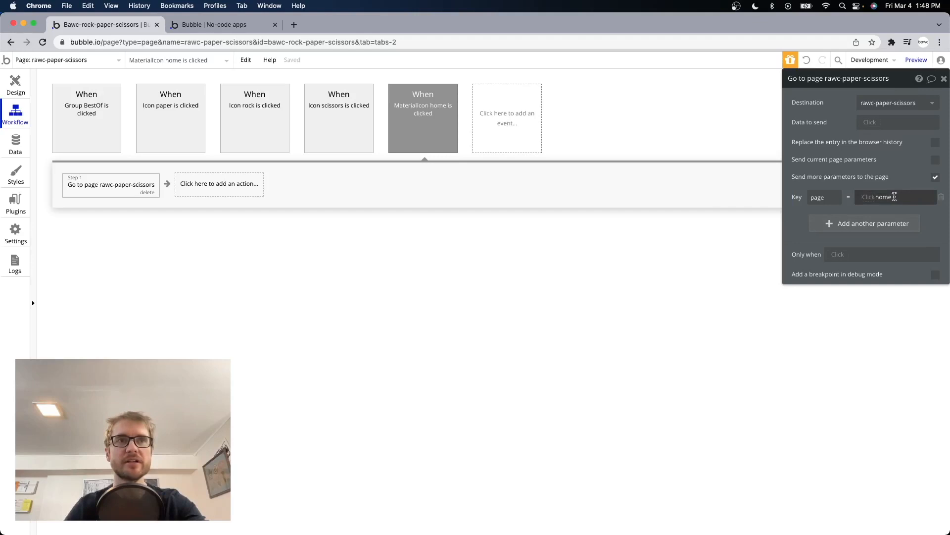
mouse_move(677, 345)
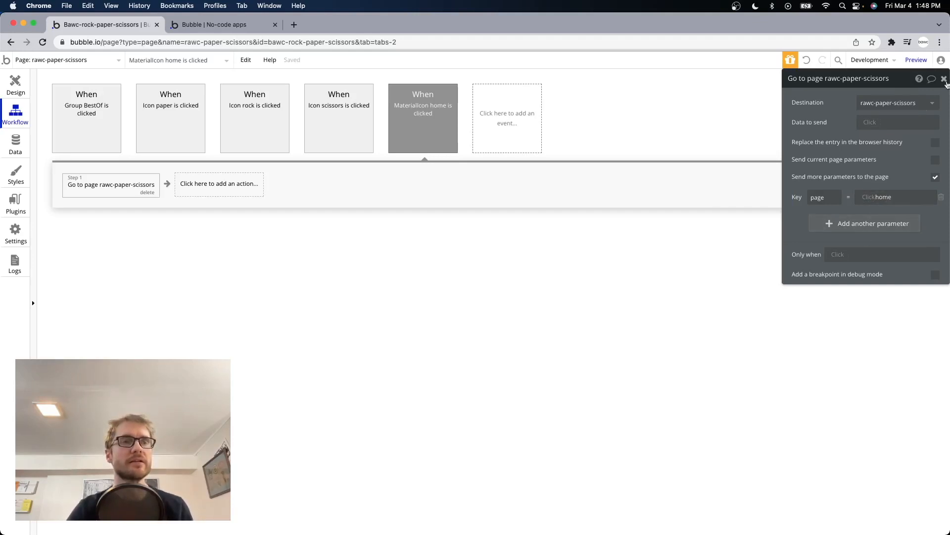
left_click(943, 79)
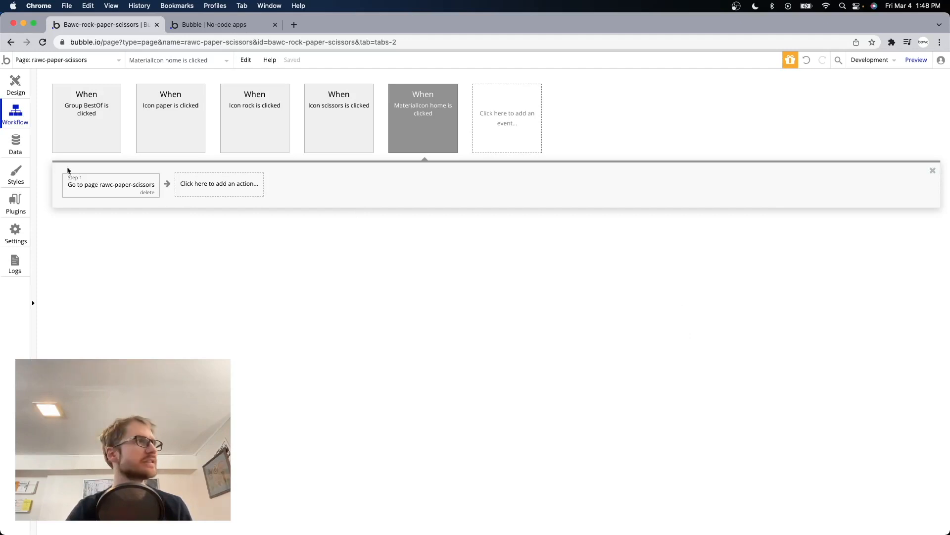
left_click(15, 84)
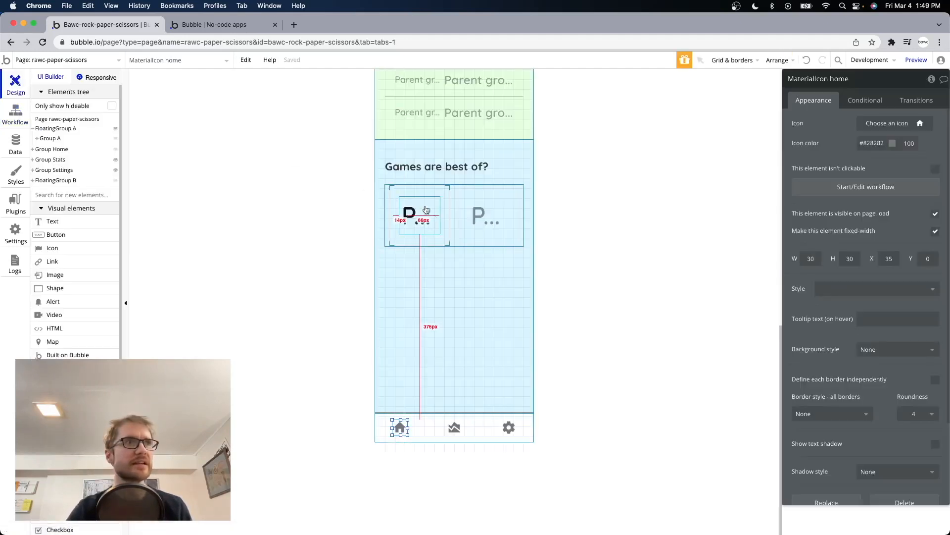
Step: Hide Group Home on page load and open its conditional settings
scroll("up", 3)
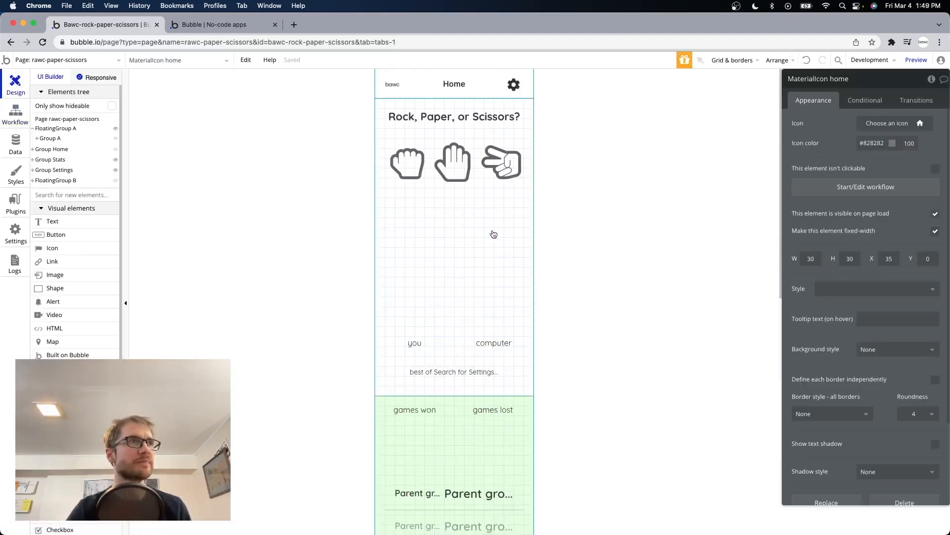
left_click(52, 148)
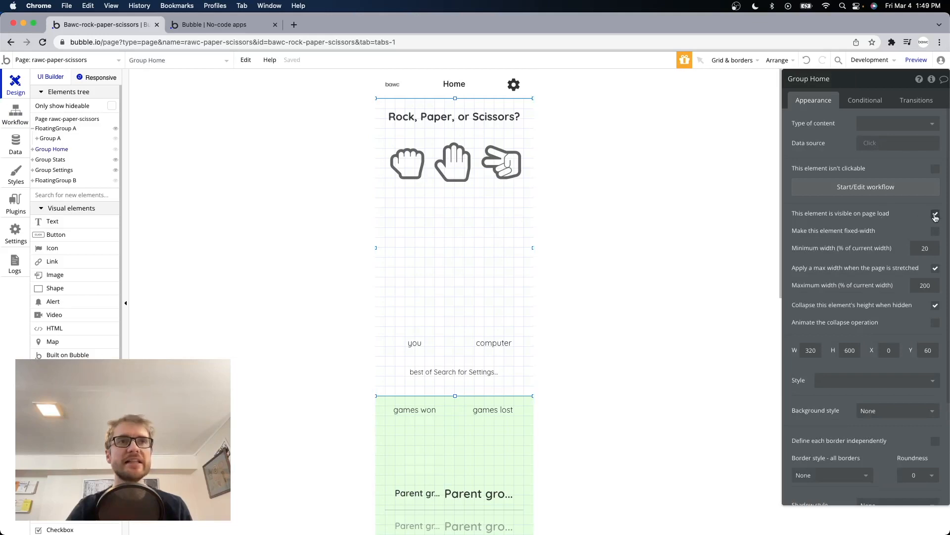
left_click(935, 213)
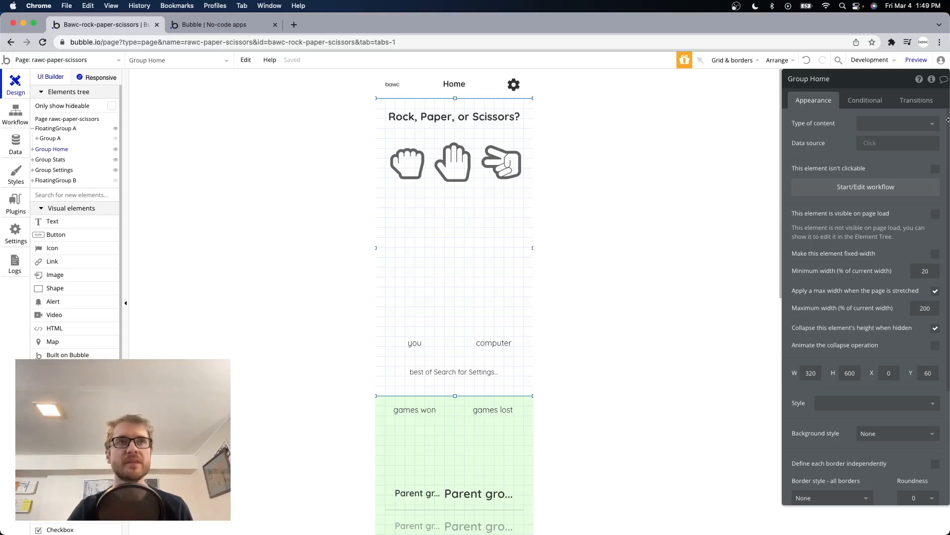
left_click(865, 100)
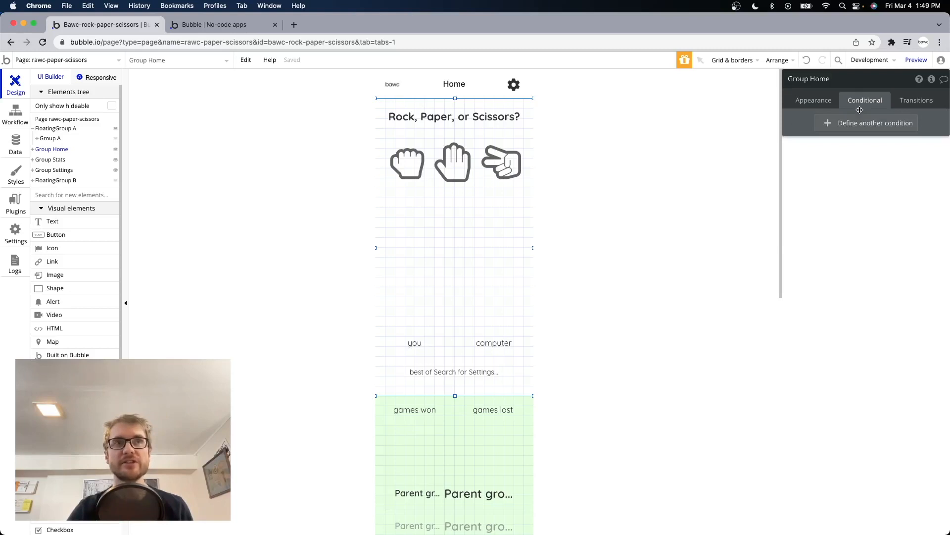
Step: Make Group Home visible when 'Get page from page URL' is home
left_click(875, 124)
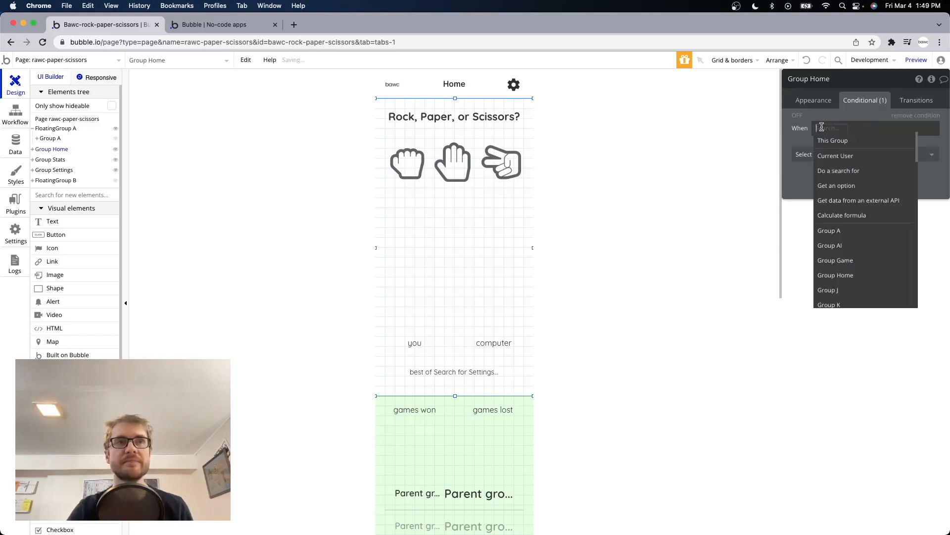
type("get")
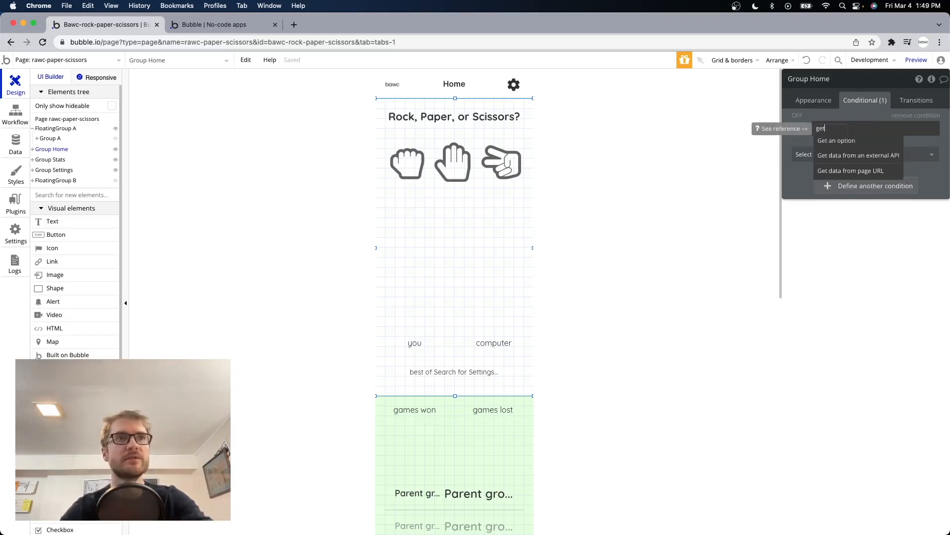
mouse_move(855, 171)
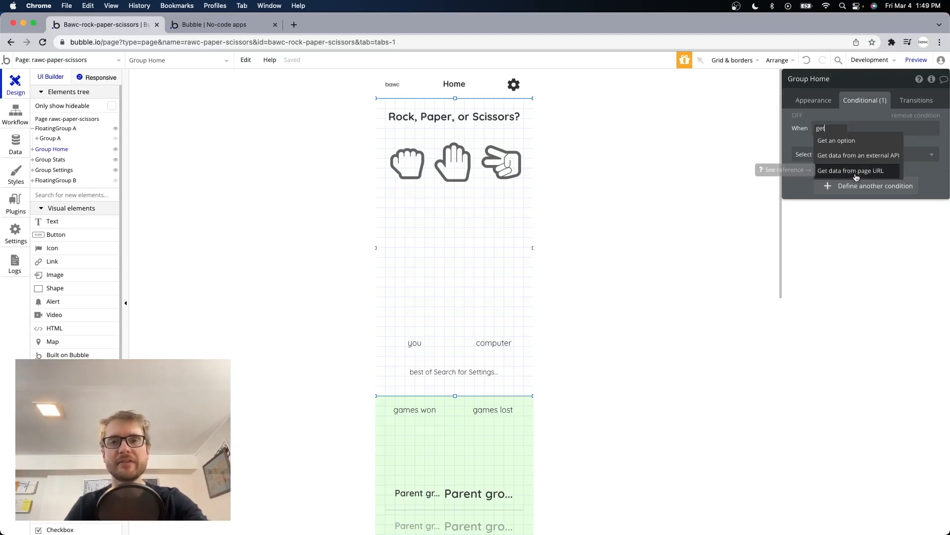
left_click(851, 171)
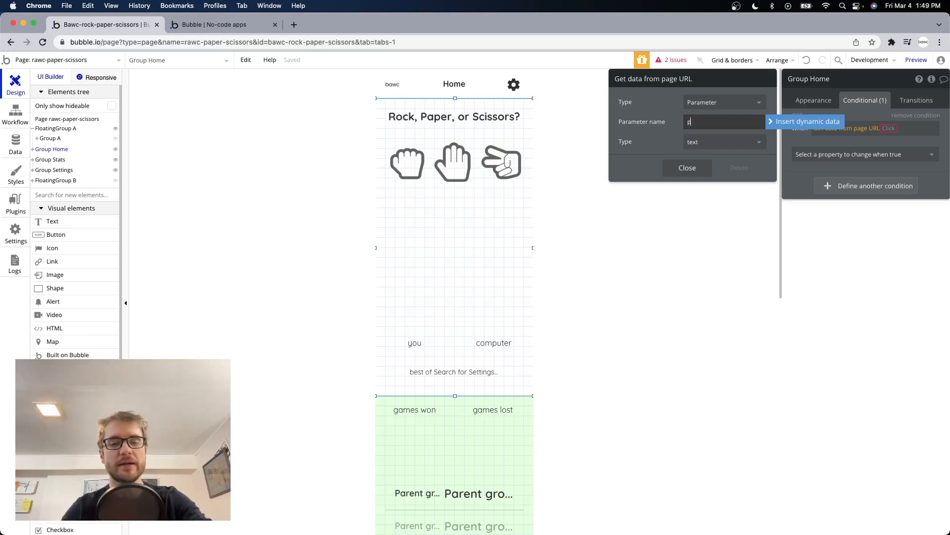
type("page")
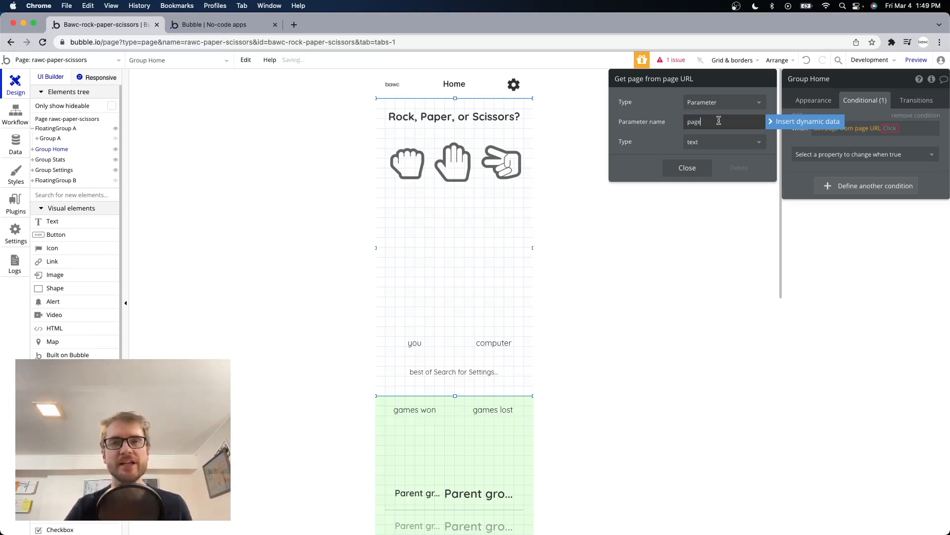
left_click(903, 128)
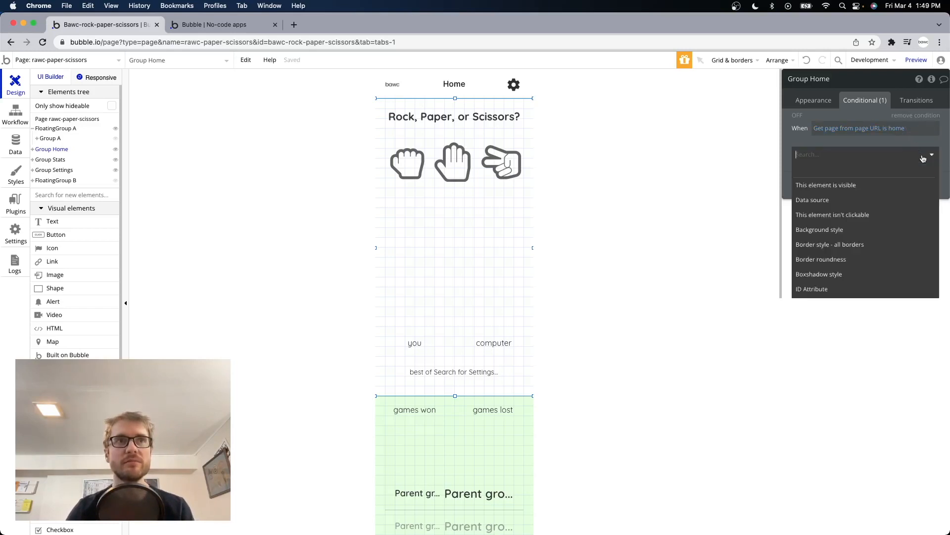
left_click(826, 185)
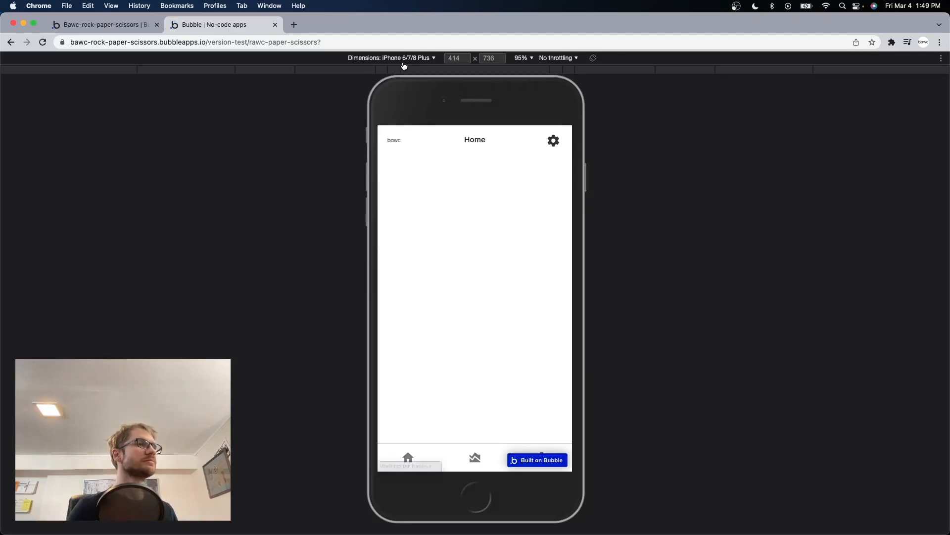
mouse_move(654, 243)
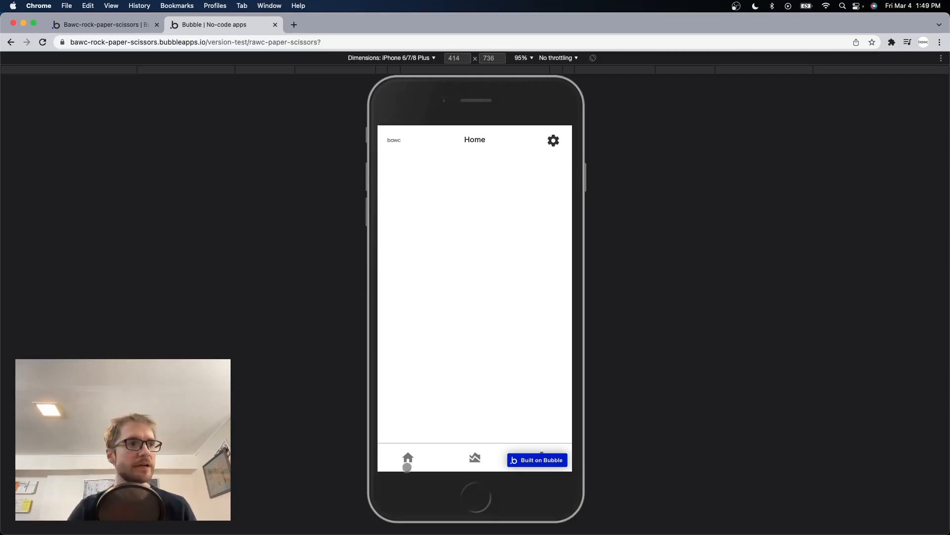
left_click(407, 458)
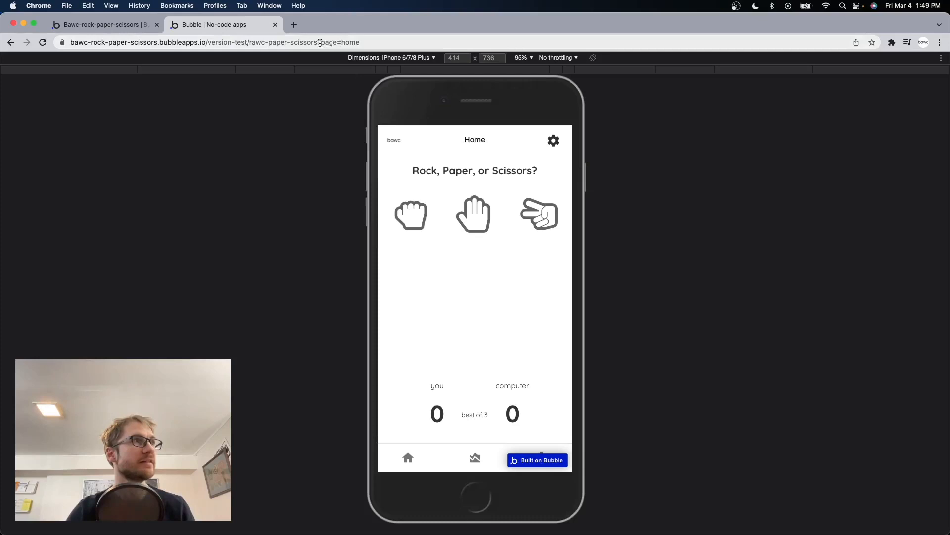
left_click(242, 42)
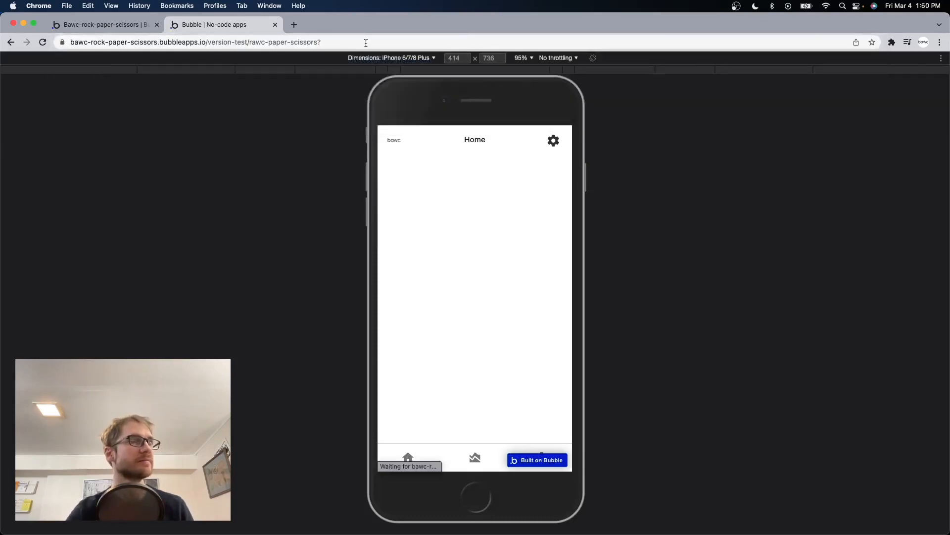
left_click(196, 41)
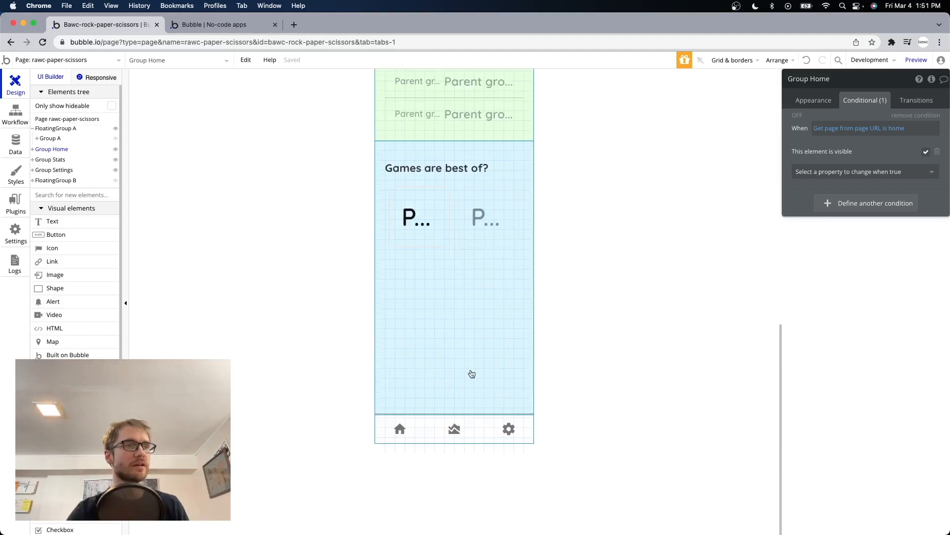
left_click(454, 429)
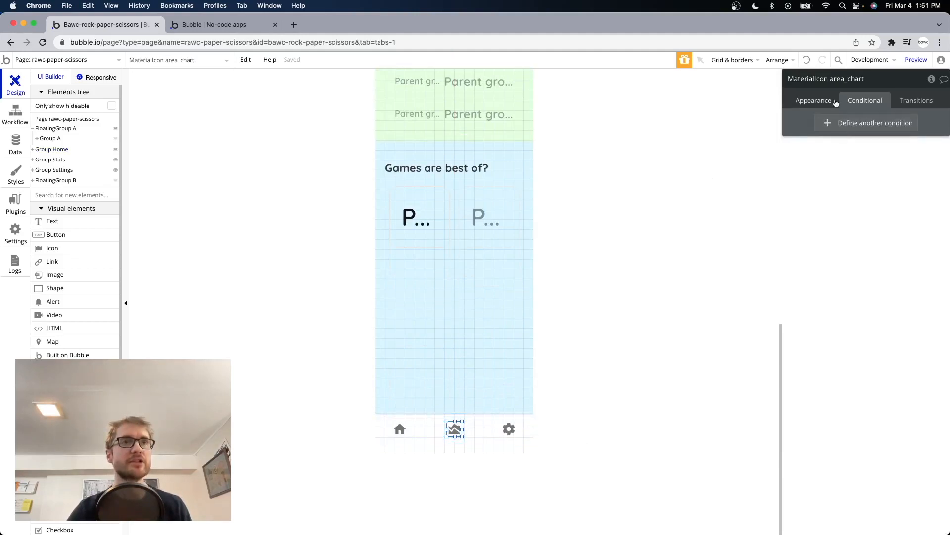
mouse_move(818, 86)
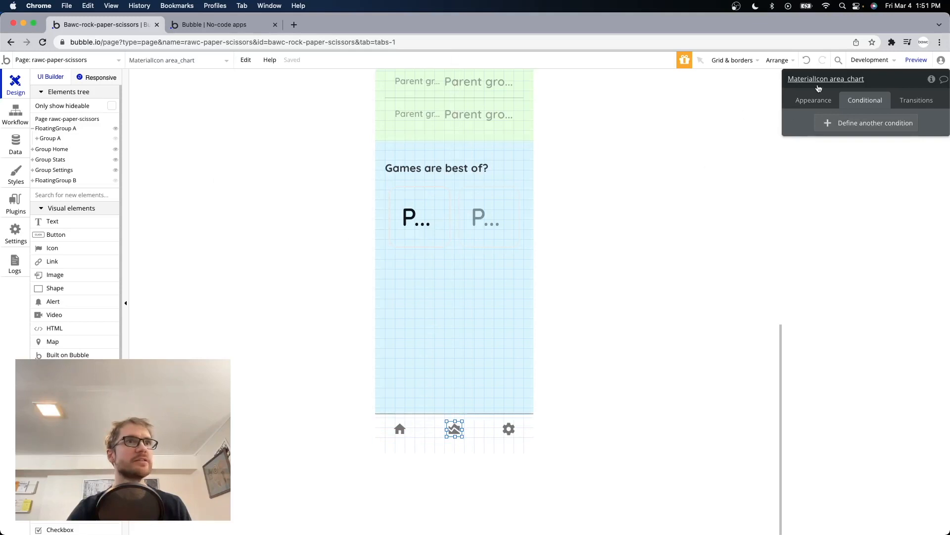
Step: Give the stats icon a click workflow going to rawc-paper-scissors with page=stats
left_click(16, 115)
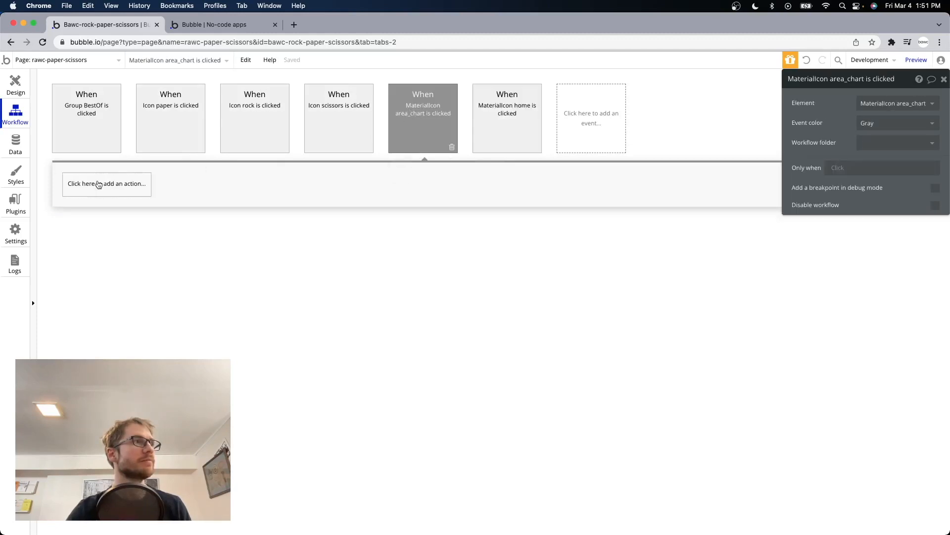
left_click(107, 184)
type("stat")
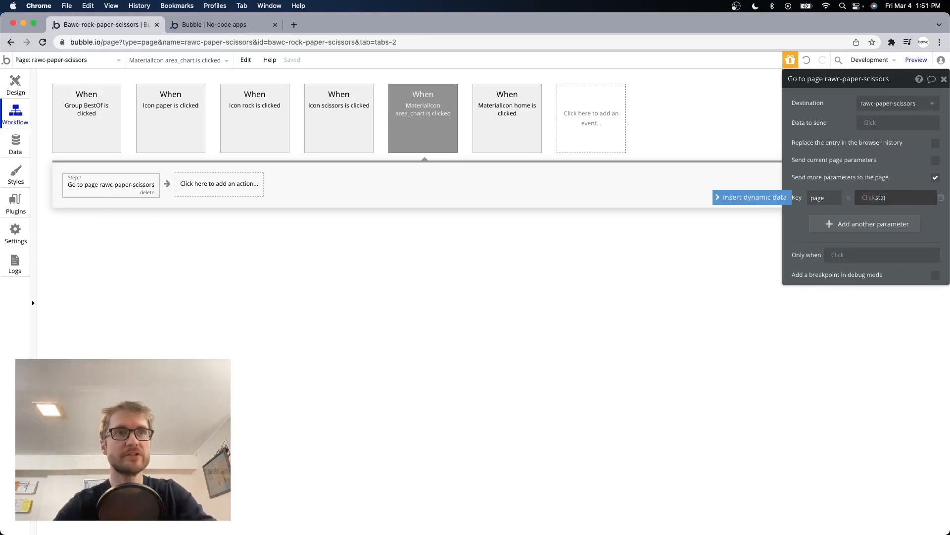
type("s")
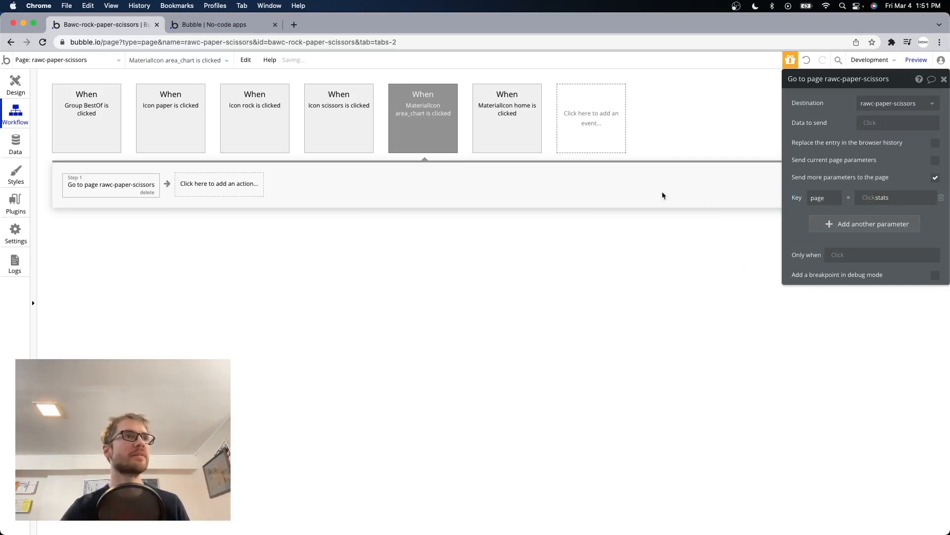
Step: Duplicate that workflow onto the settings icon with page=settings
right_click(423, 109)
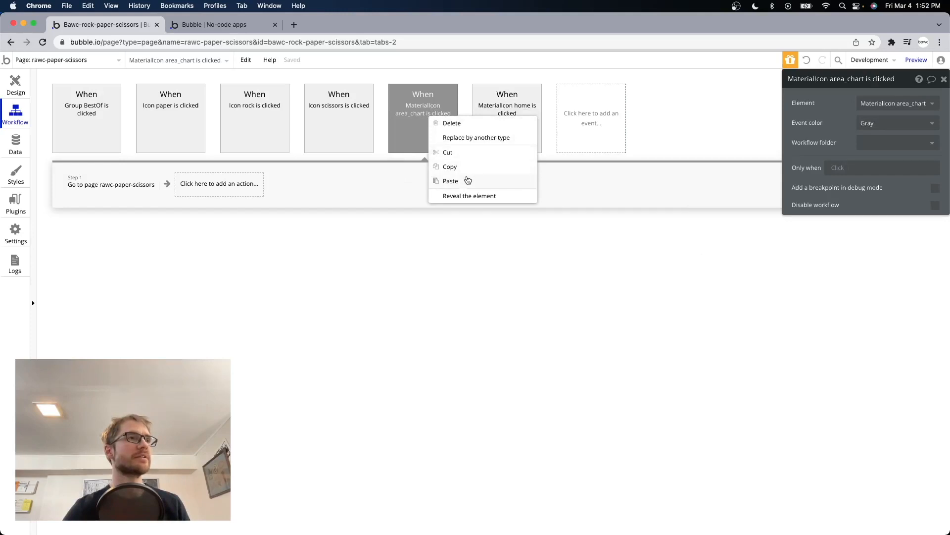
left_click(450, 180)
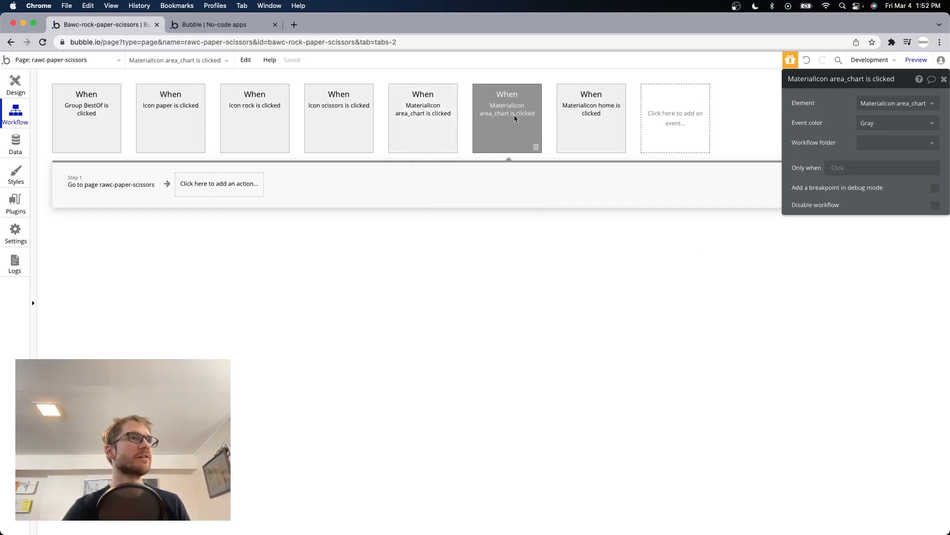
left_click(897, 102)
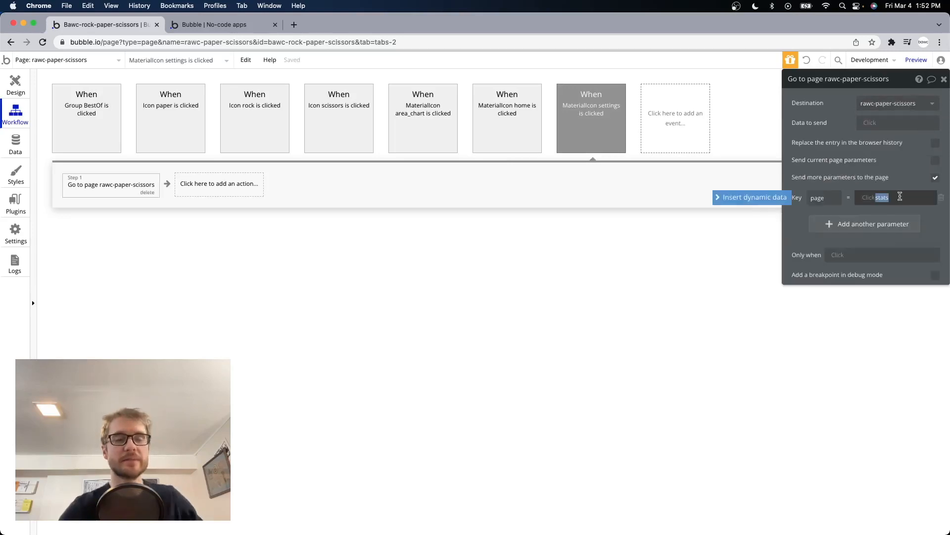
type("settings")
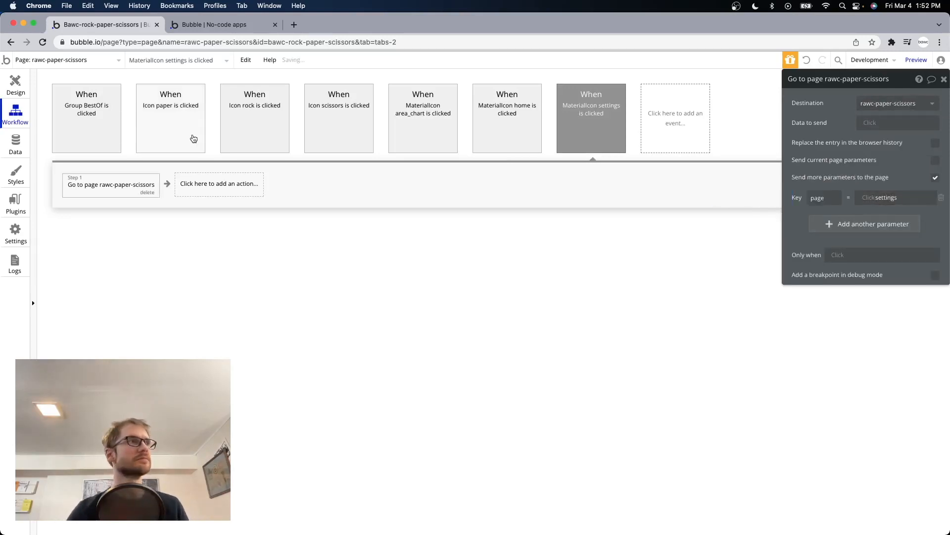
Step: Make Group Stats visible when 'Get page from page URL' is stats
left_click(15, 85)
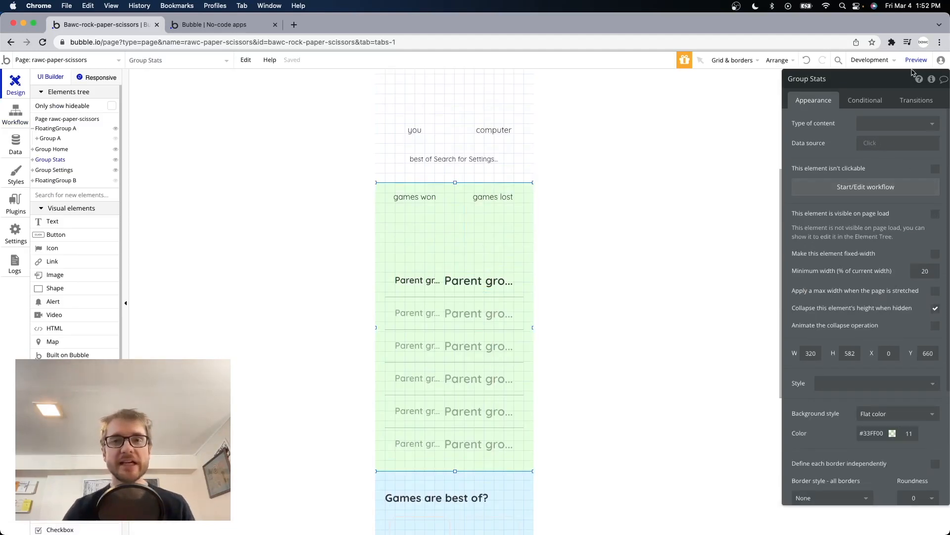
left_click(864, 100)
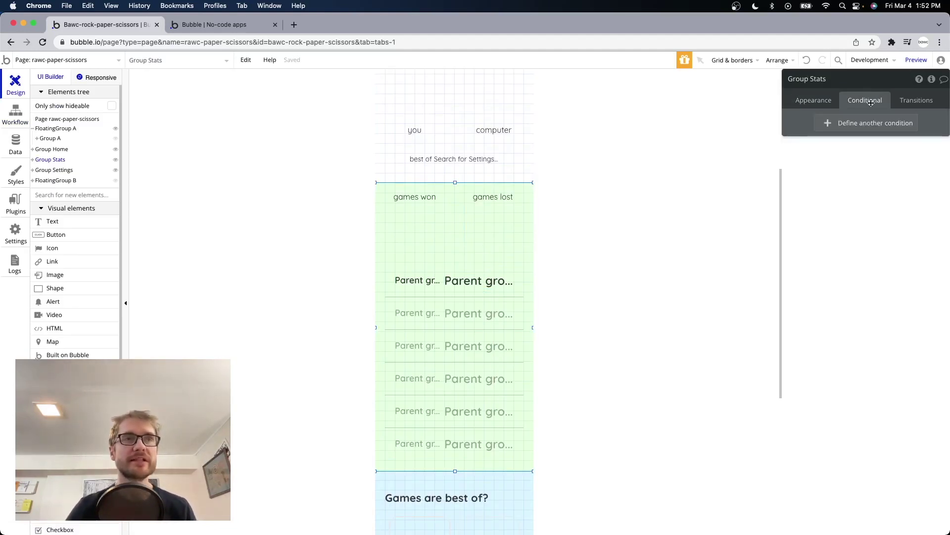
left_click(874, 123)
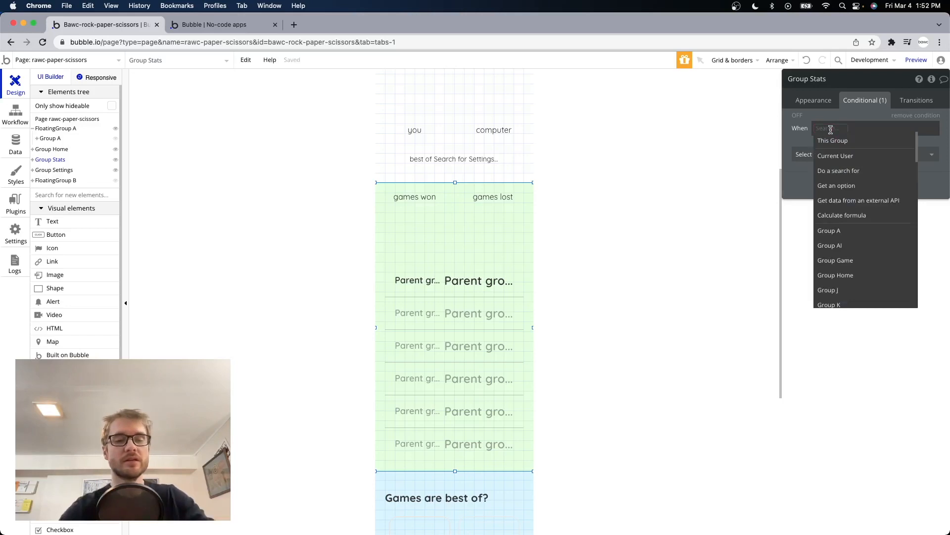
type("get")
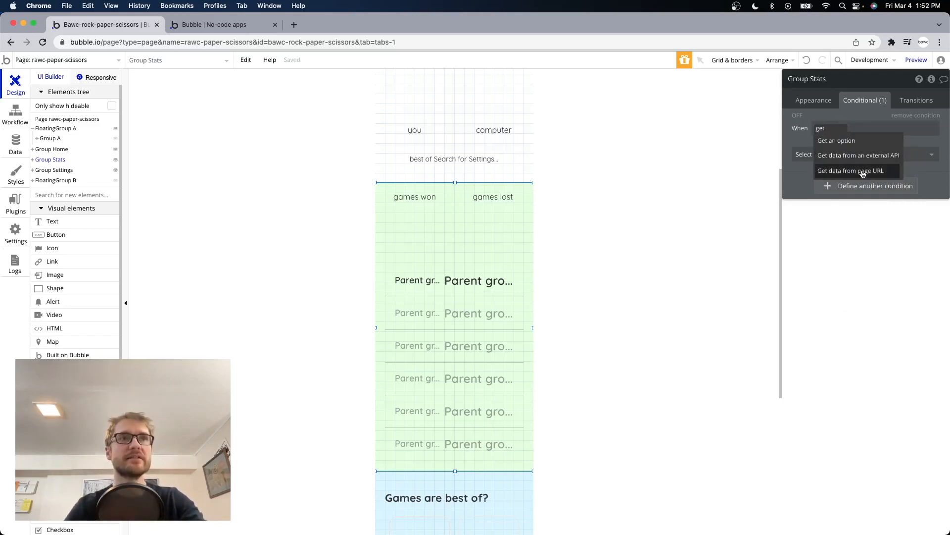
left_click(853, 170)
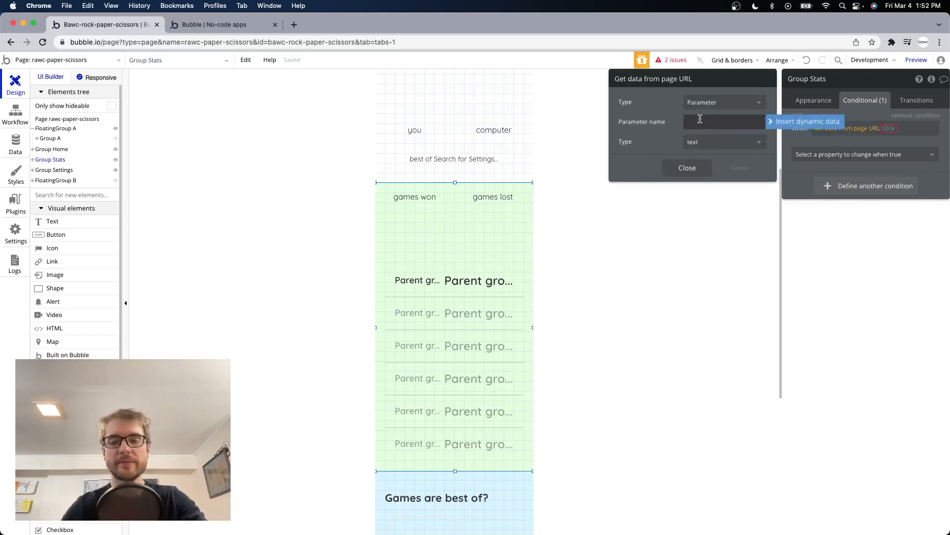
type("page")
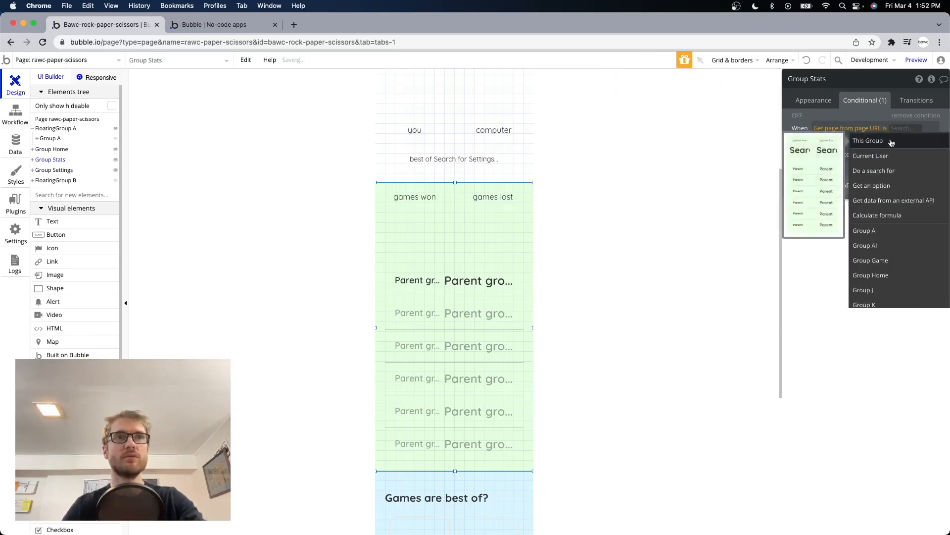
type("stst")
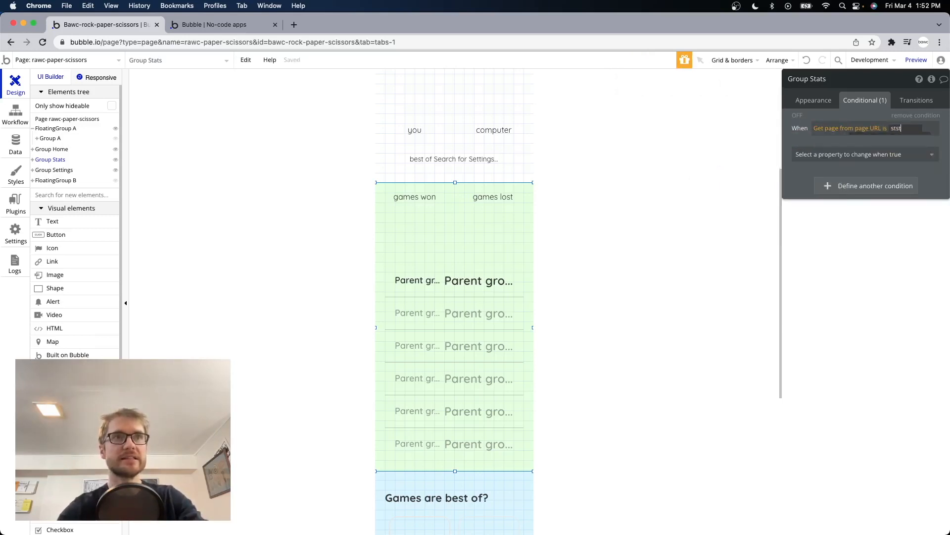
type("stat")
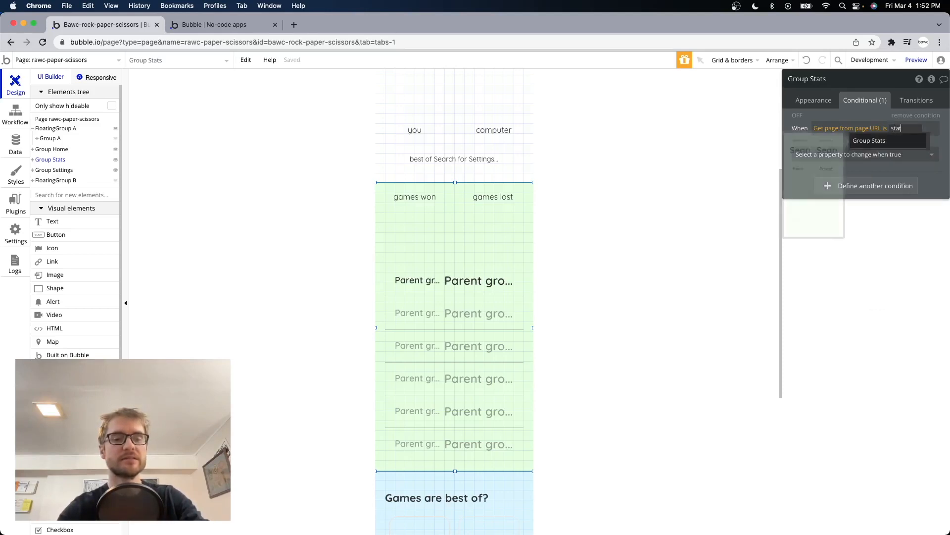
left_click(869, 140)
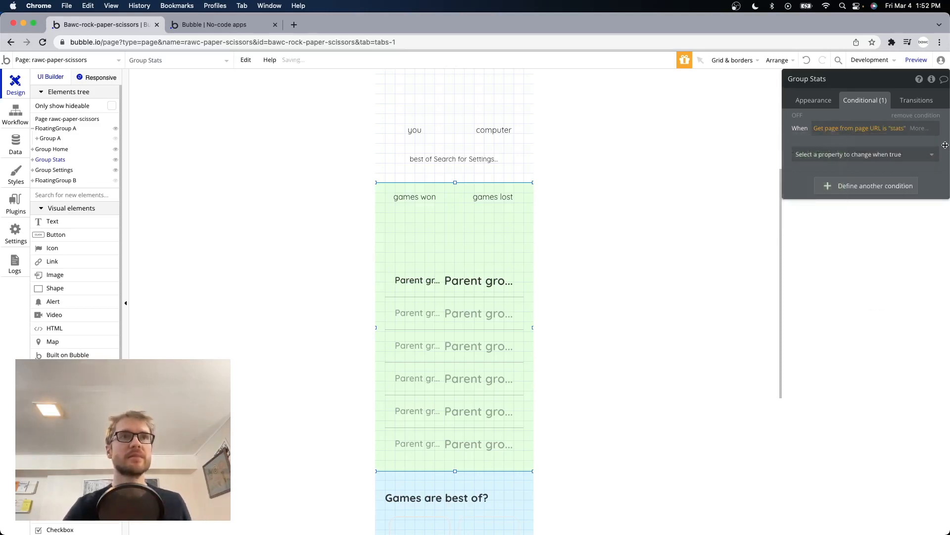
left_click(861, 154)
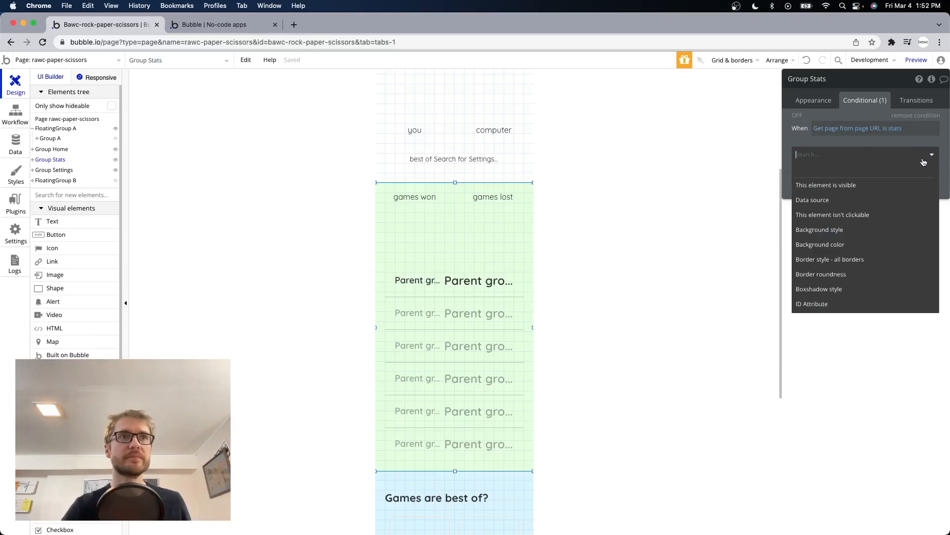
left_click(825, 185)
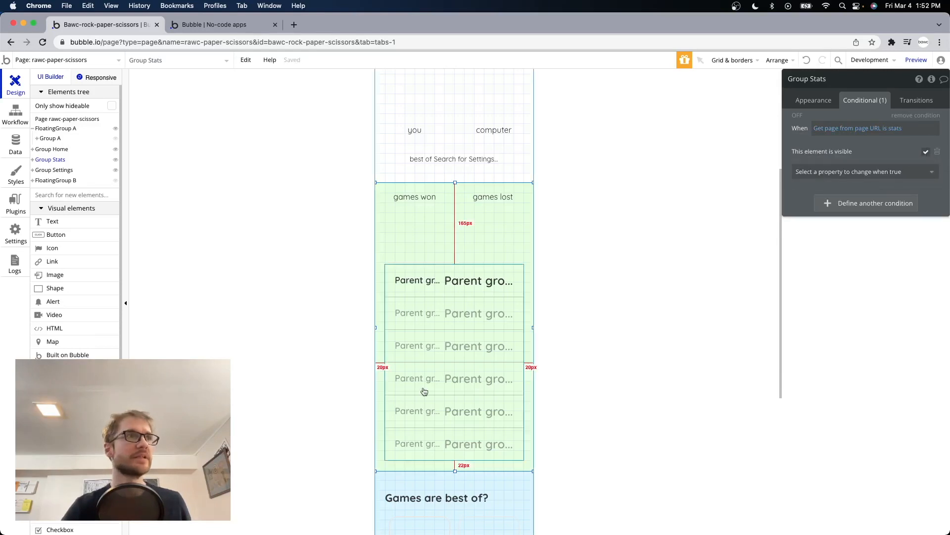
Step: Make Group Settings visible when the URL page is settings, review workflows, and preview
left_click(54, 170)
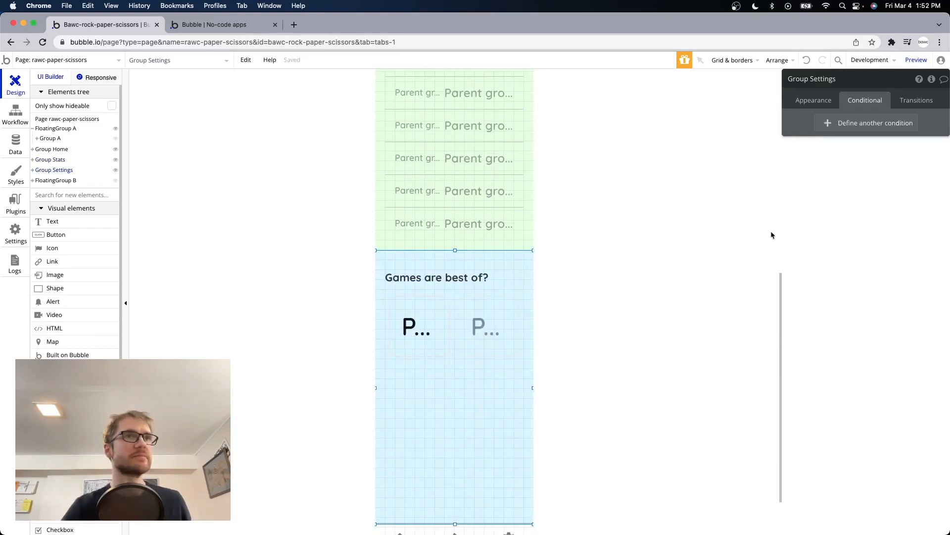
left_click(875, 123)
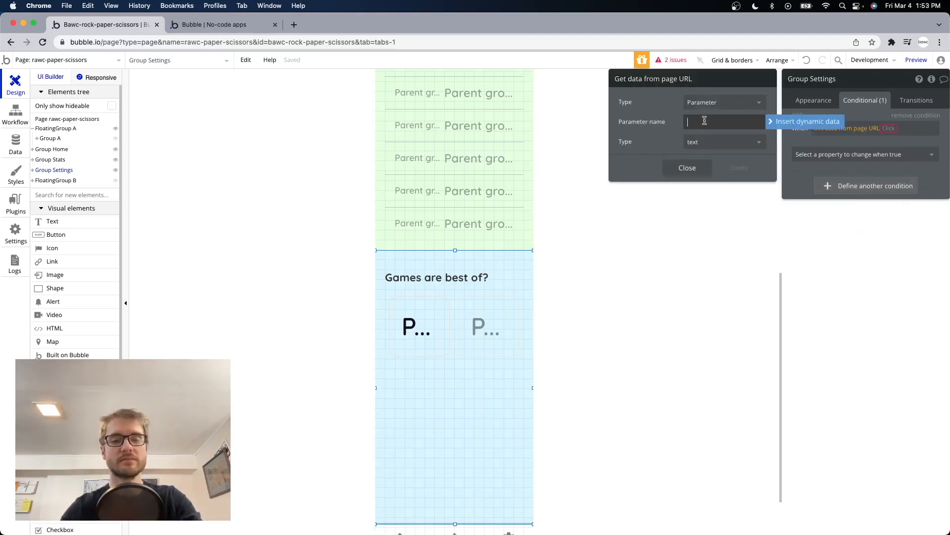
left_click(686, 168)
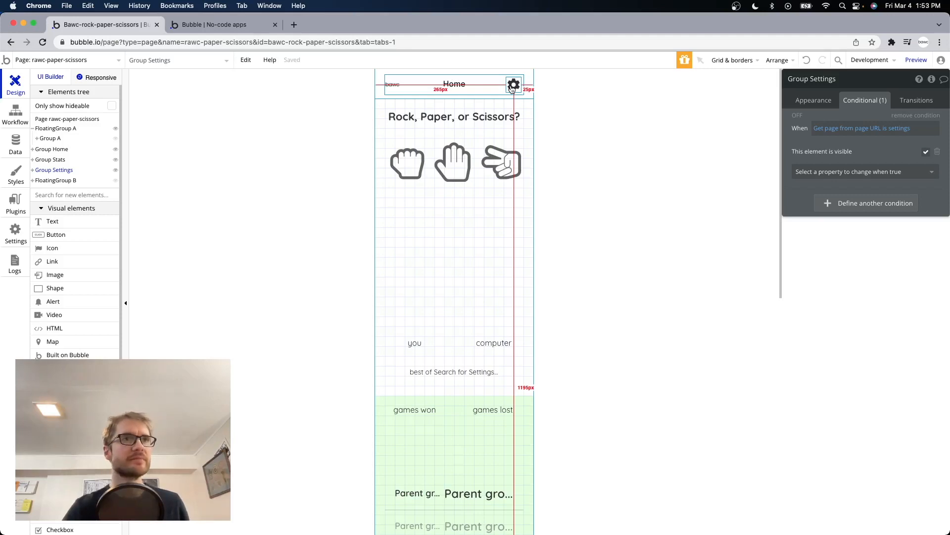
left_click(514, 84)
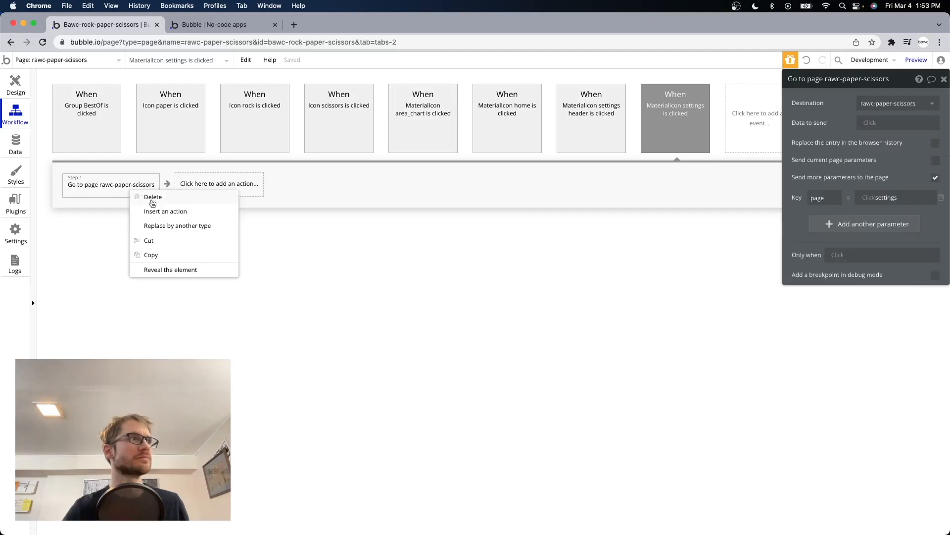
left_click(153, 197)
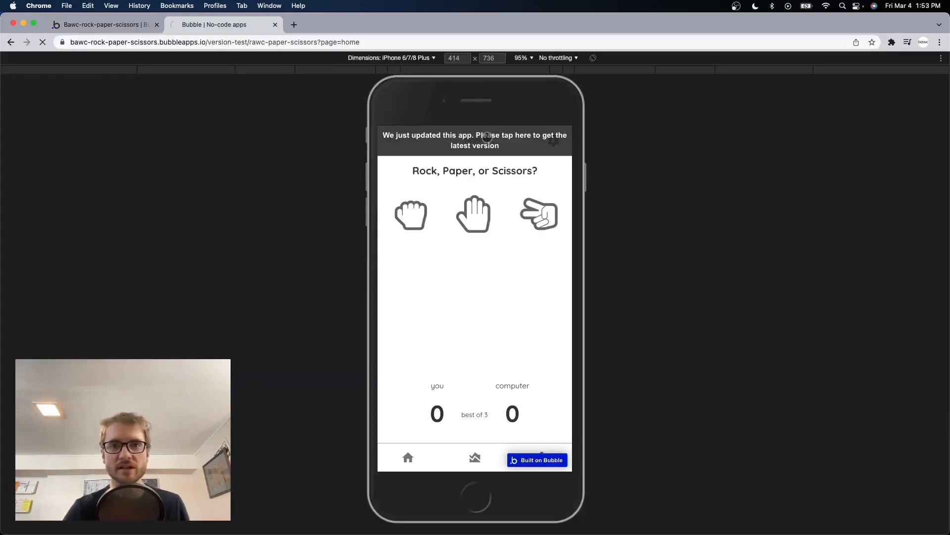
Step: Reload the preview and open the Stats and Settings pages, checking the URL parameter
left_click(475, 140)
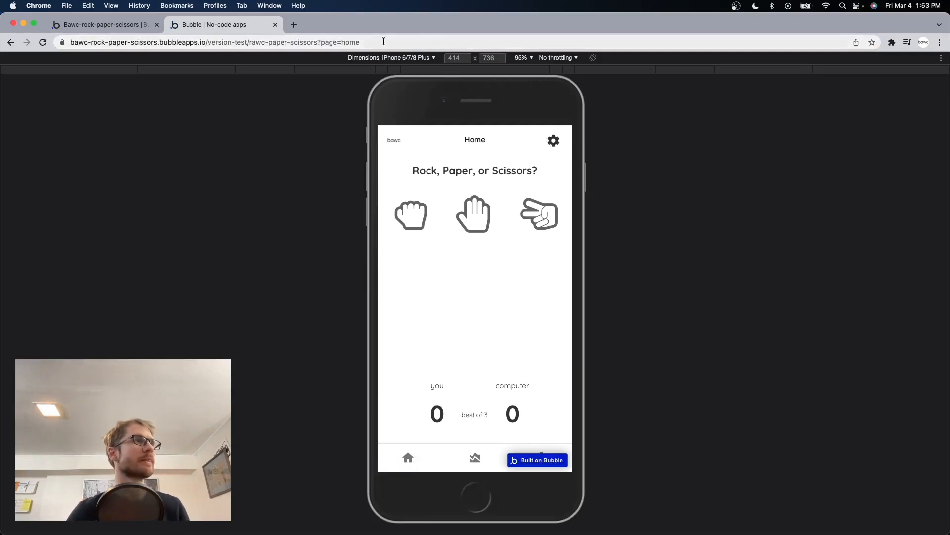
left_click(214, 41)
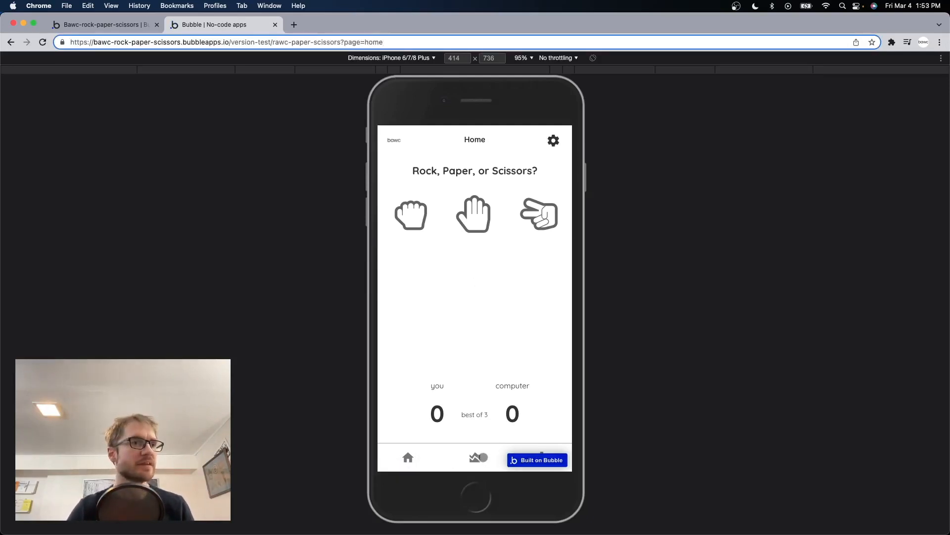
left_click(475, 457)
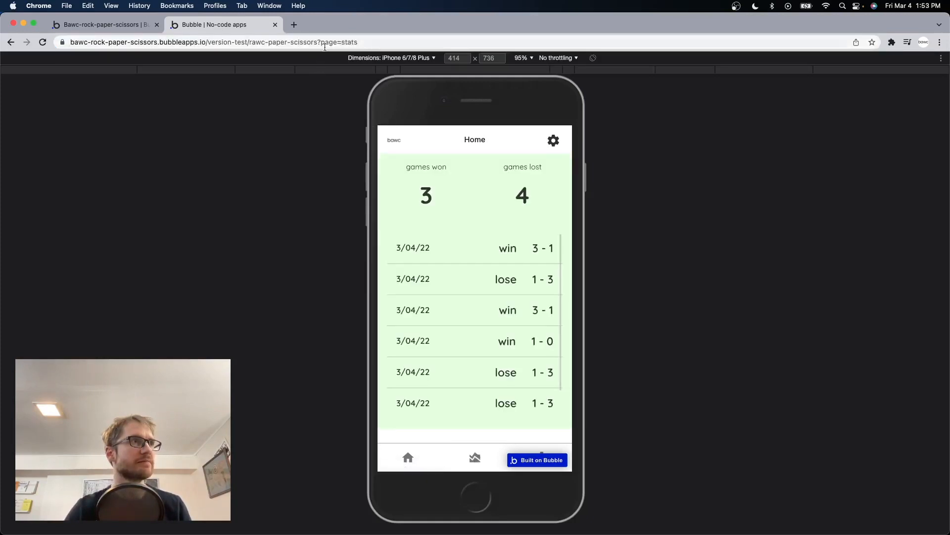
left_click(213, 42)
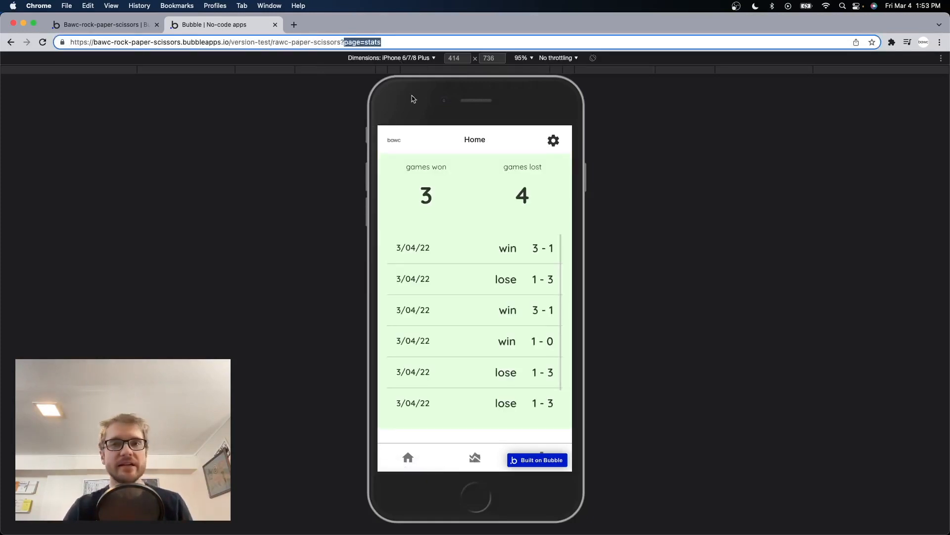
left_click(552, 140)
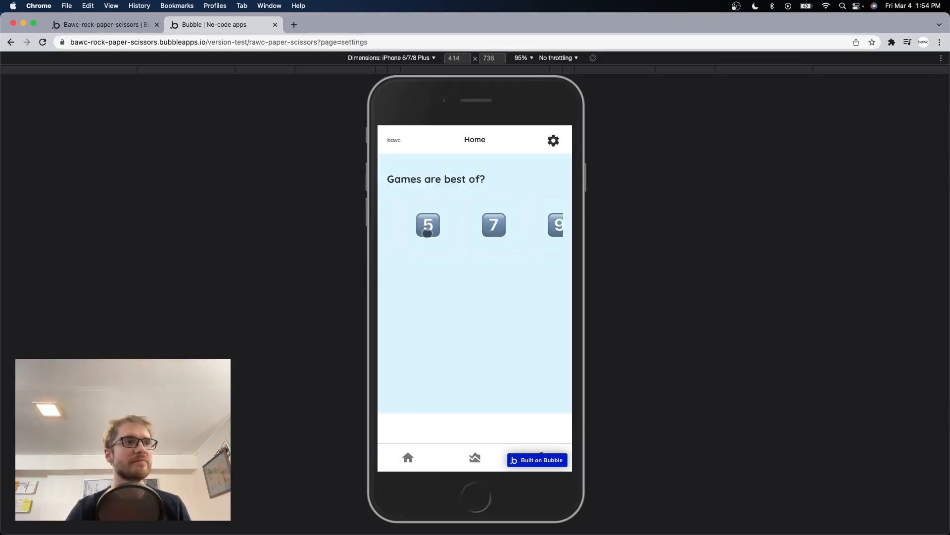
Step: Choose best of 1, play rock for a 1–0 win, and return to the editor
scroll("left", 3)
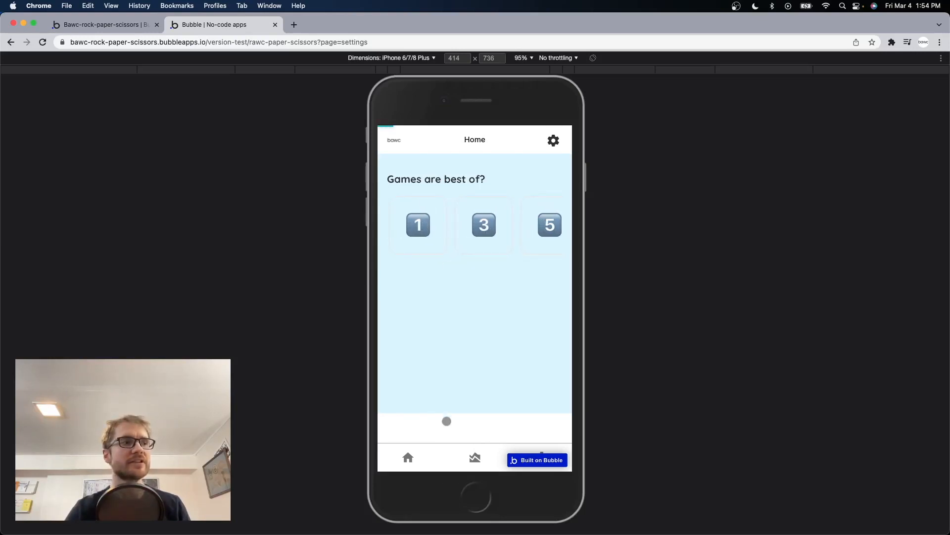
left_click(417, 224)
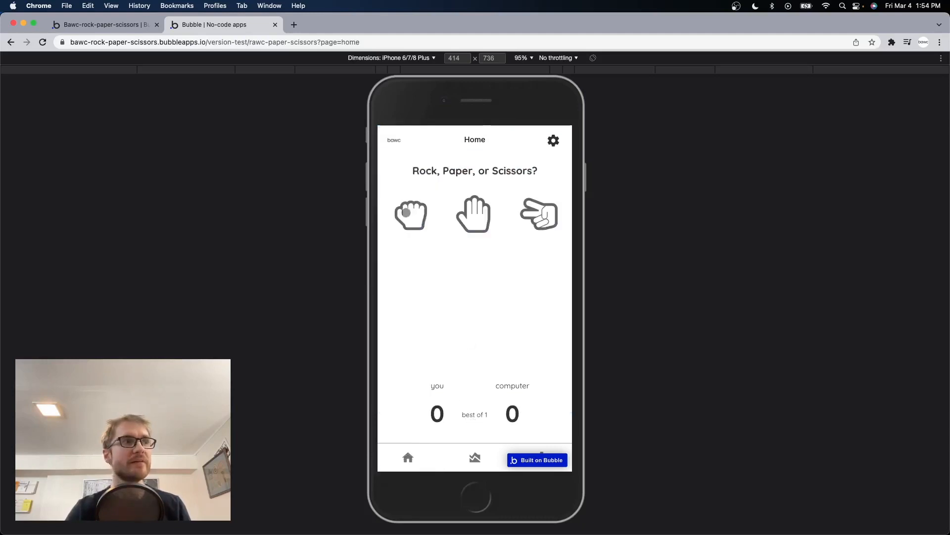
left_click(411, 213)
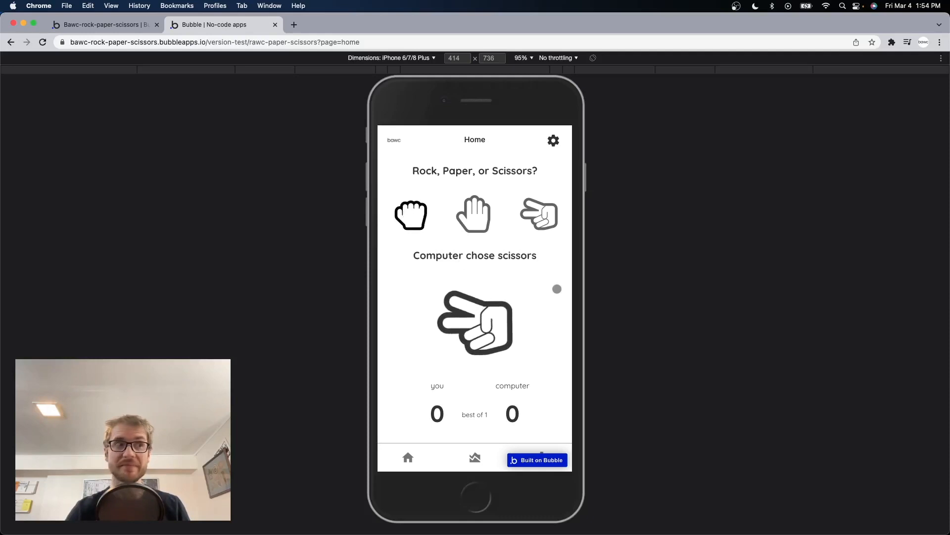
left_click(410, 214)
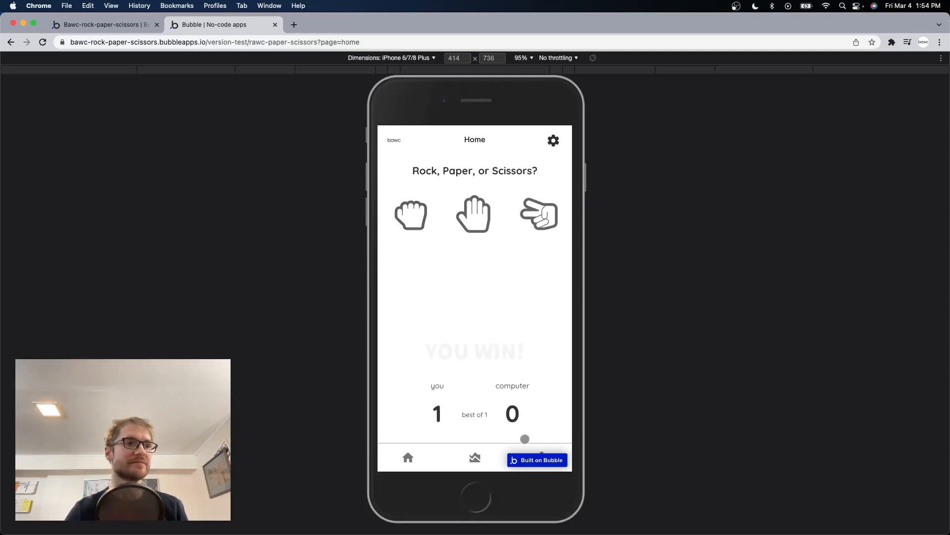
left_click(102, 24)
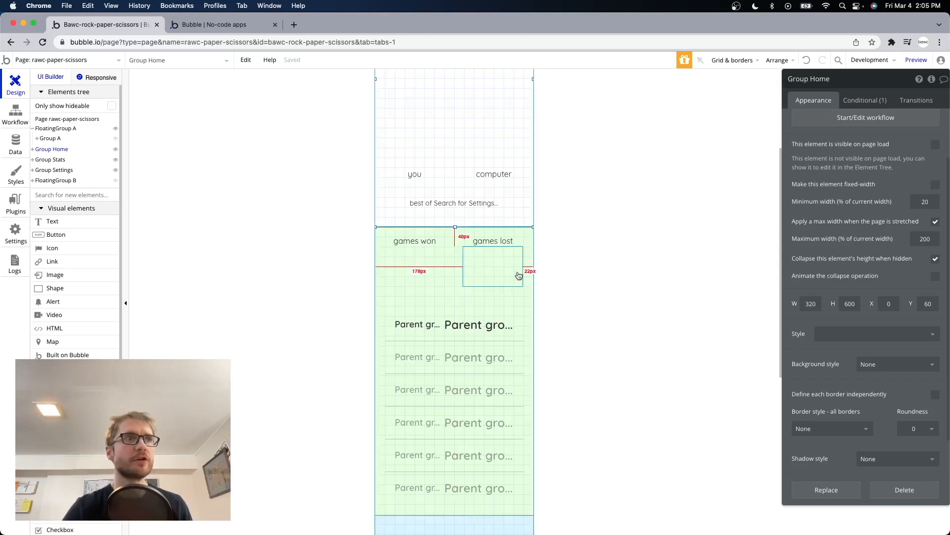
Step: Turn on 'Collapse this element's height when hidden' for the Stats and Settings groups
left_click(49, 159)
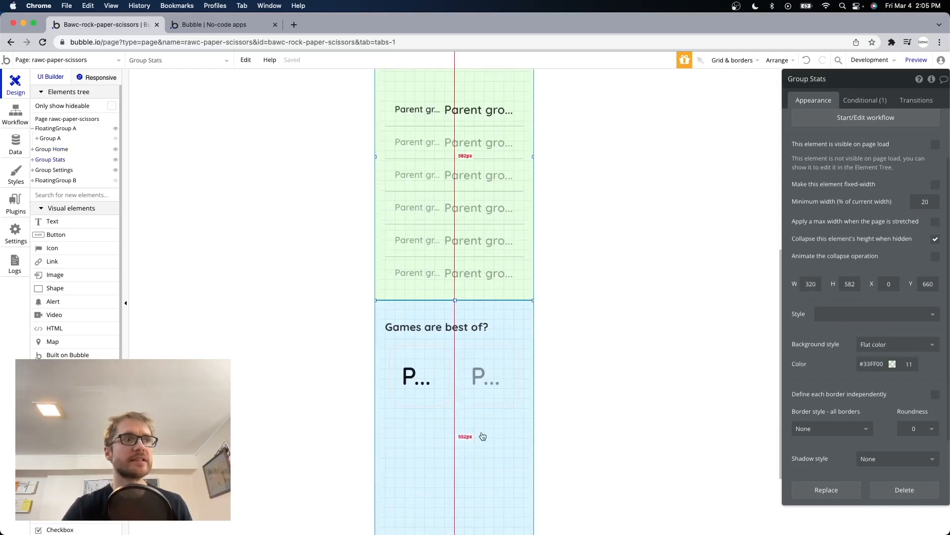
left_click(54, 170)
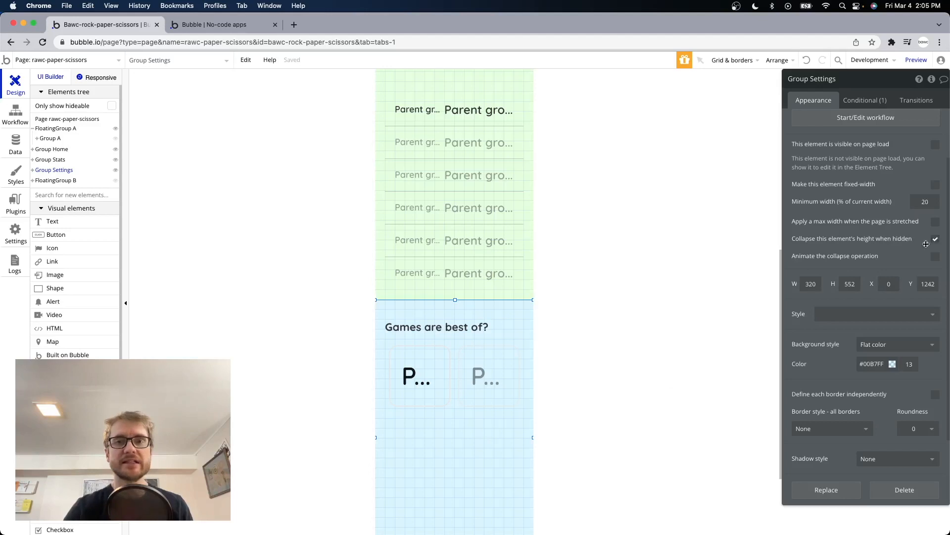
mouse_move(879, 236)
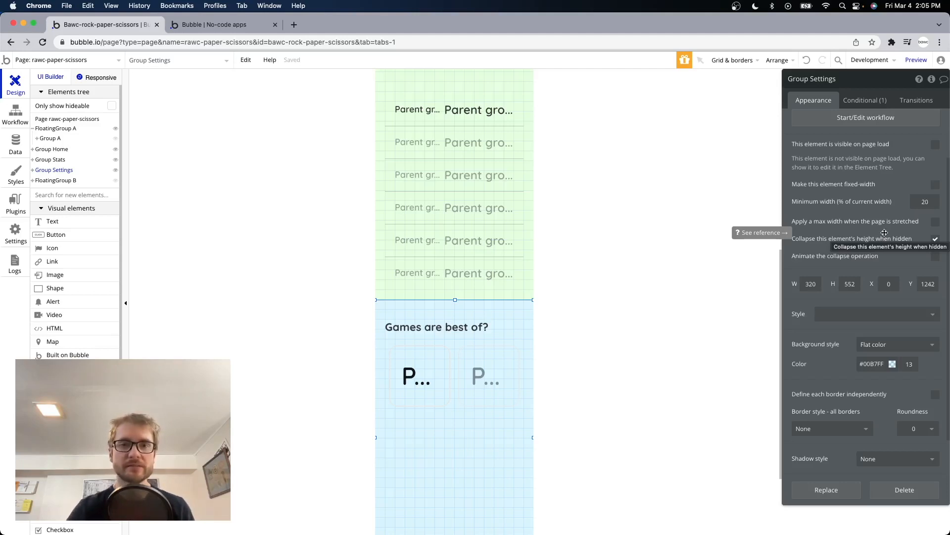
left_click(49, 159)
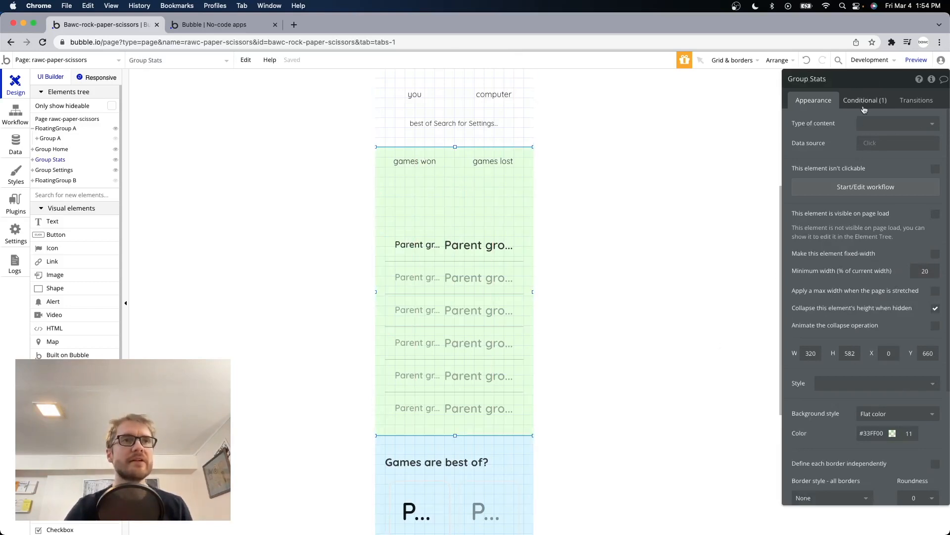
mouse_move(885, 289)
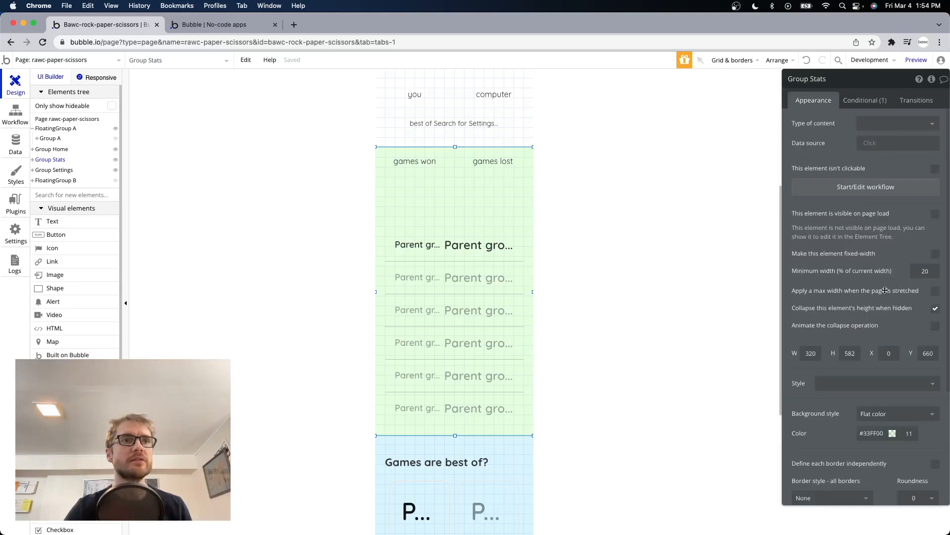
Step: Set Group Stats' background style to None and preview the app
left_click(897, 316)
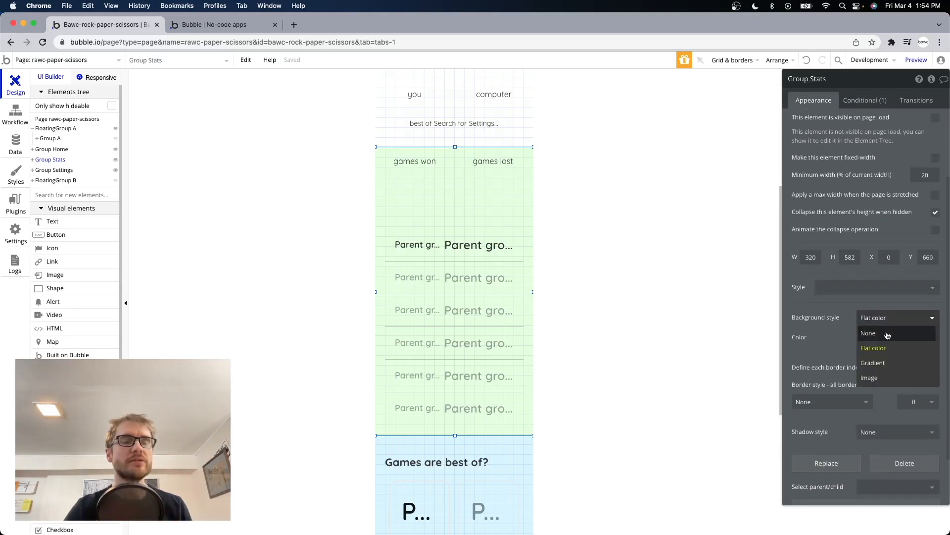
left_click(437, 461)
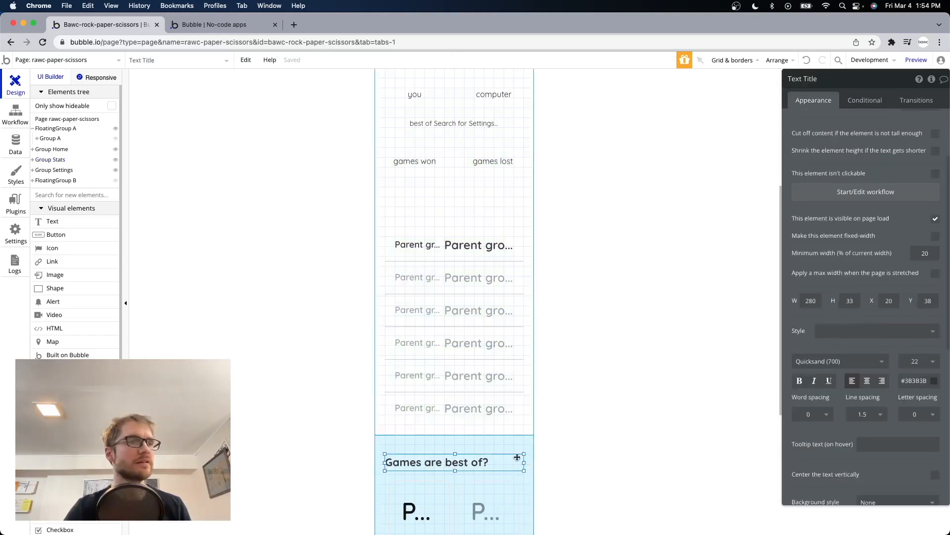
left_click(895, 317)
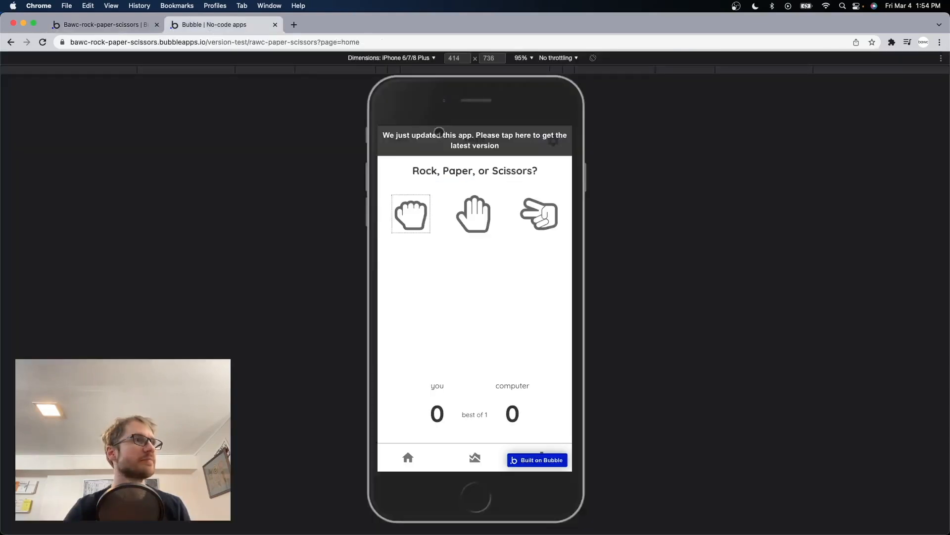
Step: Reload the preview, cycle through Stats, Settings, Home and Stats, then return to the editor
left_click(475, 140)
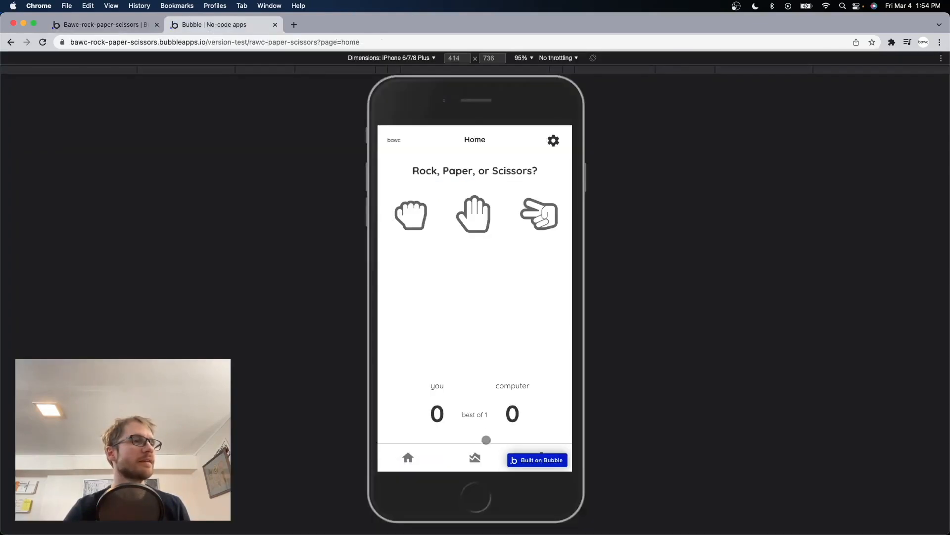
left_click(475, 457)
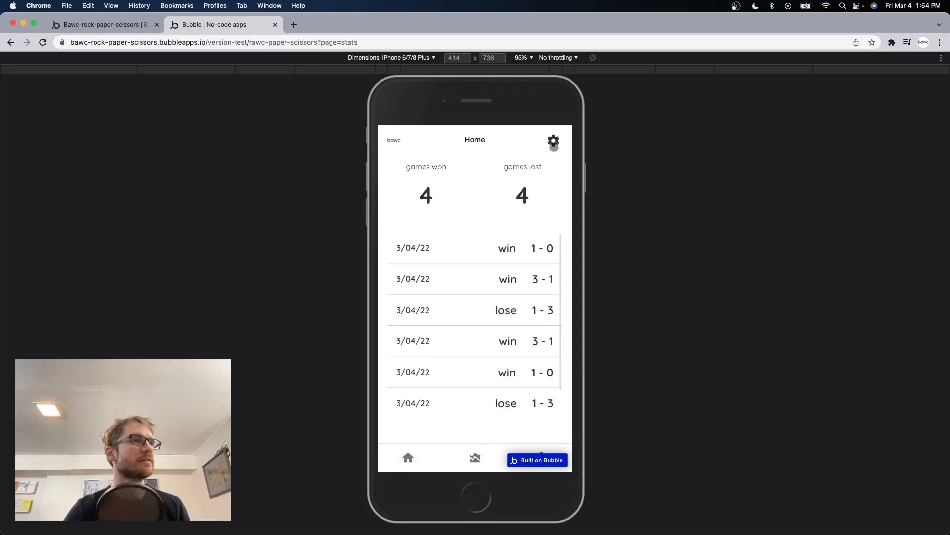
left_click(553, 141)
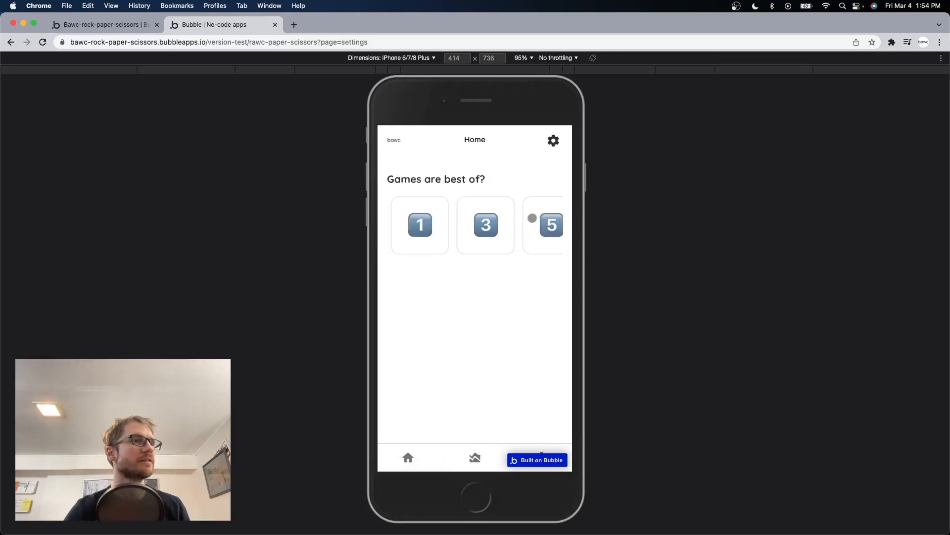
left_click(475, 457)
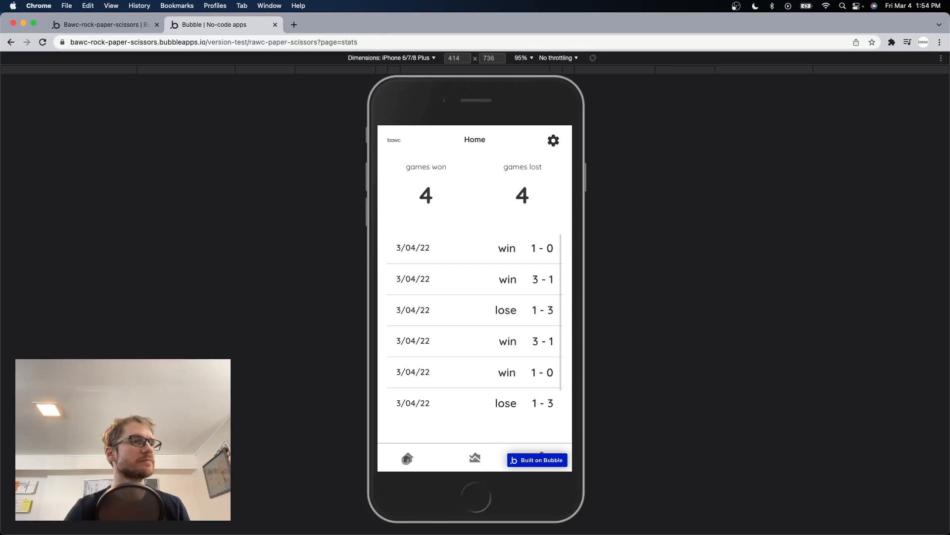
left_click(408, 457)
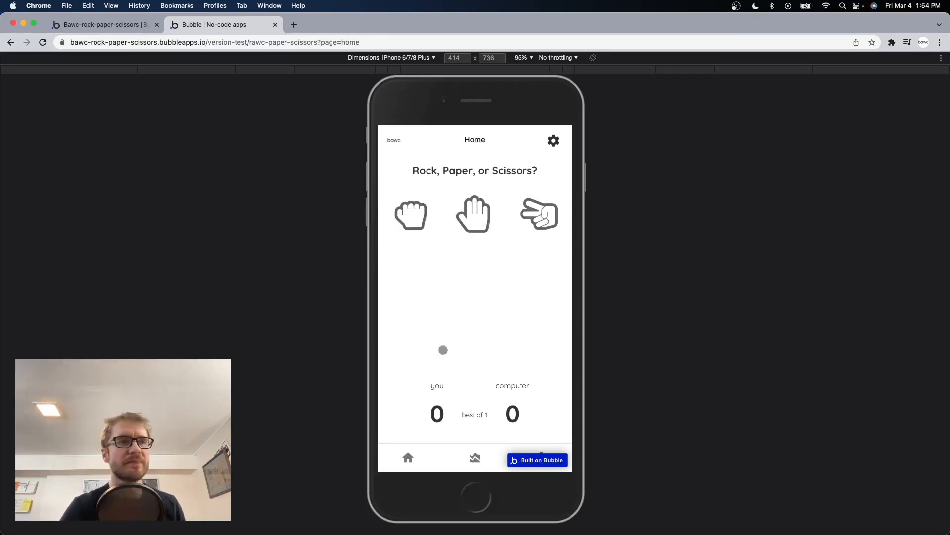
left_click(474, 457)
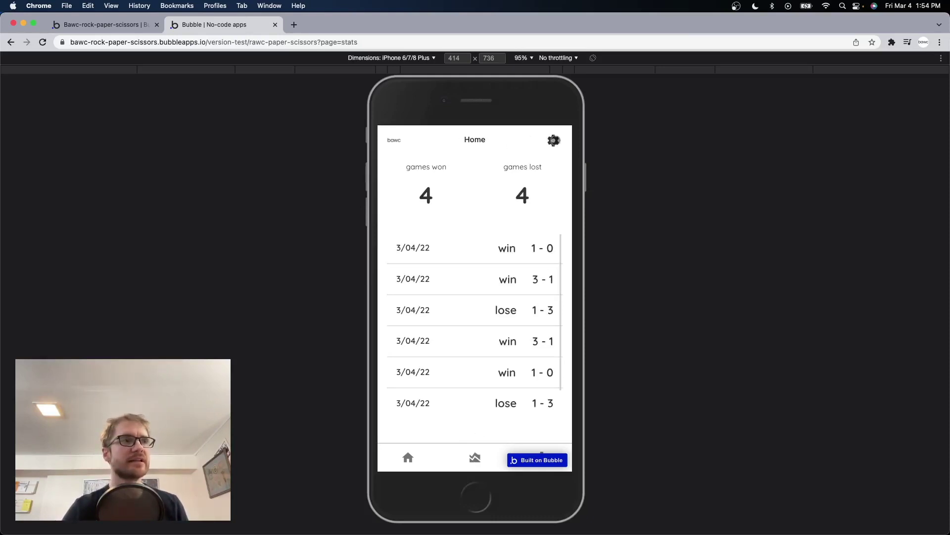
left_click(103, 25)
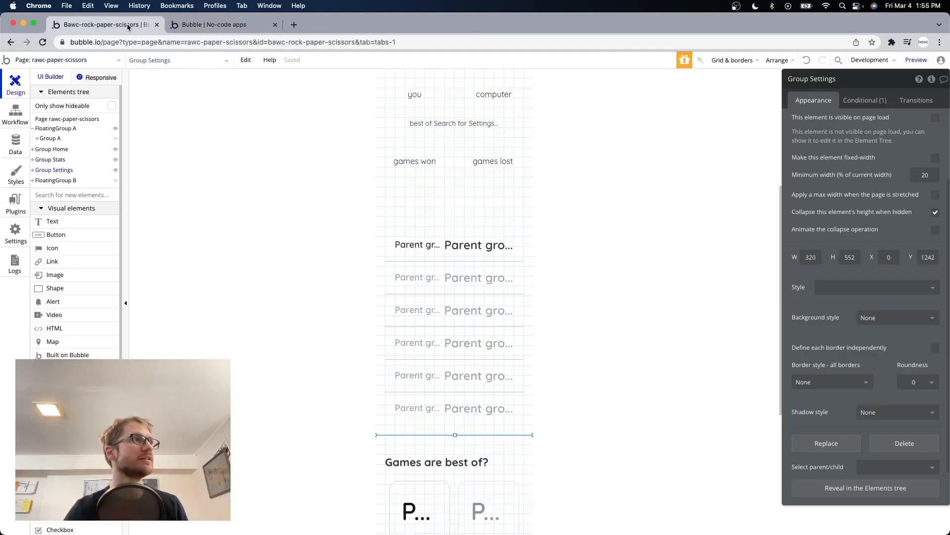
Step: Give the header title a condition showing 'Home' when the URL page is home
scroll("up", 3)
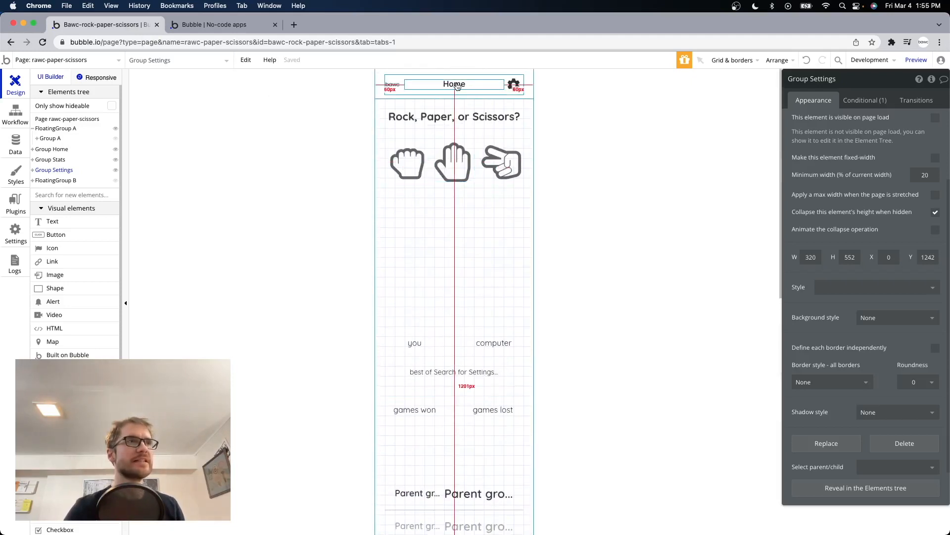
left_click(454, 83)
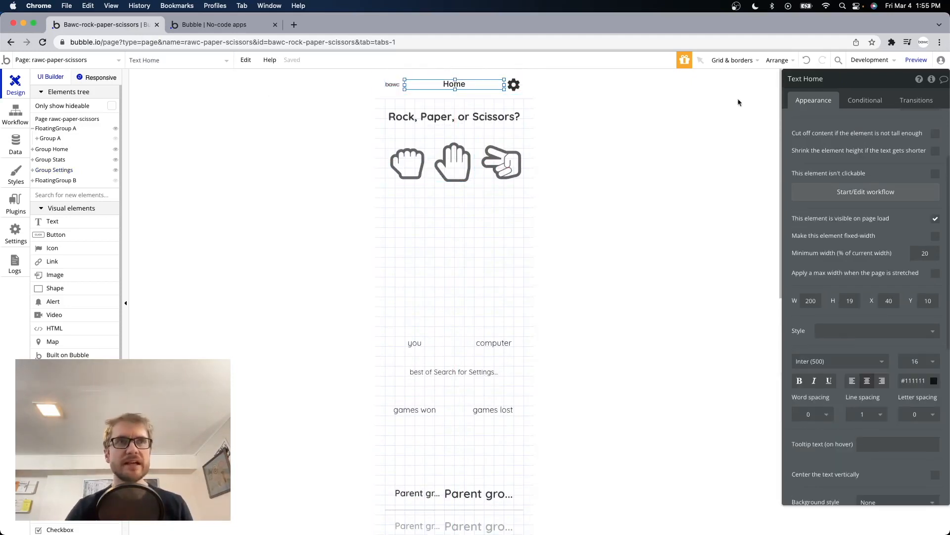
left_click(865, 100)
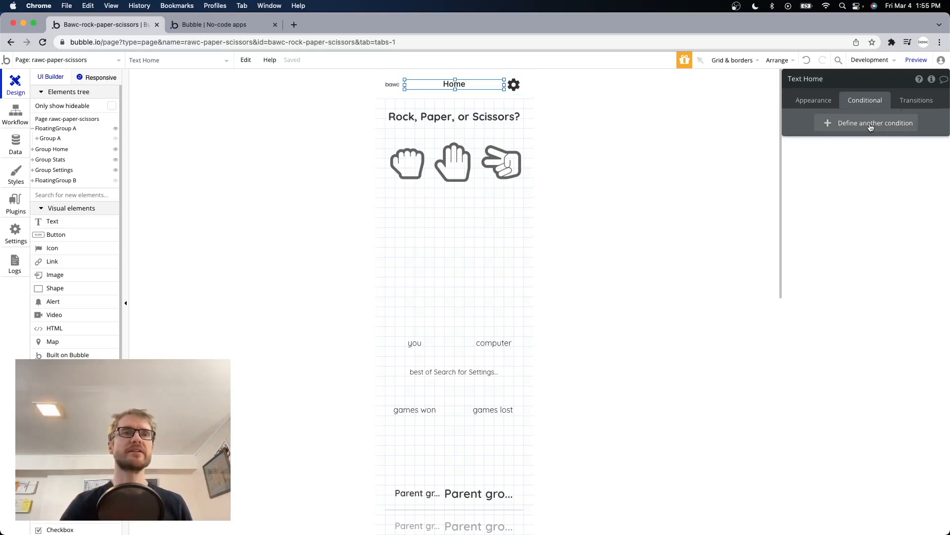
left_click(875, 123)
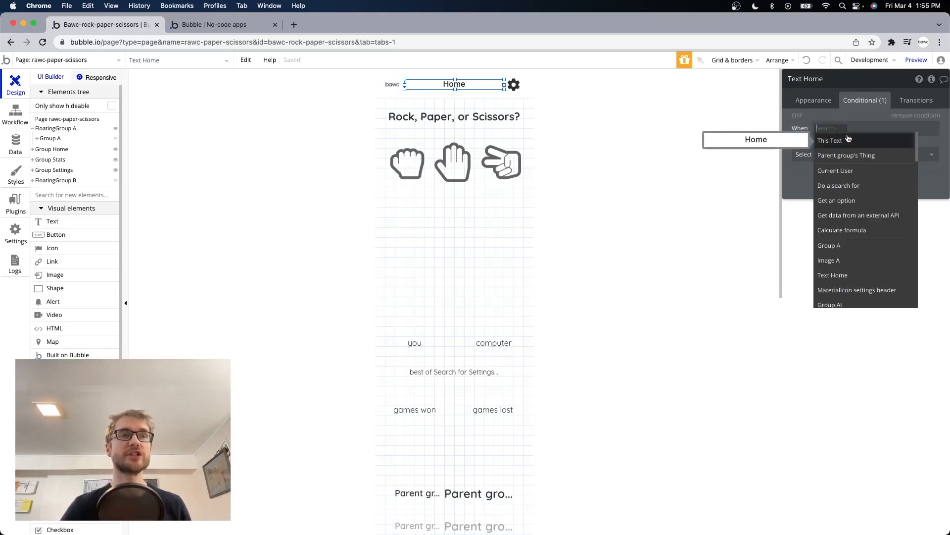
type("get")
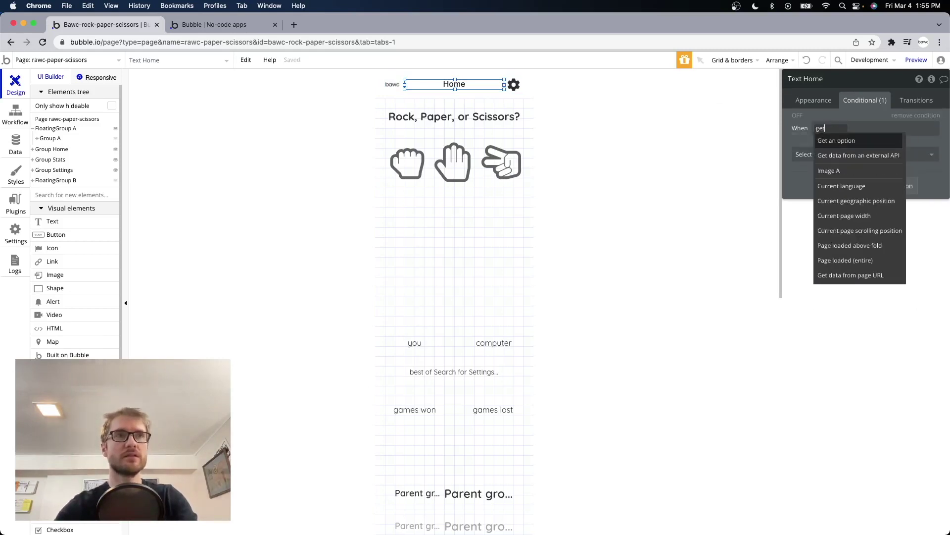
left_click(850, 275)
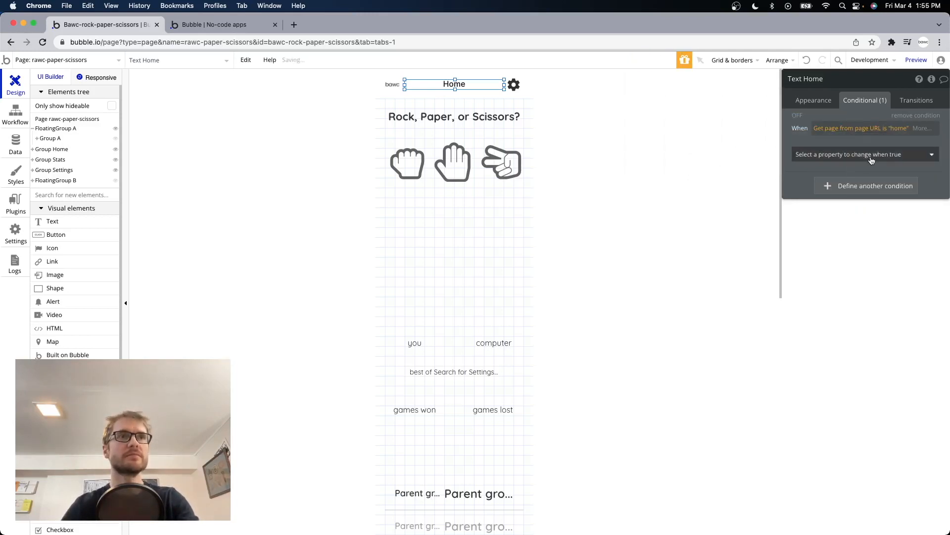
left_click(872, 154)
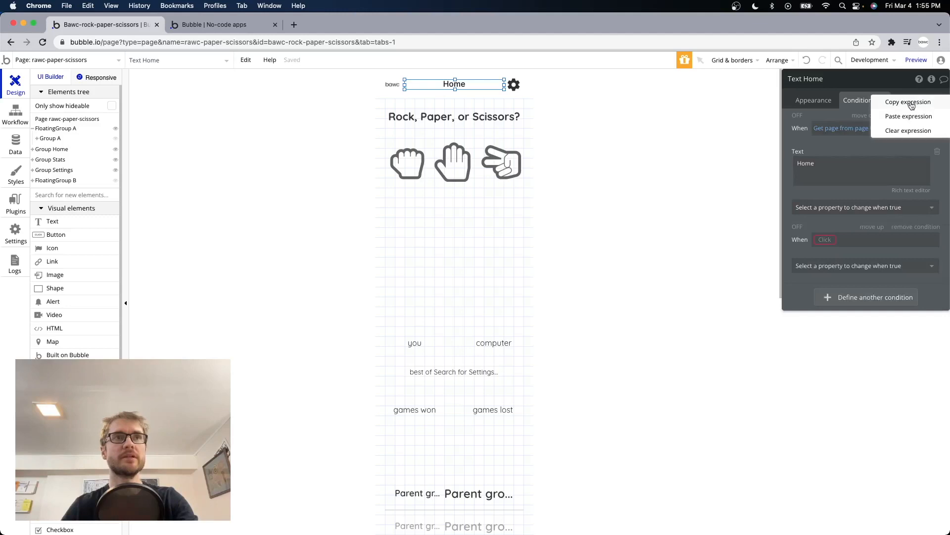
Step: Copy the condition to show 'Stats' when page is stats, and start a third
left_click(908, 115)
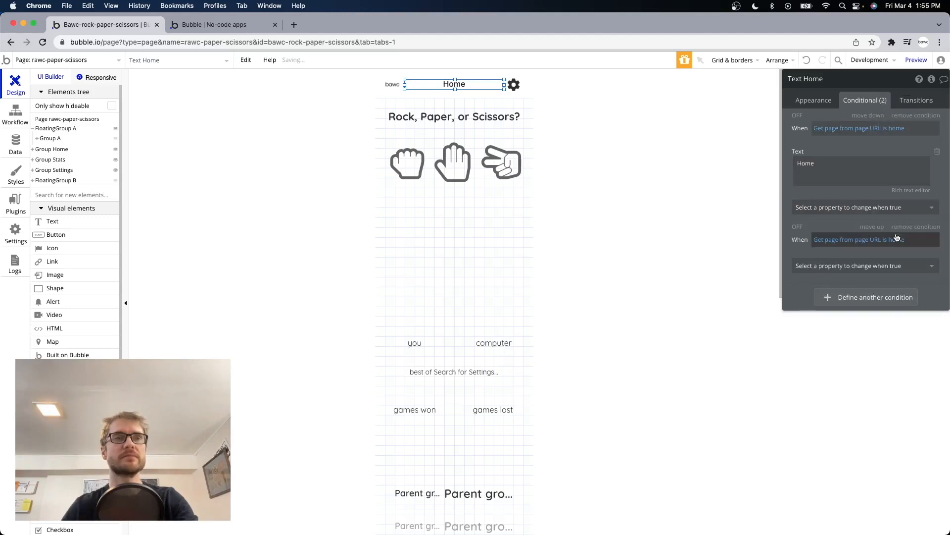
left_click(873, 239)
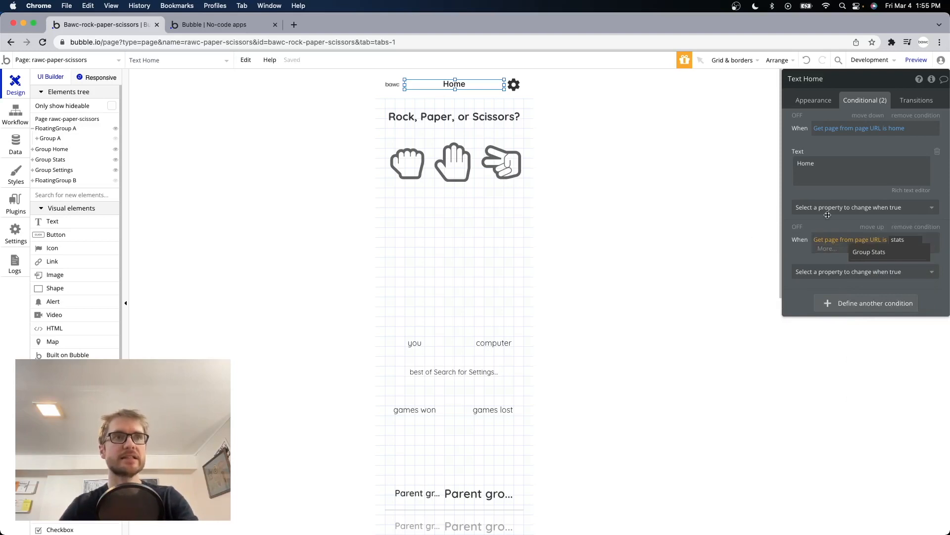
left_click(864, 271)
type("Stat")
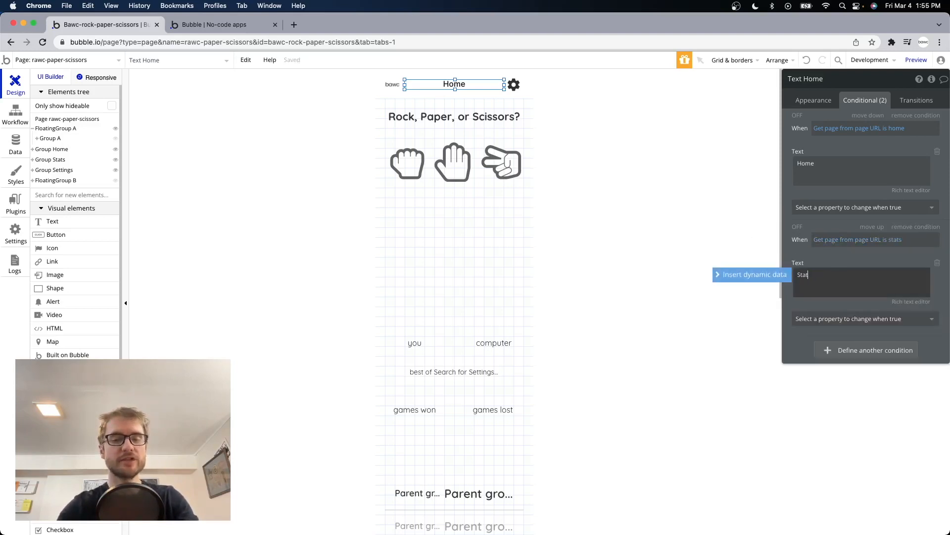
left_click(874, 350)
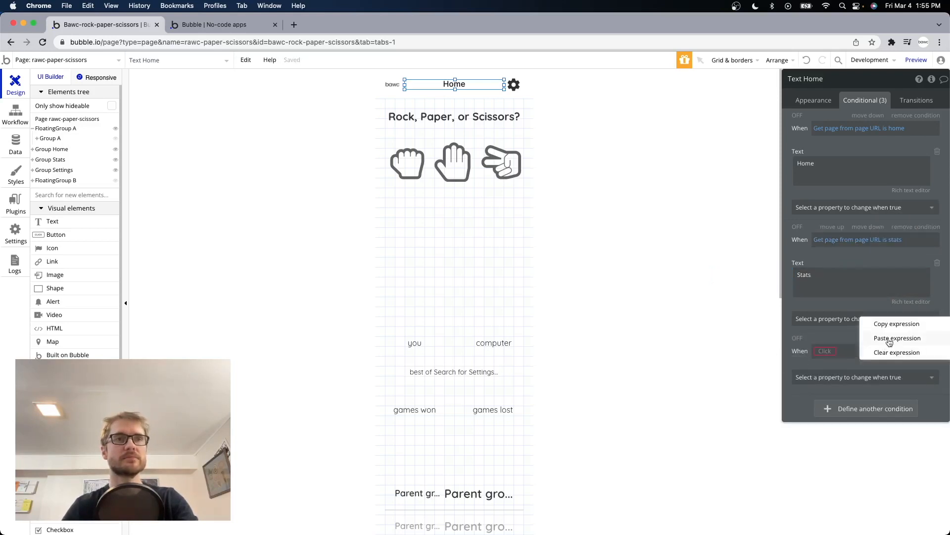
left_click(897, 337)
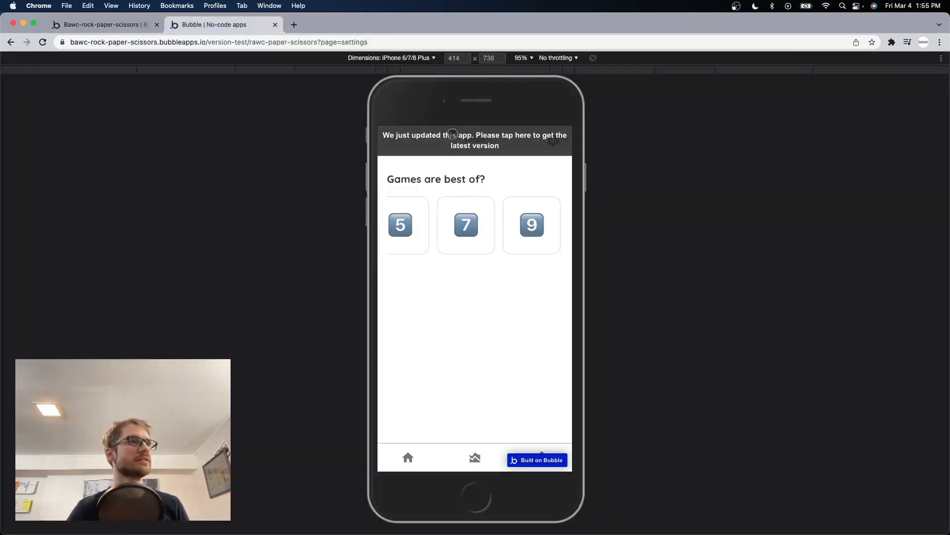
Step: Reload the preview, check per-page header titles, lose a scissors round, and view Stats
left_click(475, 140)
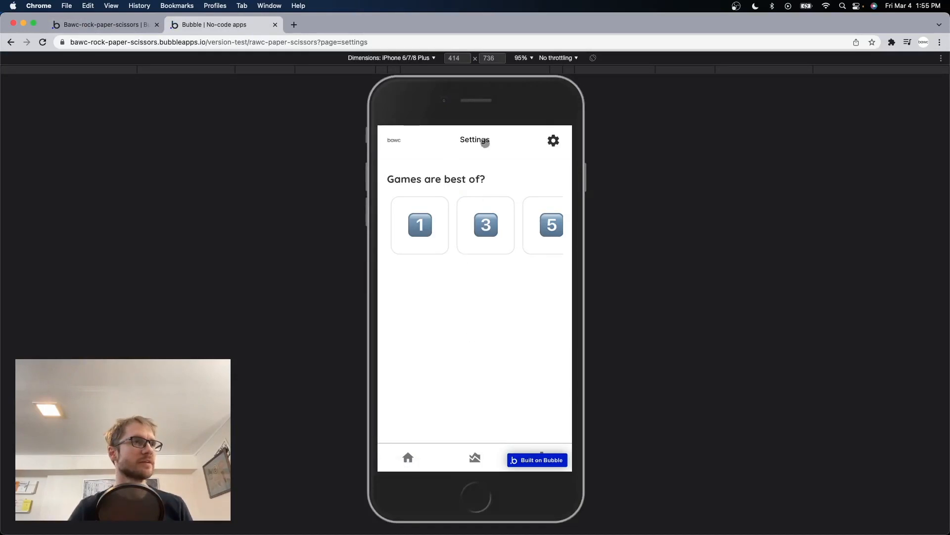
left_click(474, 457)
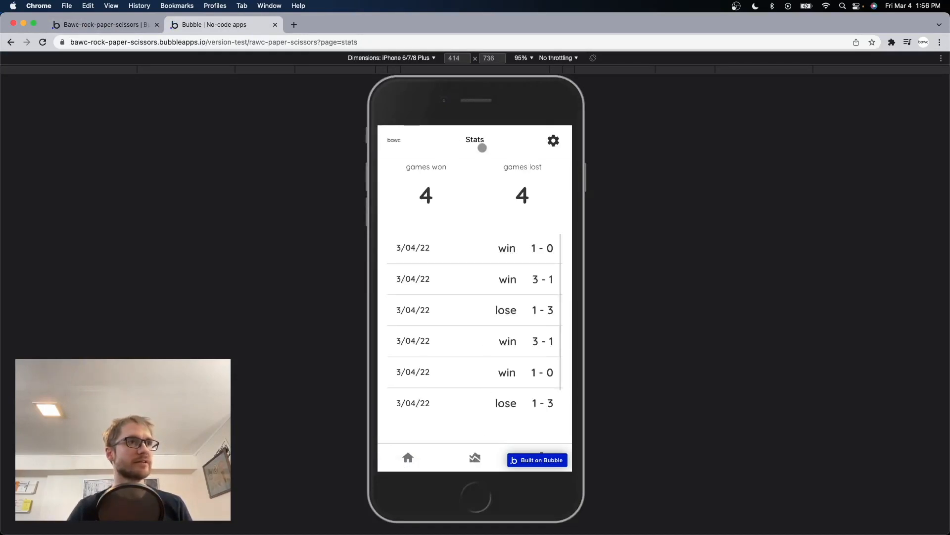
left_click(407, 457)
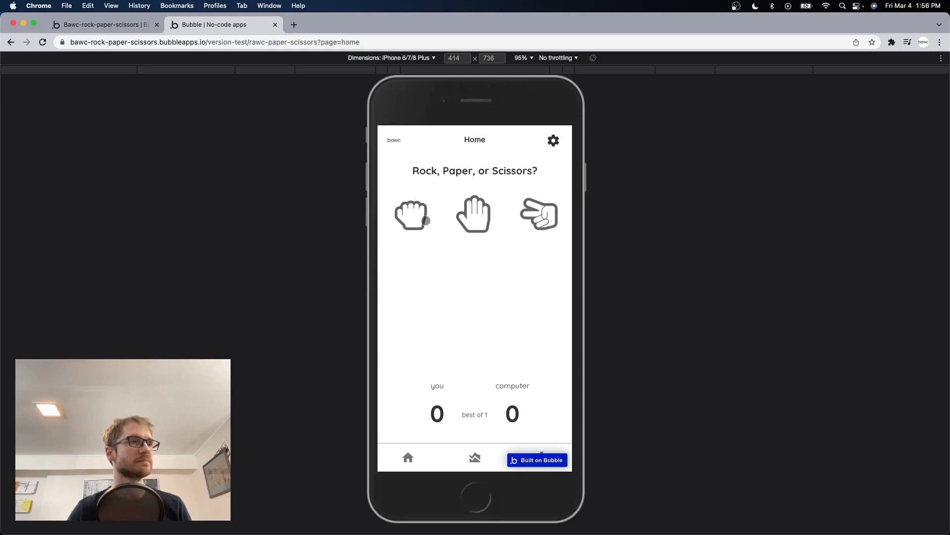
left_click(473, 213)
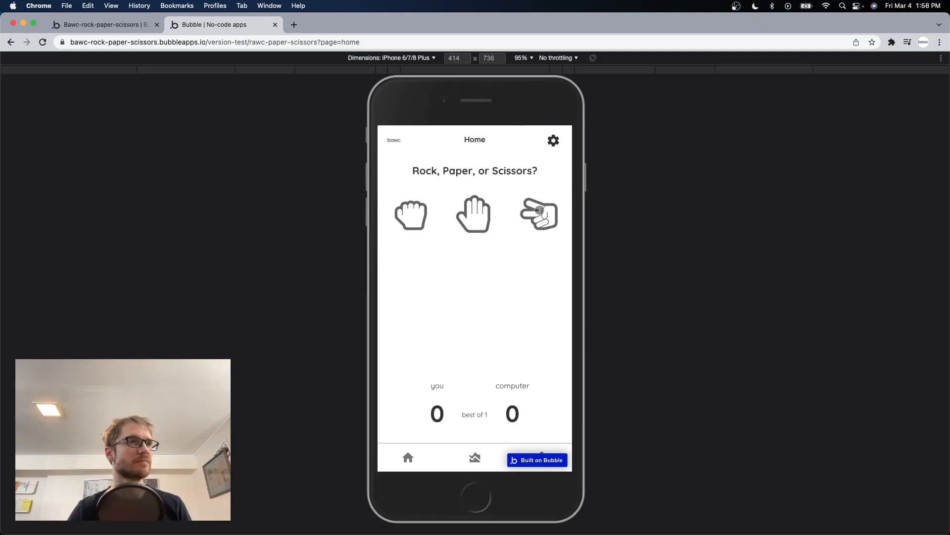
left_click(539, 213)
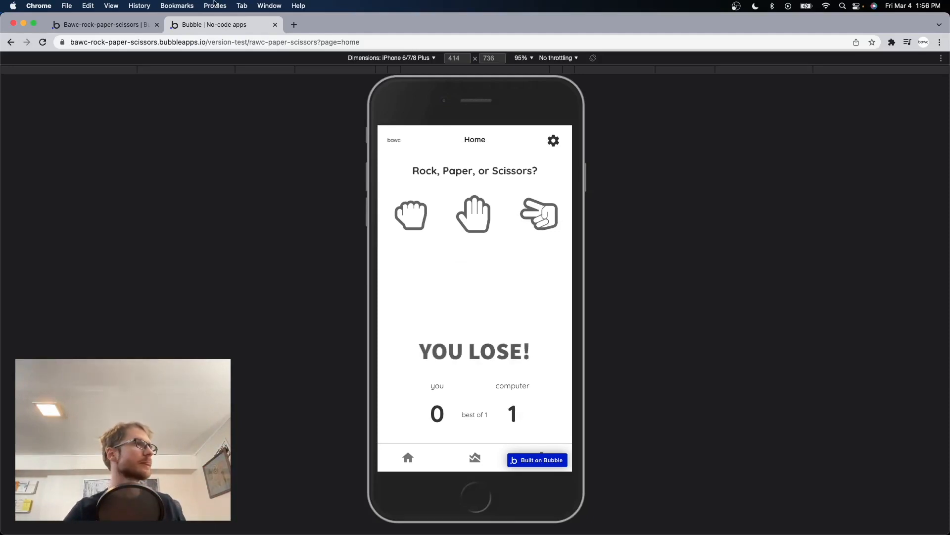
left_click(475, 457)
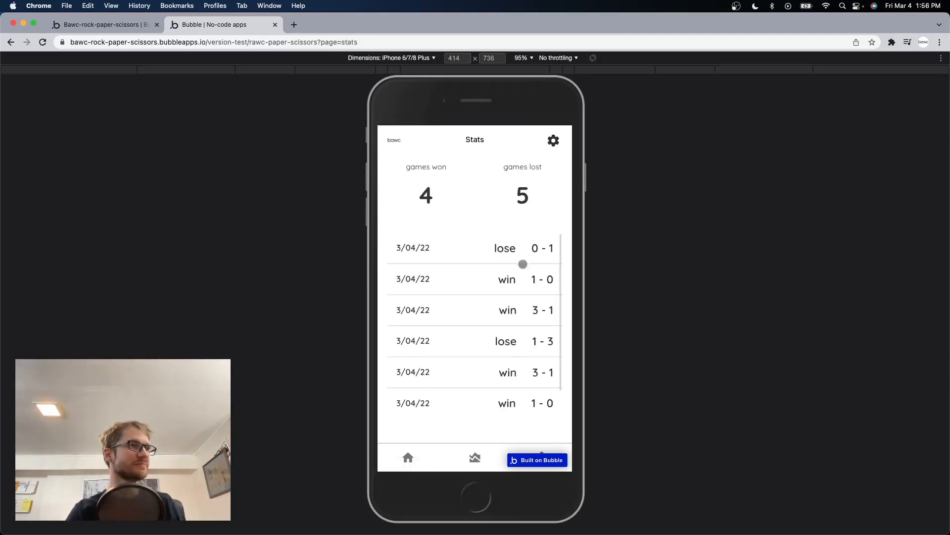
left_click(408, 457)
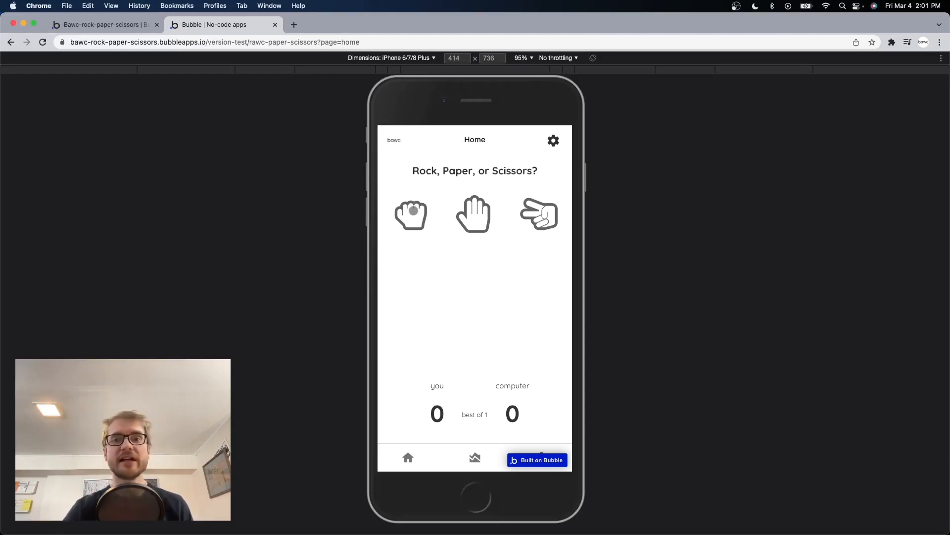
Step: Play rock in the preview, beating the computer's scissors 1–0
left_click(410, 213)
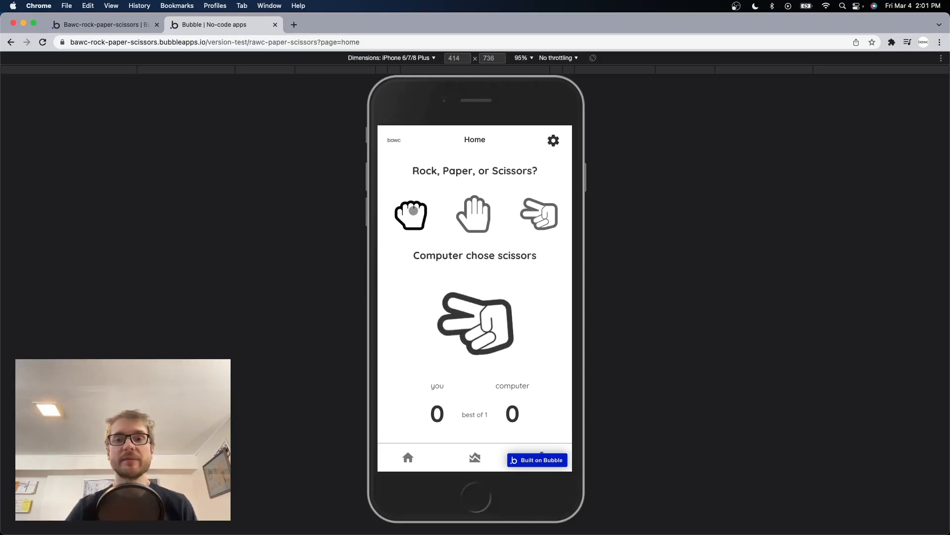
left_click(411, 213)
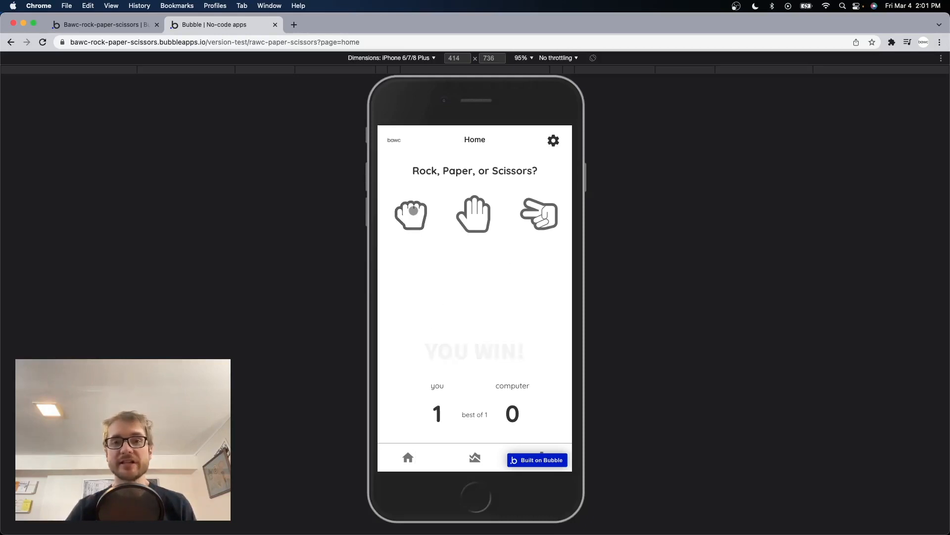